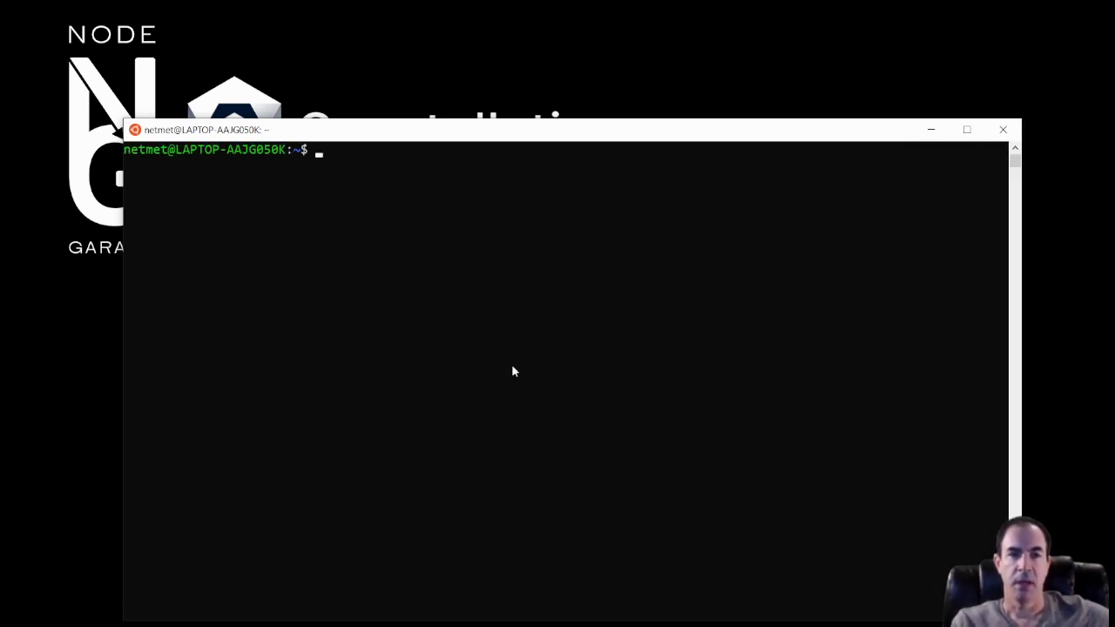
Step: Maximize the terminal, move up one directory and list its contents with ls -l
{"action": "left_click", "coordinate": [968, 129]}
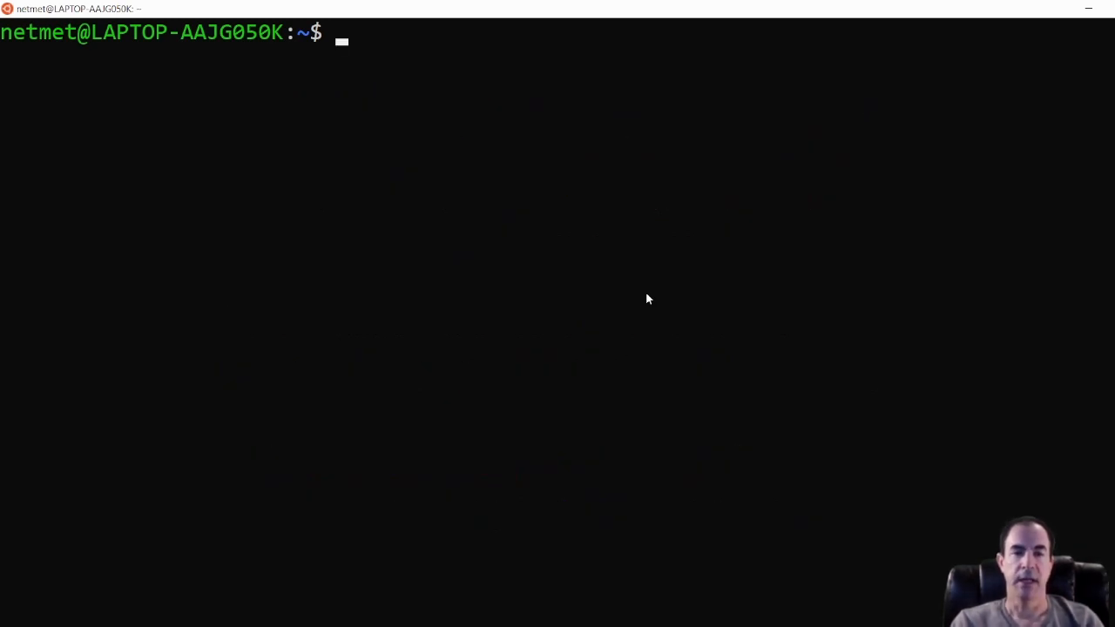
{"action": "type", "text": "cd .."}
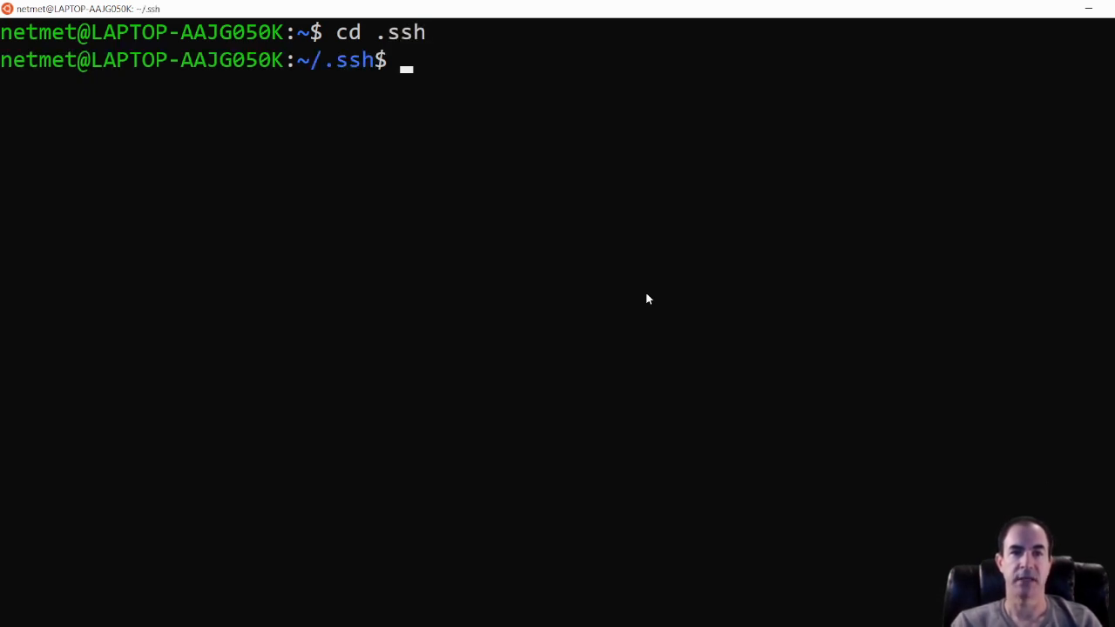
{"action": "type", "text": "ls -l"}
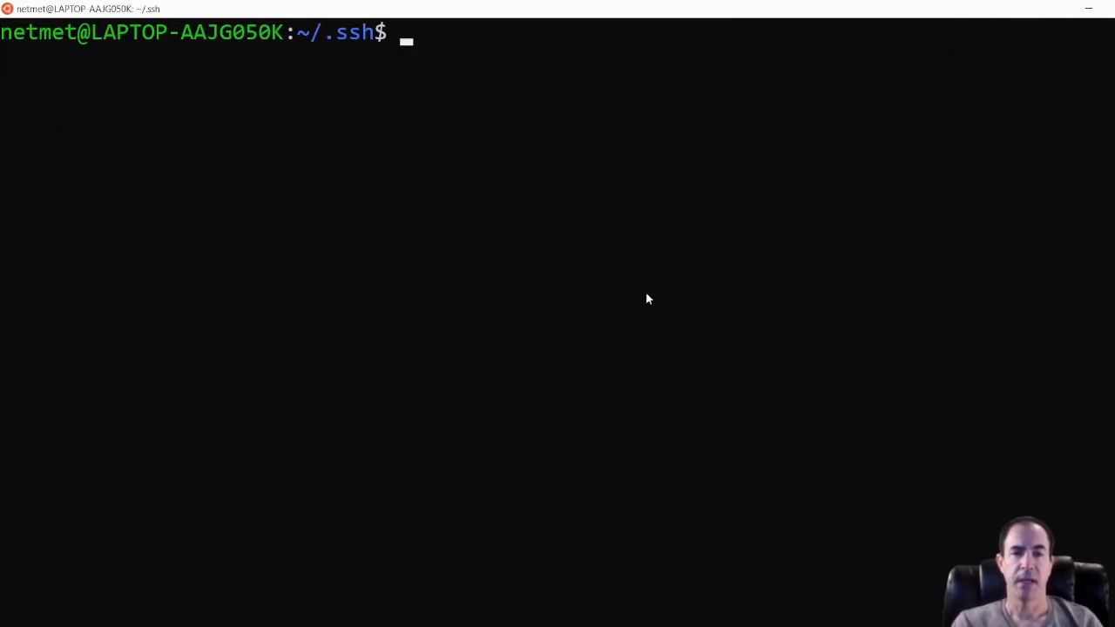
Step: Run ssh-keygen -b 4096 and name the key file id_aws_rsa
{"action": "type", "text": "ssh-keygen"}
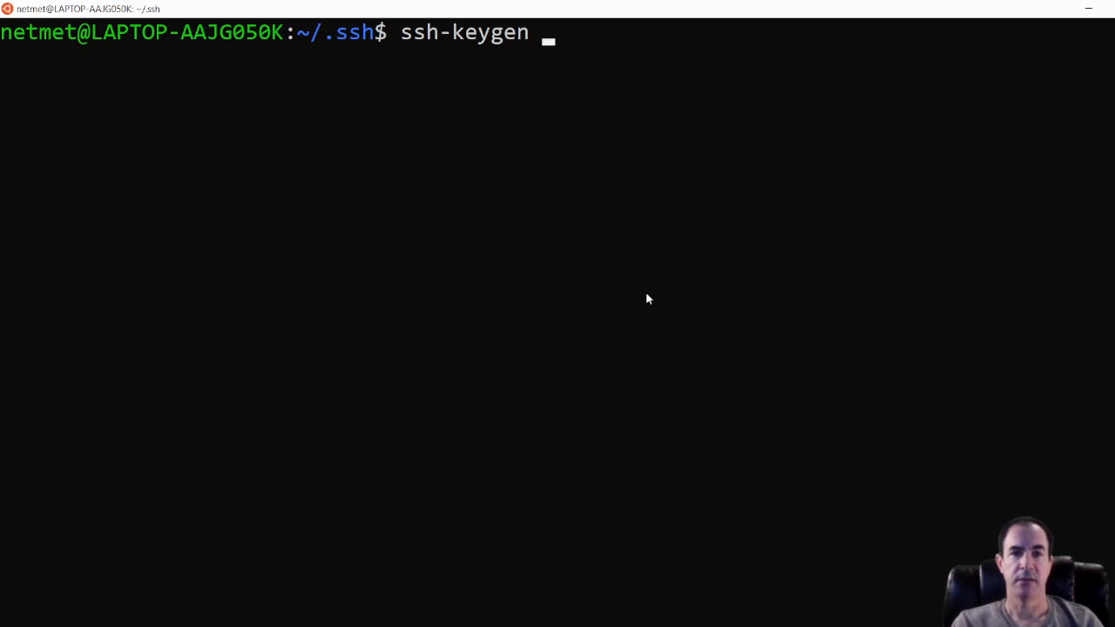
{"action": "type", "text": "-b 40"}
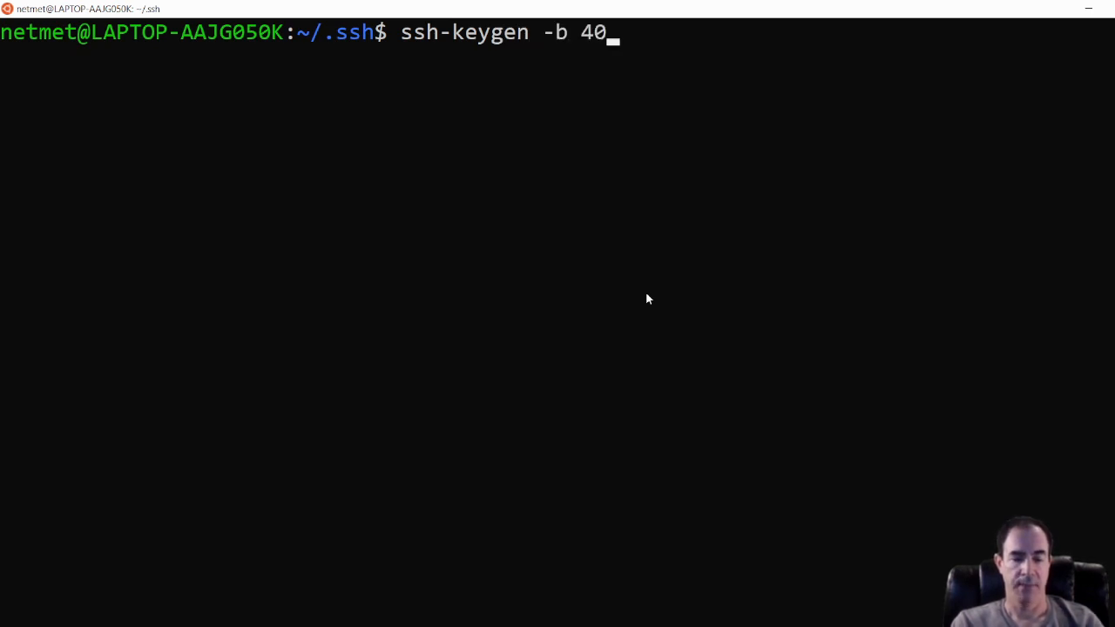
{"action": "type", "text": "96"}
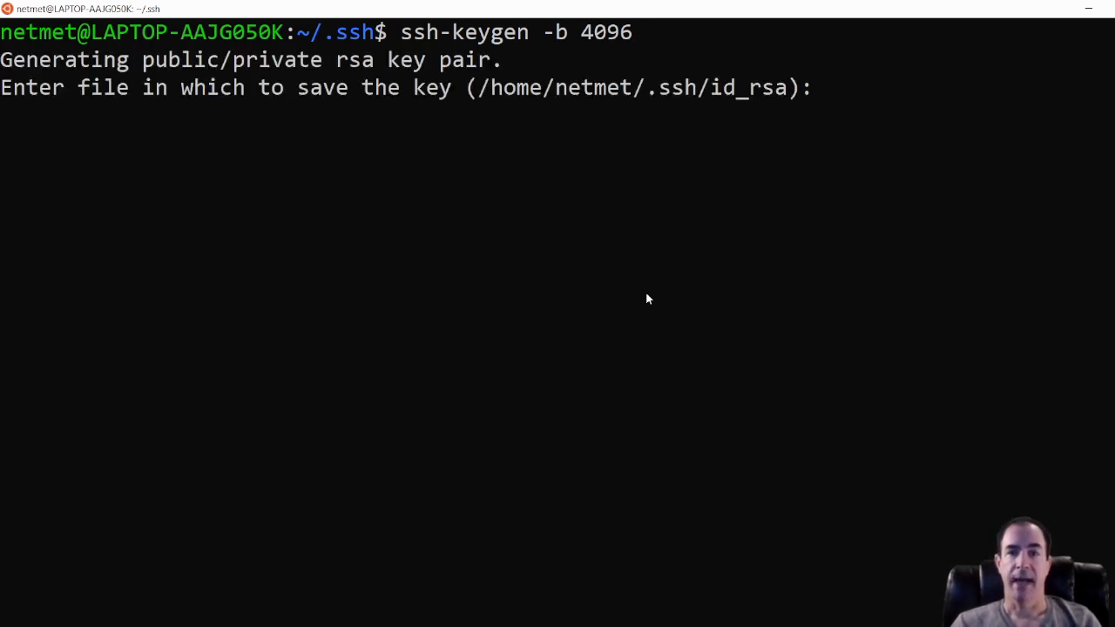
{"action": "mouse_move", "coordinate": [649, 295]}
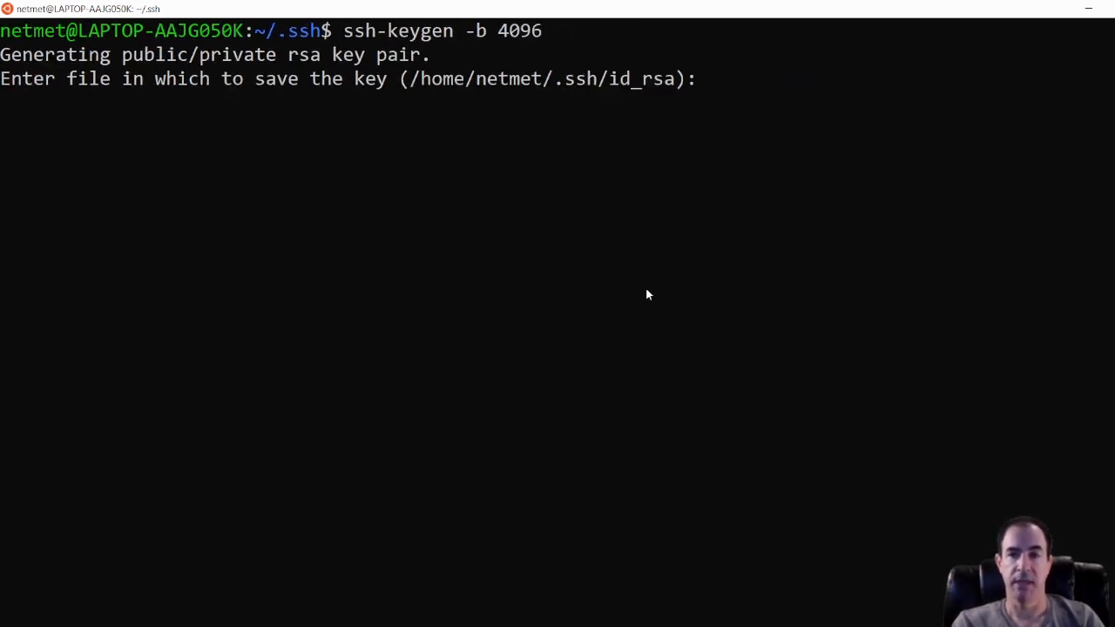
{"action": "type", "text": "i"}
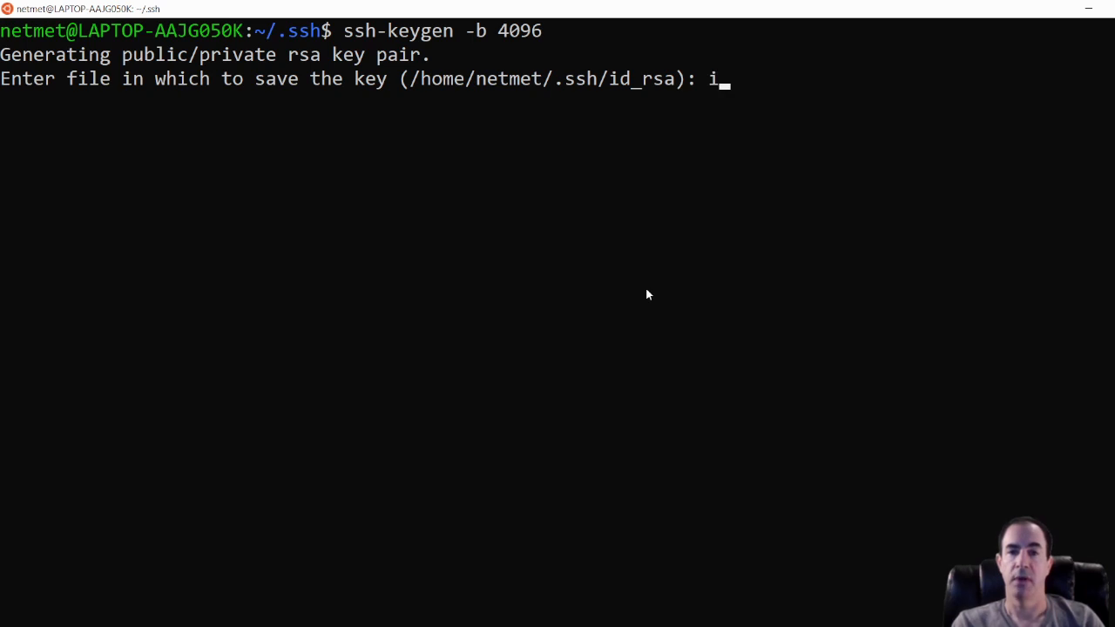
{"action": "type", "text": "d_aws_rsa"}
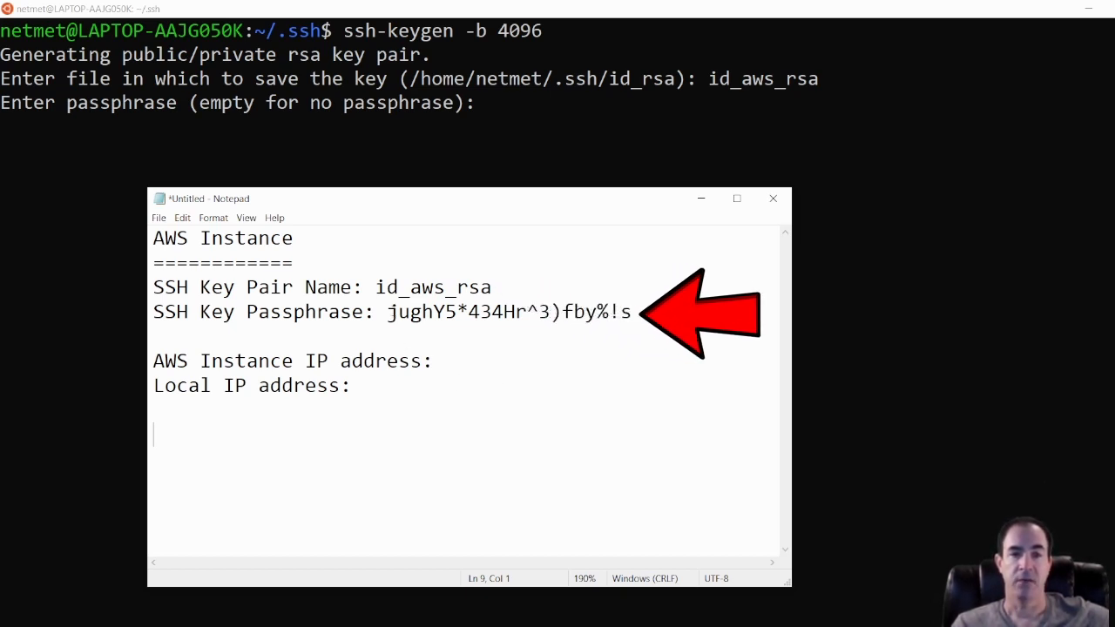
{"action": "left_click_drag", "start_coordinate": [387, 311], "coordinate": [634, 312]}
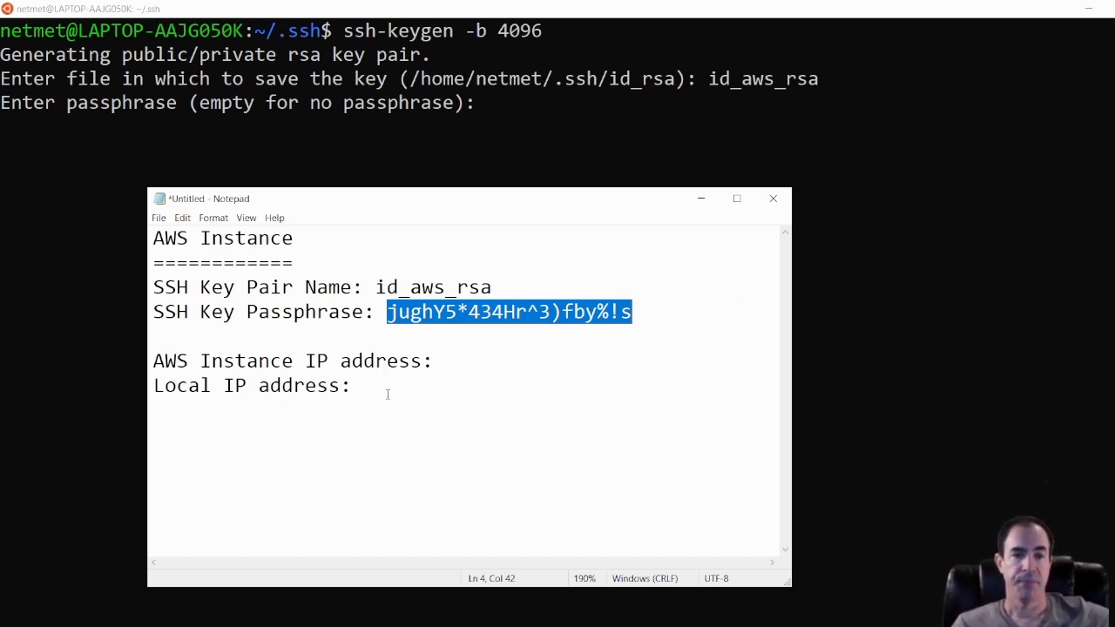
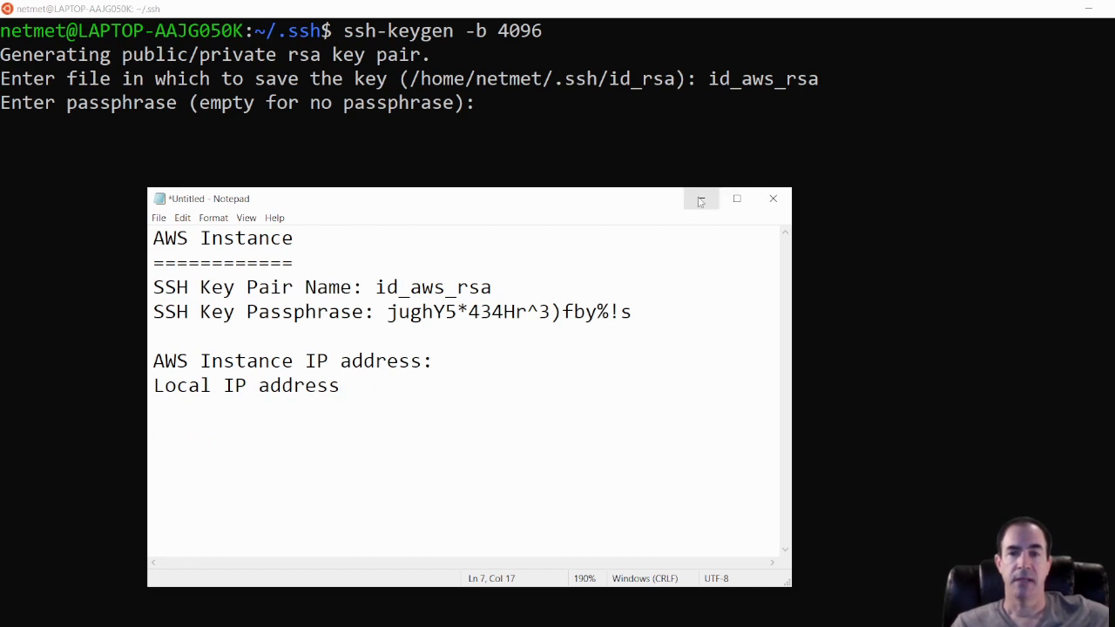
{"action": "left_click", "coordinate": [701, 199]}
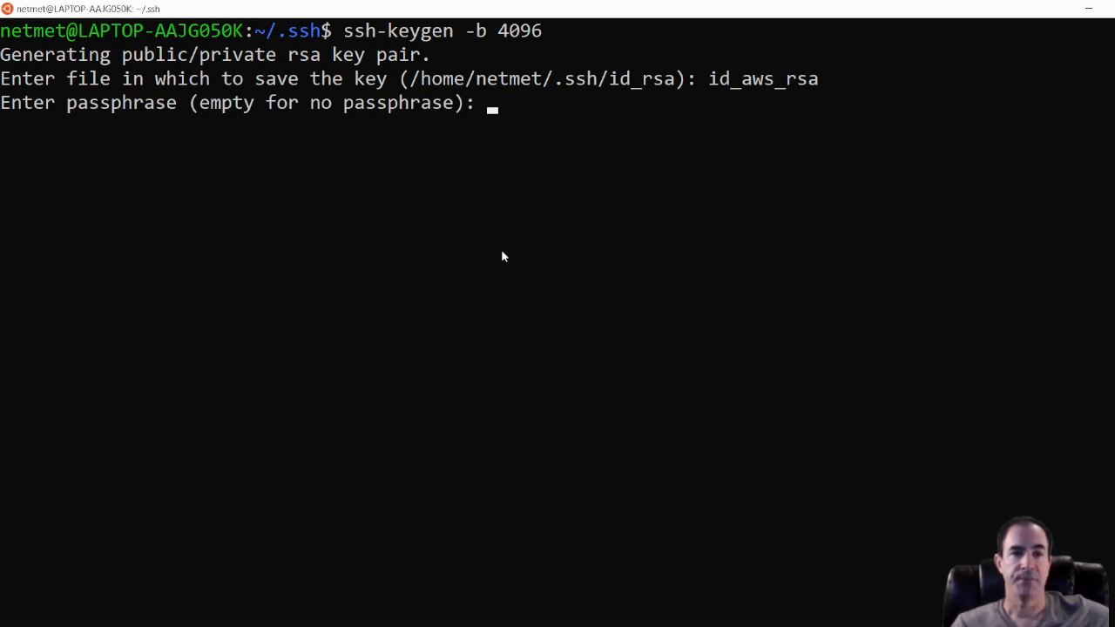
{"action": "mouse_move", "coordinate": [512, 258]}
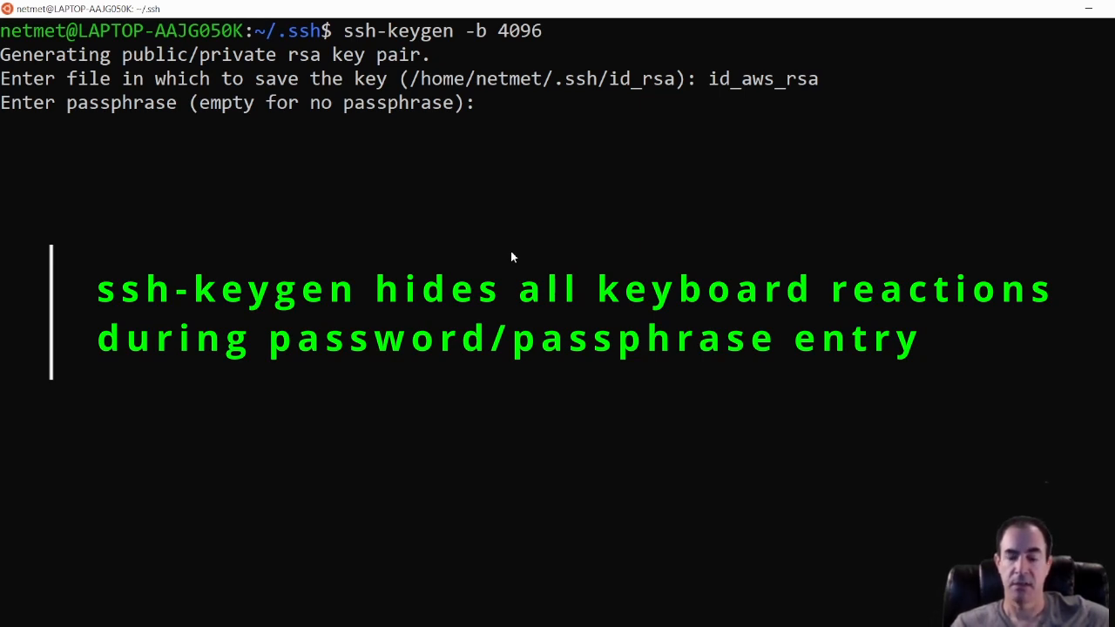
Step: Confirm the passphrase twice to generate id_aws_rsa, then clear the screen
{"action": "key", "text": "Enter"}
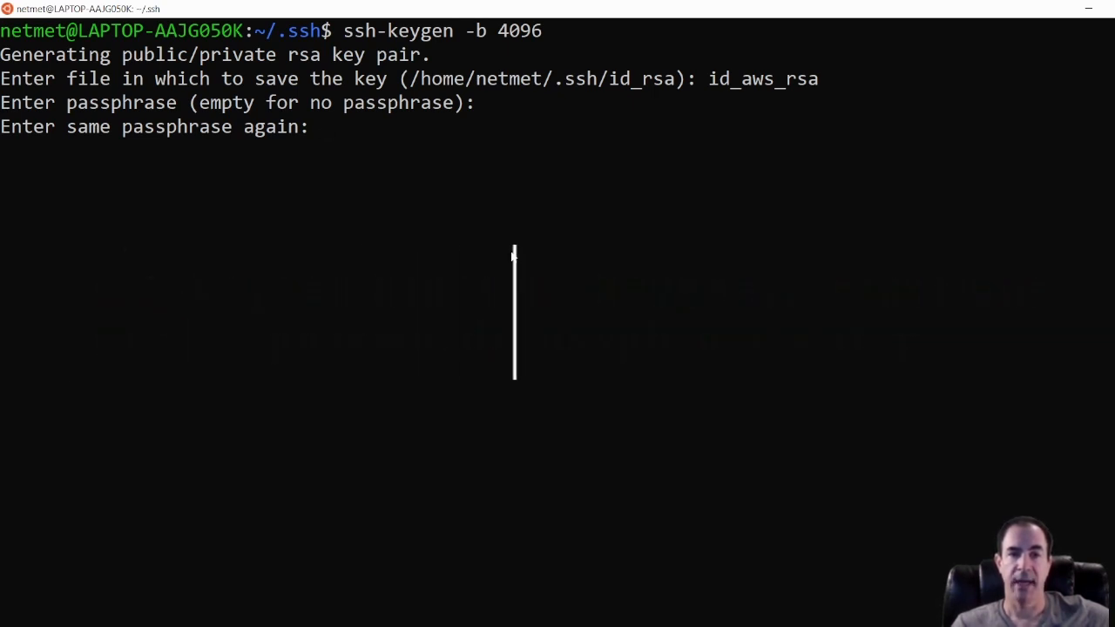
{"action": "key", "text": "Enter"}
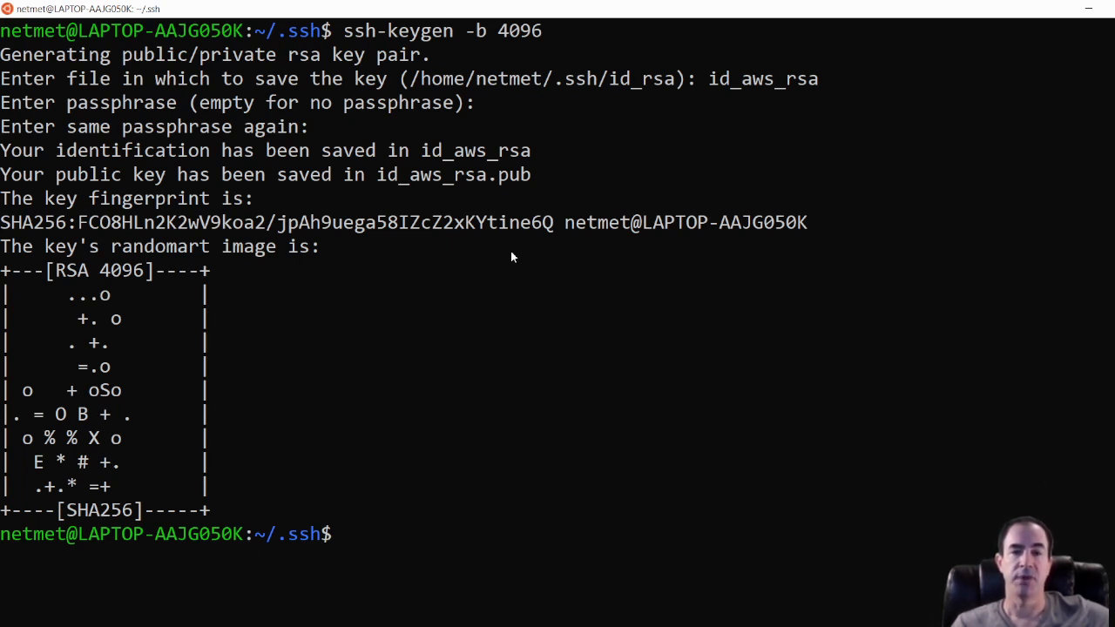
{"action": "type", "text": "cle"}
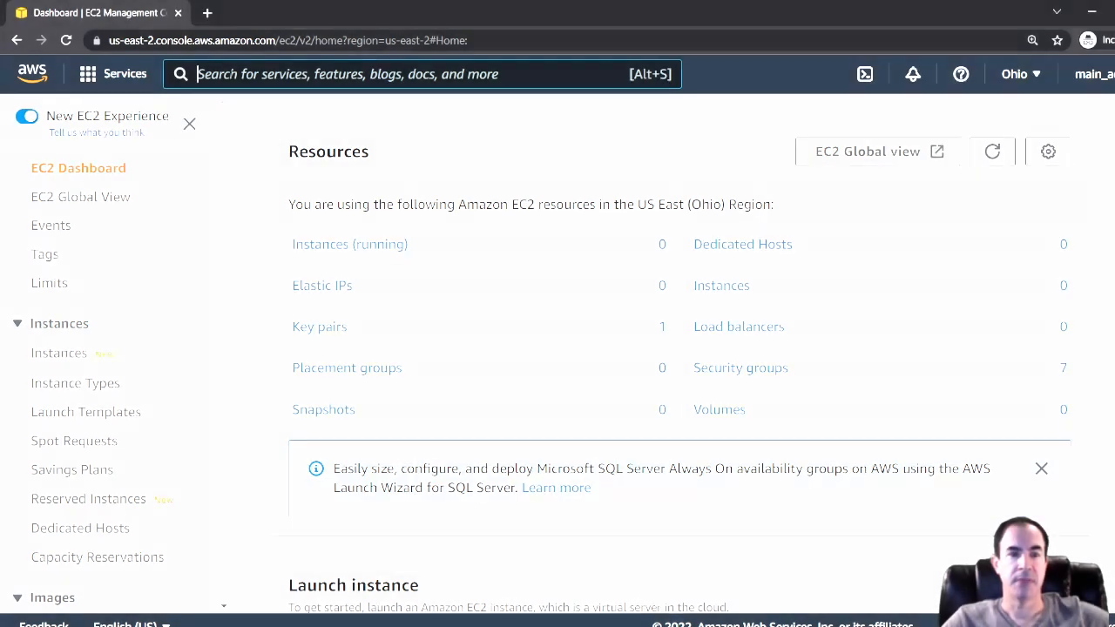
{"action": "type", "text": "ec2"}
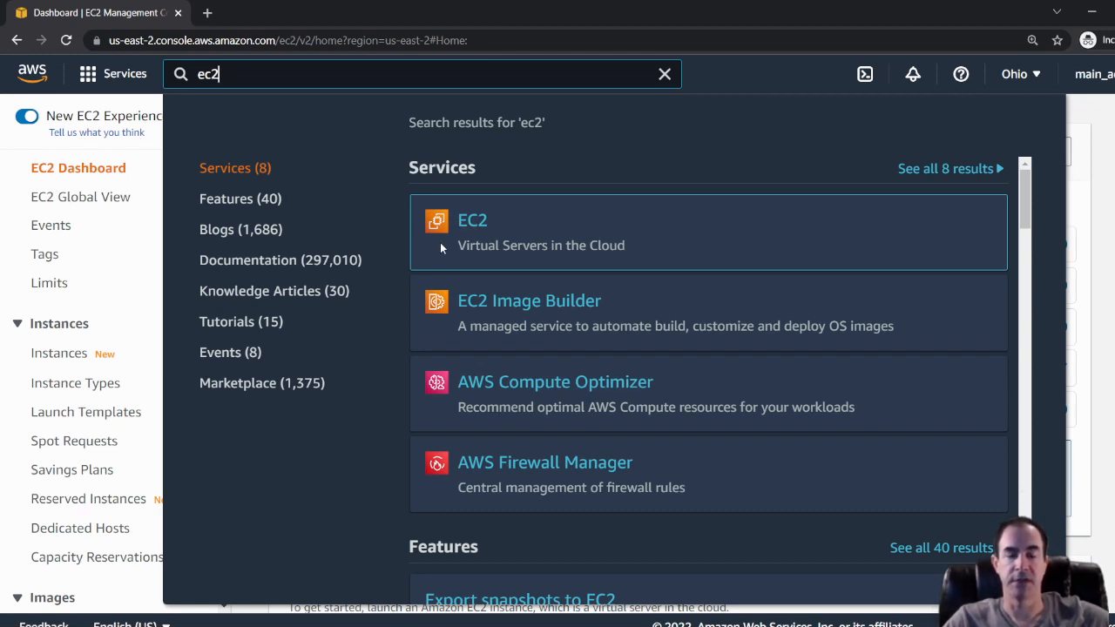
{"action": "mouse_move", "coordinate": [485, 258]}
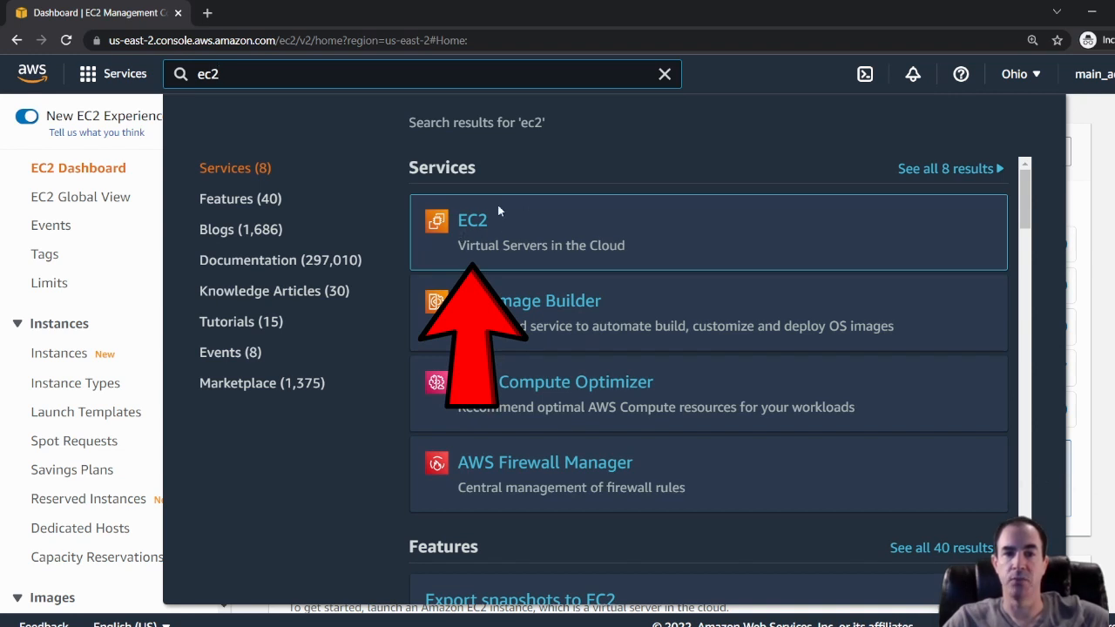
{"action": "mouse_move", "coordinate": [475, 234]}
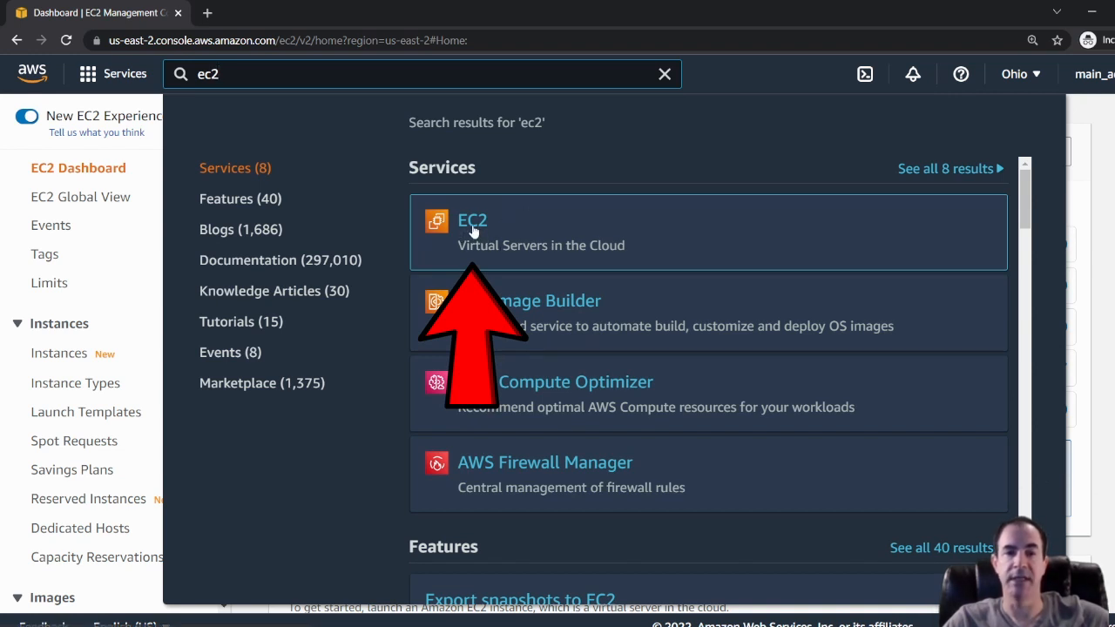
{"action": "left_click", "coordinate": [474, 220]}
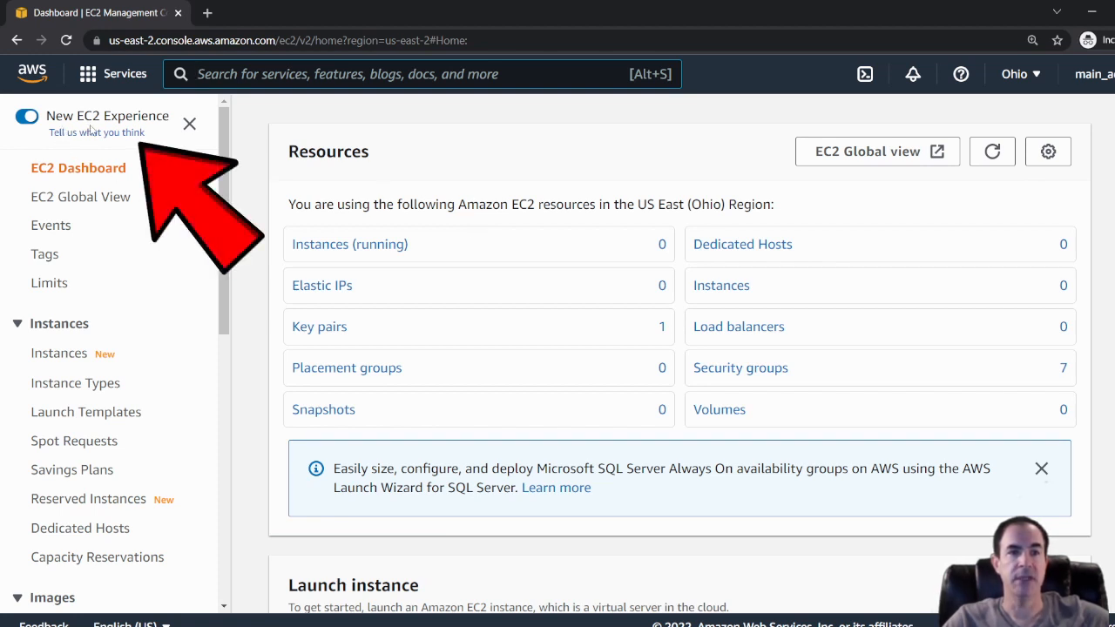
{"action": "mouse_move", "coordinate": [105, 157]}
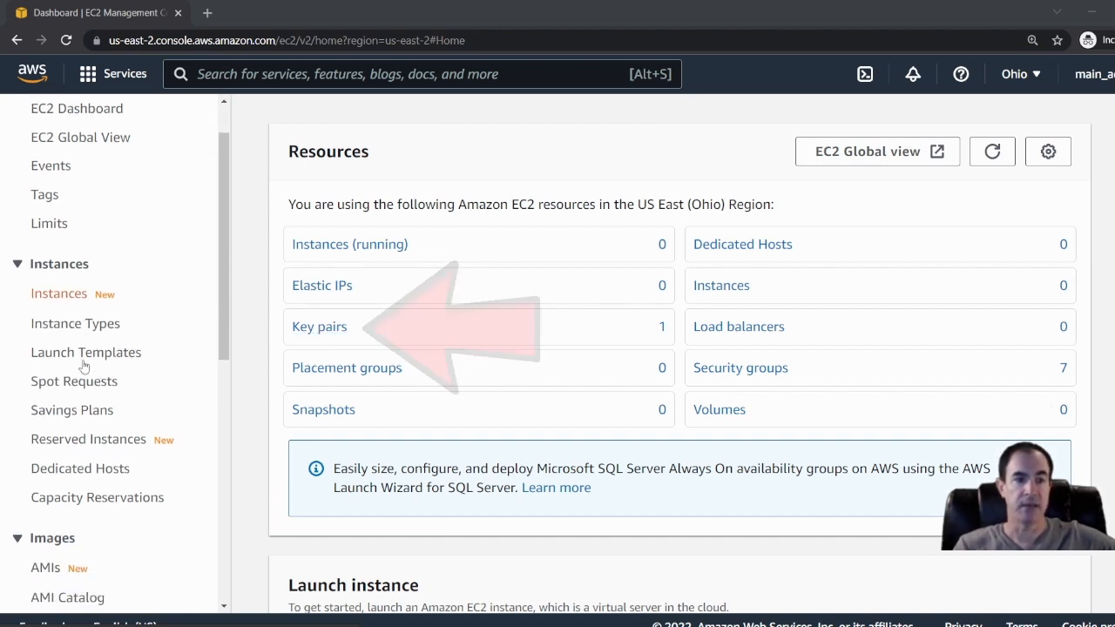
Step: From Key pairs, choose Actions > Import key pair to reach the import form
{"action": "scroll", "scroll_direction": "down", "scroll_amount": 3}
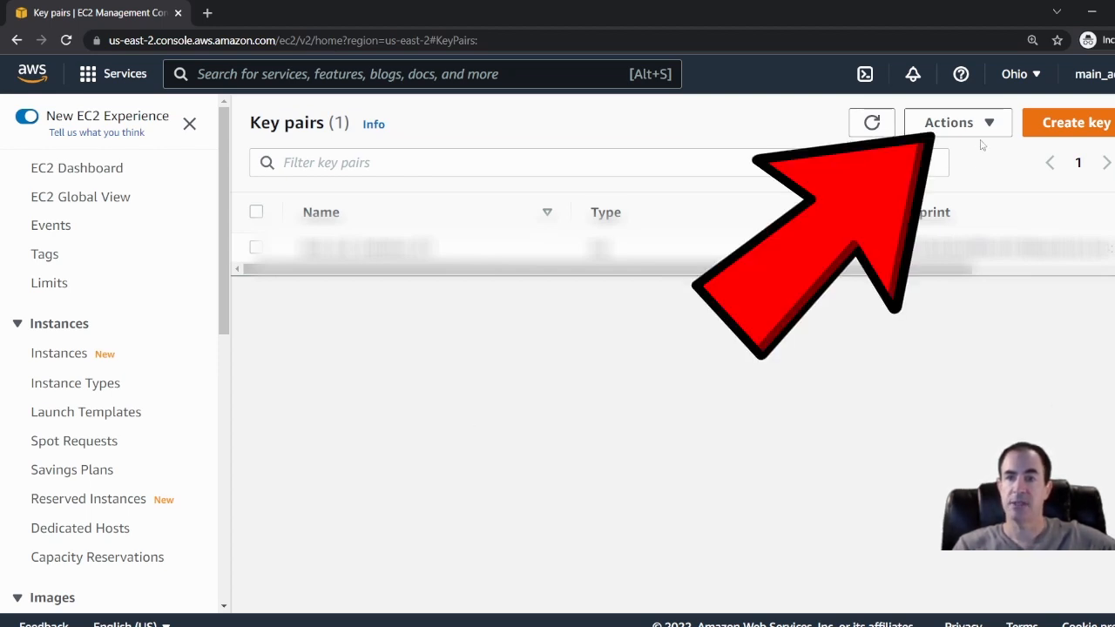
{"action": "left_click", "coordinate": [958, 122]}
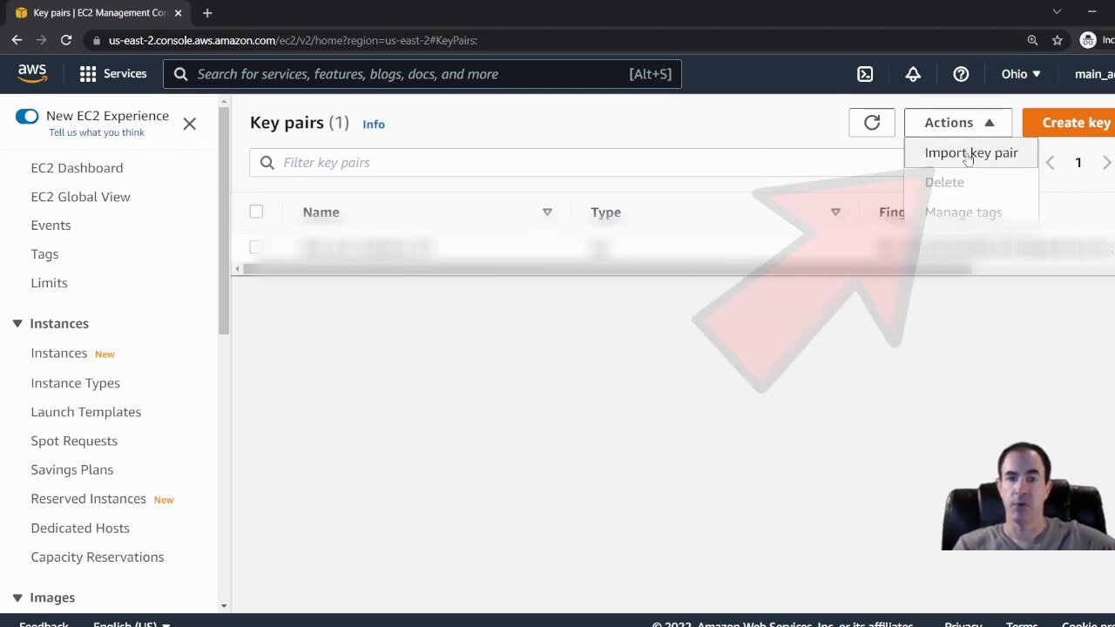
{"action": "left_click", "coordinate": [970, 153]}
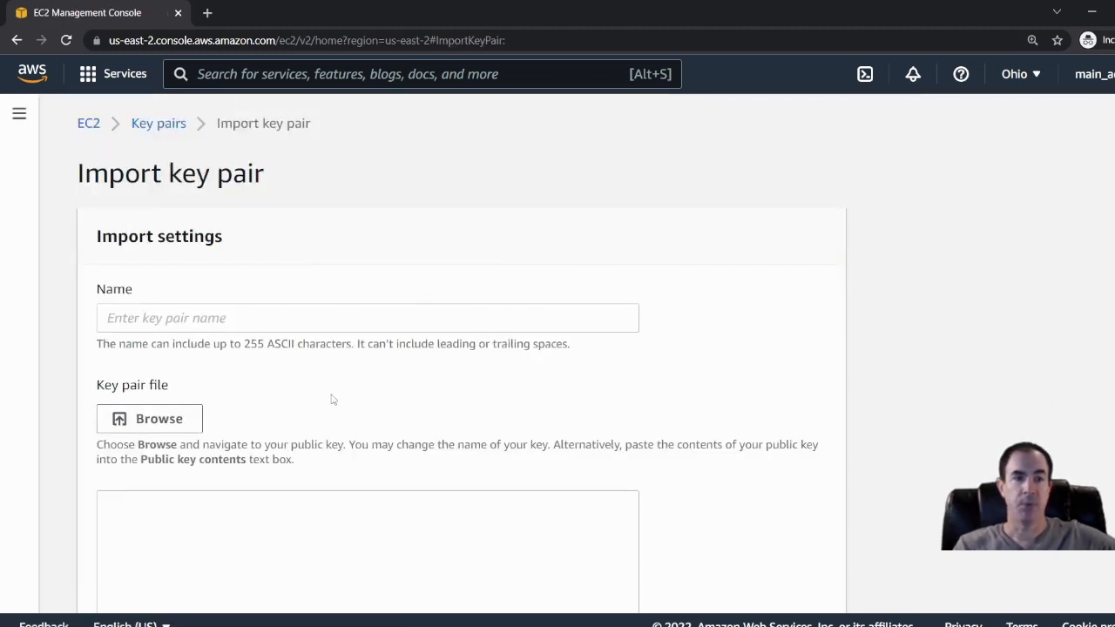
{"action": "scroll", "scroll_direction": "down", "scroll_amount": 3}
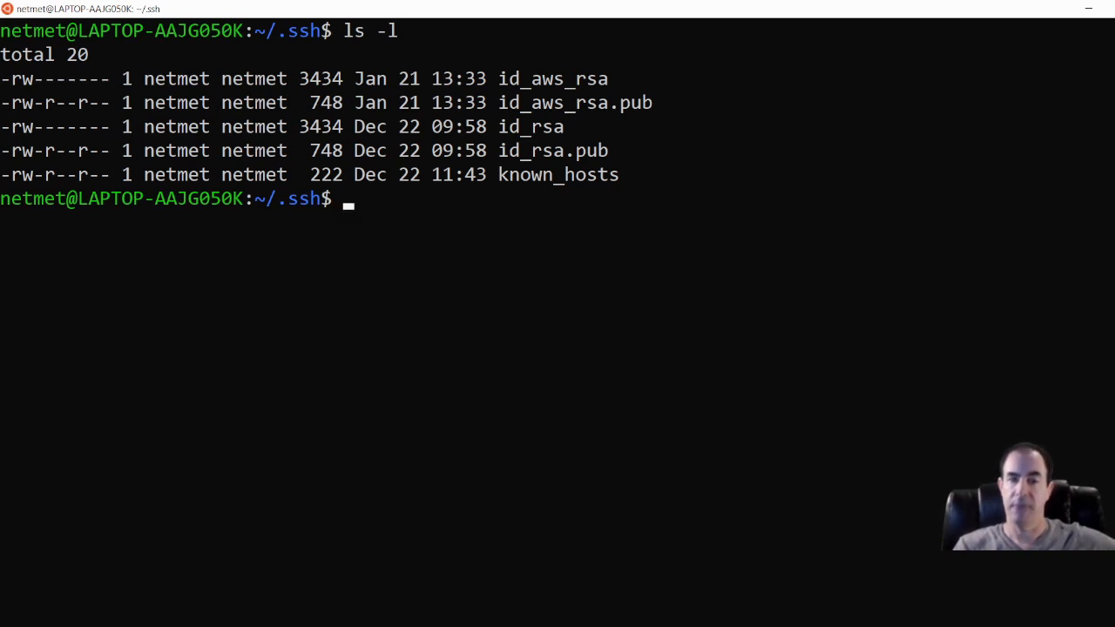
{"action": "mouse_move", "coordinate": [397, 441]}
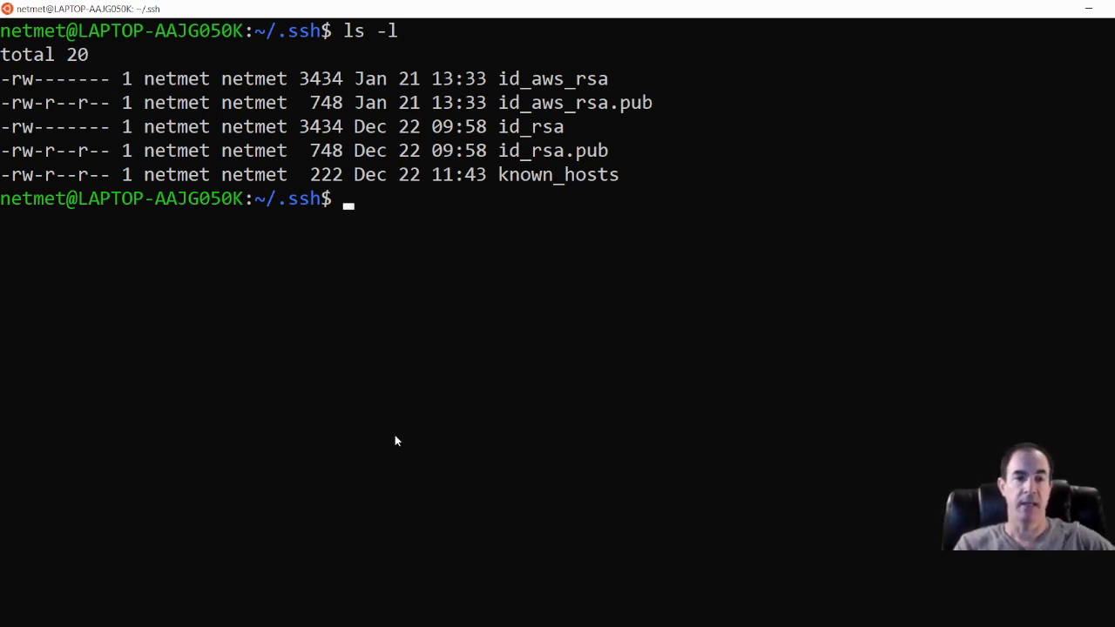
Step: Display the public key with cat id_aws_rsa.pub
{"action": "type", "text": "cat"}
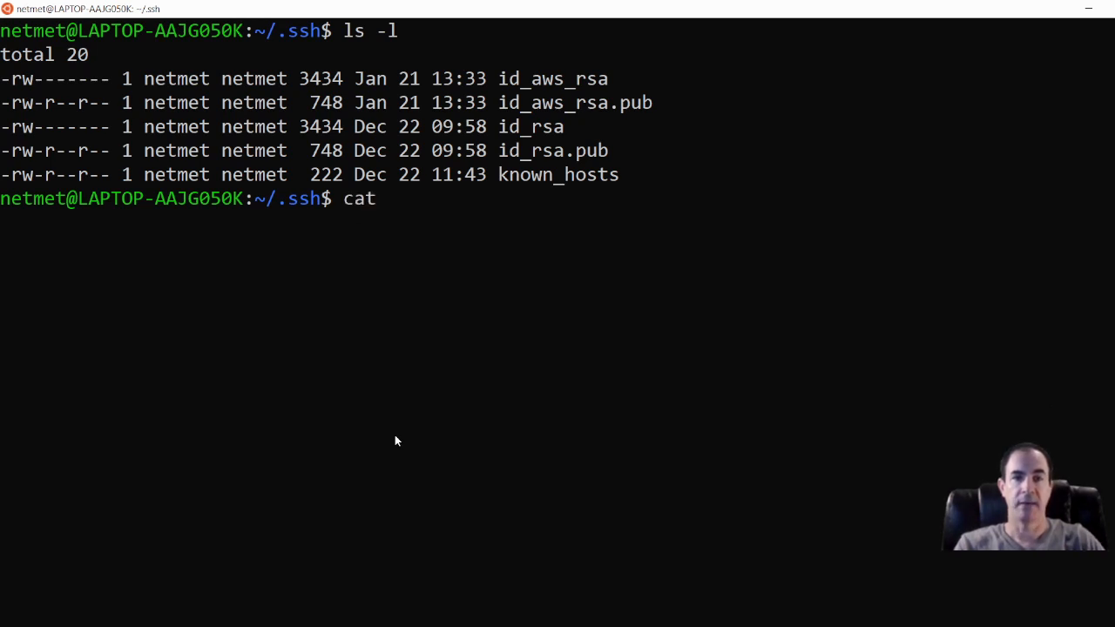
{"action": "type", "text": "id_aws_"}
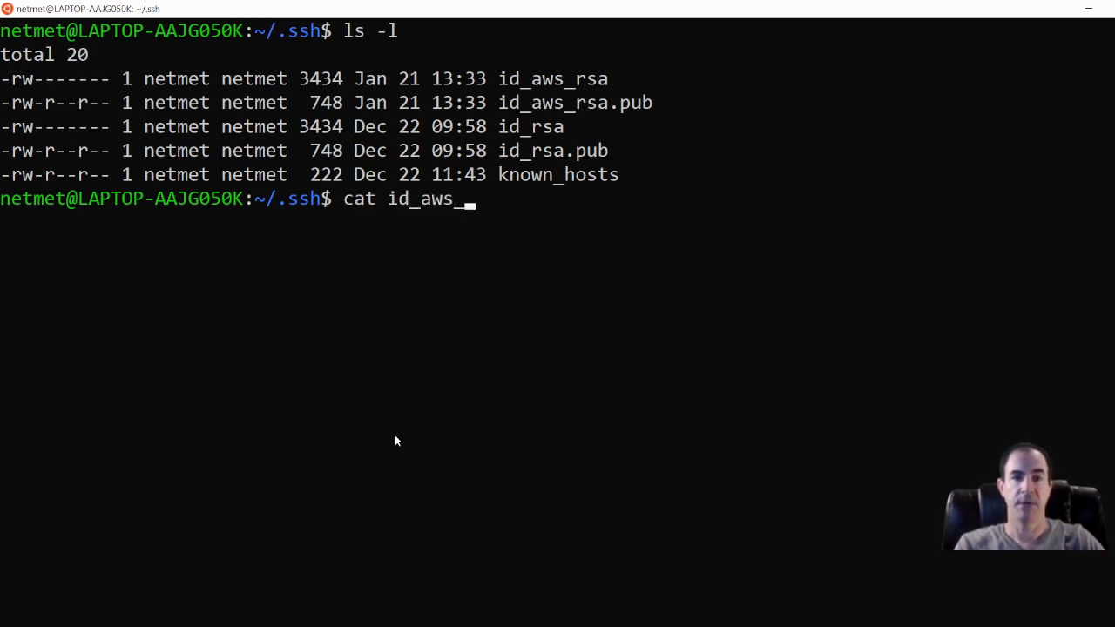
{"action": "type", "text": "rsa.pub"}
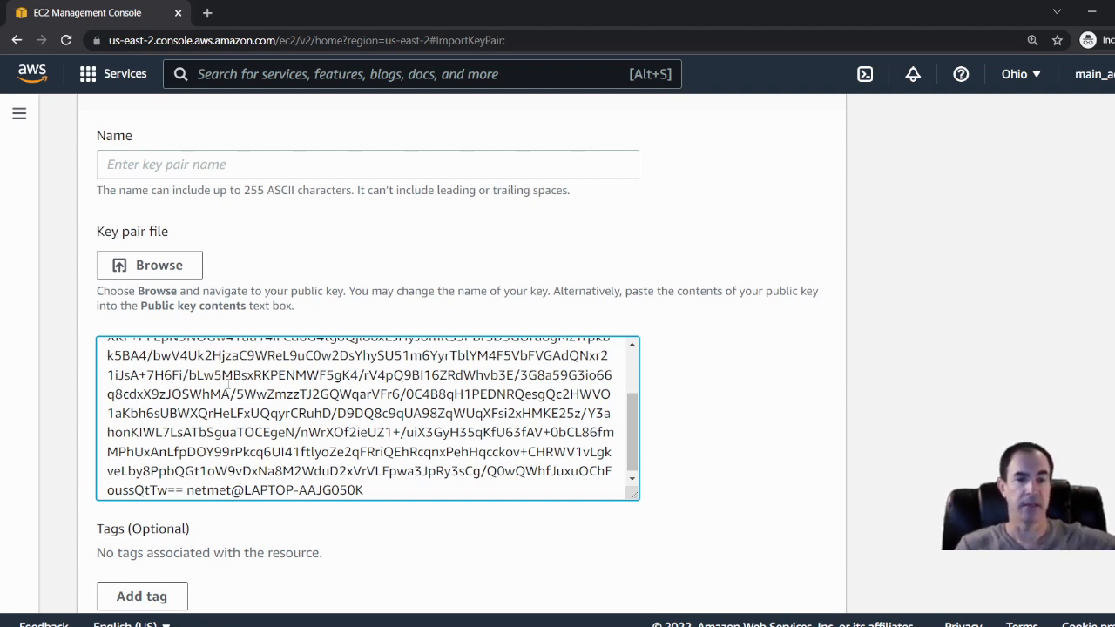
Step: Select the trailing netmet@LAPTOP comment at the end of the pasted public key for removal
{"action": "double_click", "coordinate": [215, 486]}
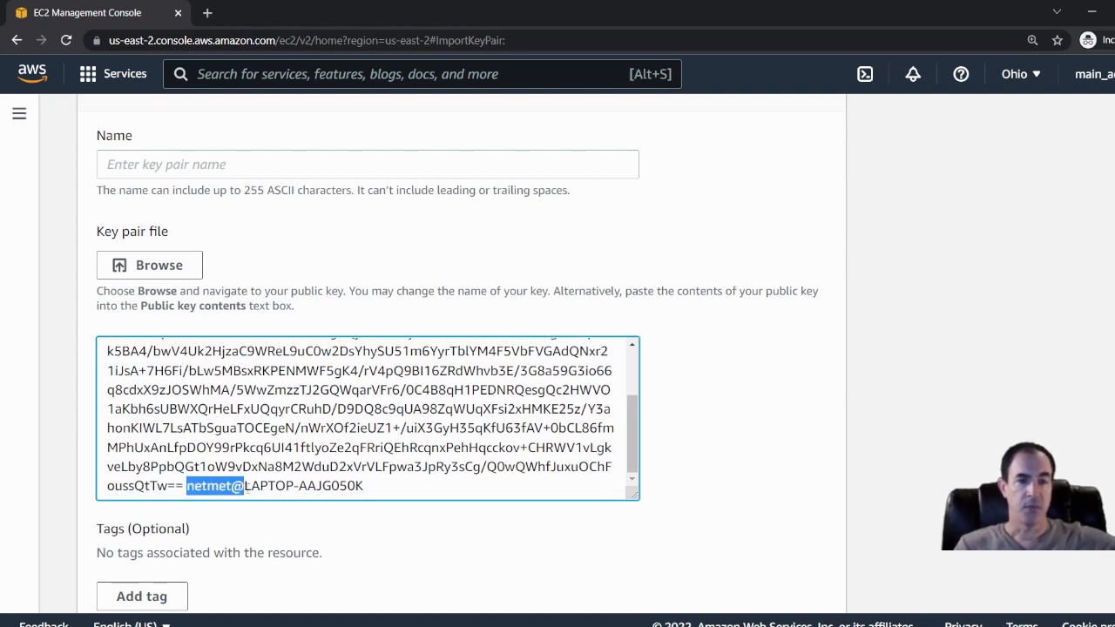
{"action": "left_click_drag", "start_coordinate": [188, 485], "coordinate": [363, 485]}
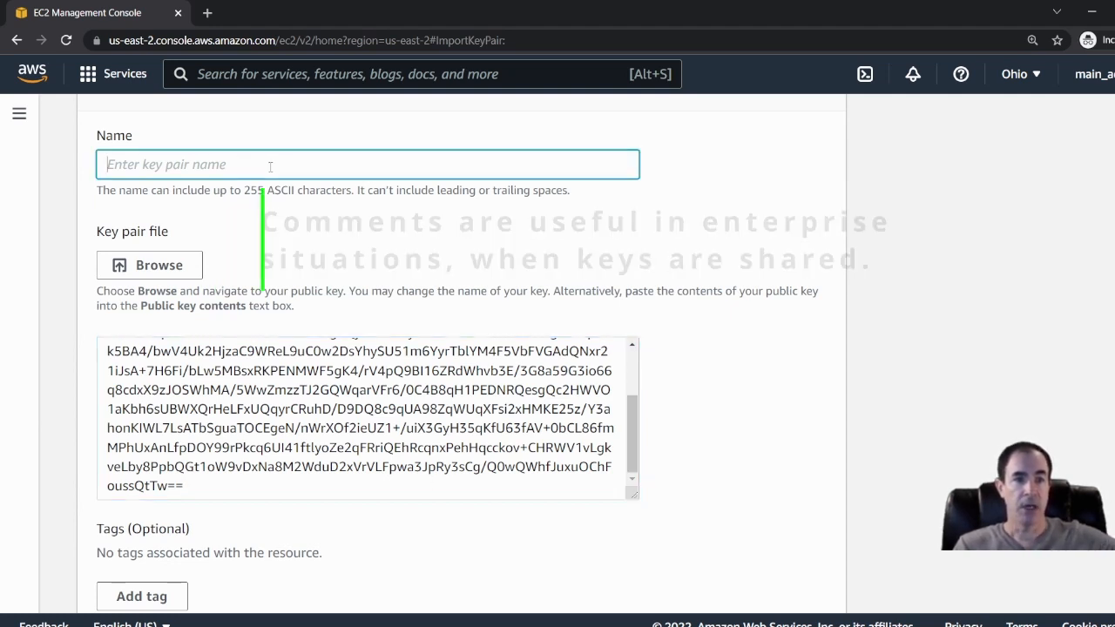
Step: Enter id_aws_rsa as the key pair name
{"action": "type", "text": "id_aws_"}
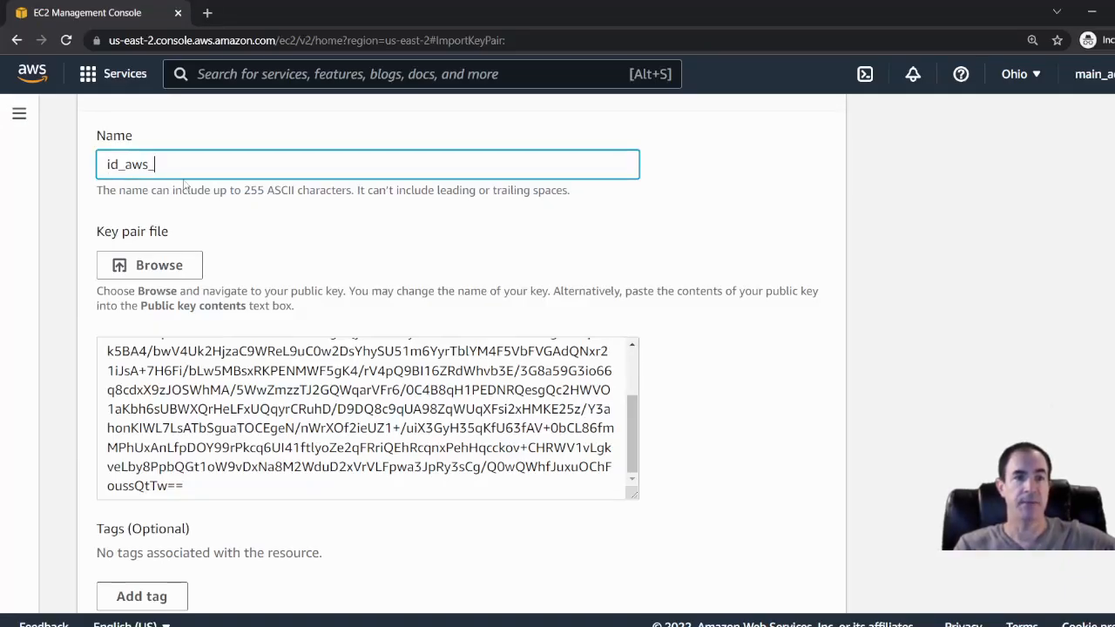
{"action": "type", "text": "rsa"}
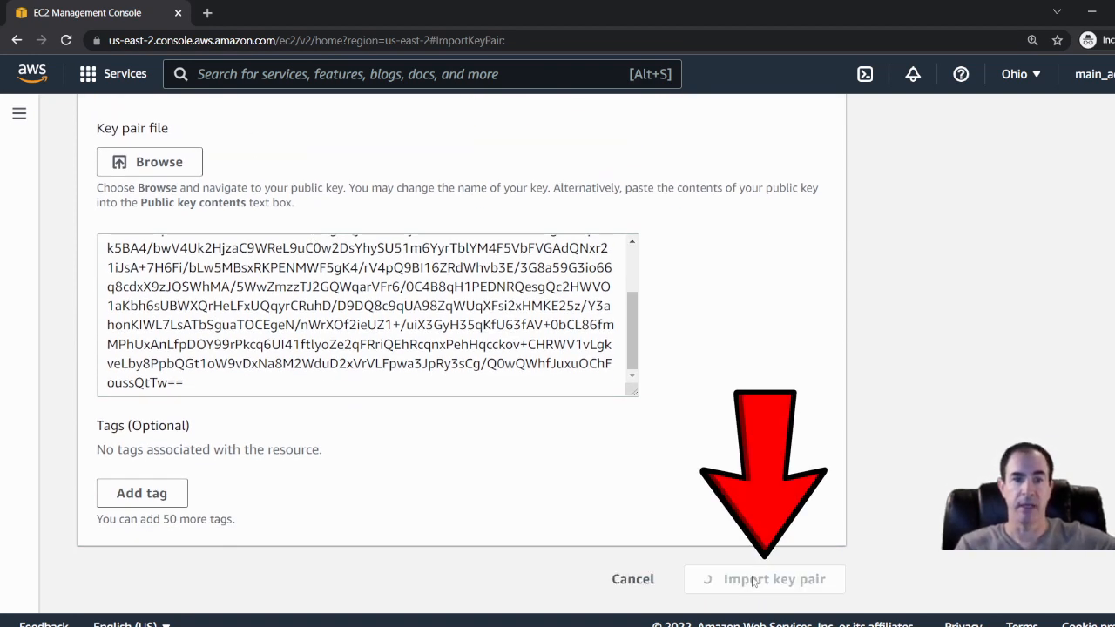
Step: Import the key pair so id_aws_rsa appears in the list
{"action": "left_click", "coordinate": [764, 579]}
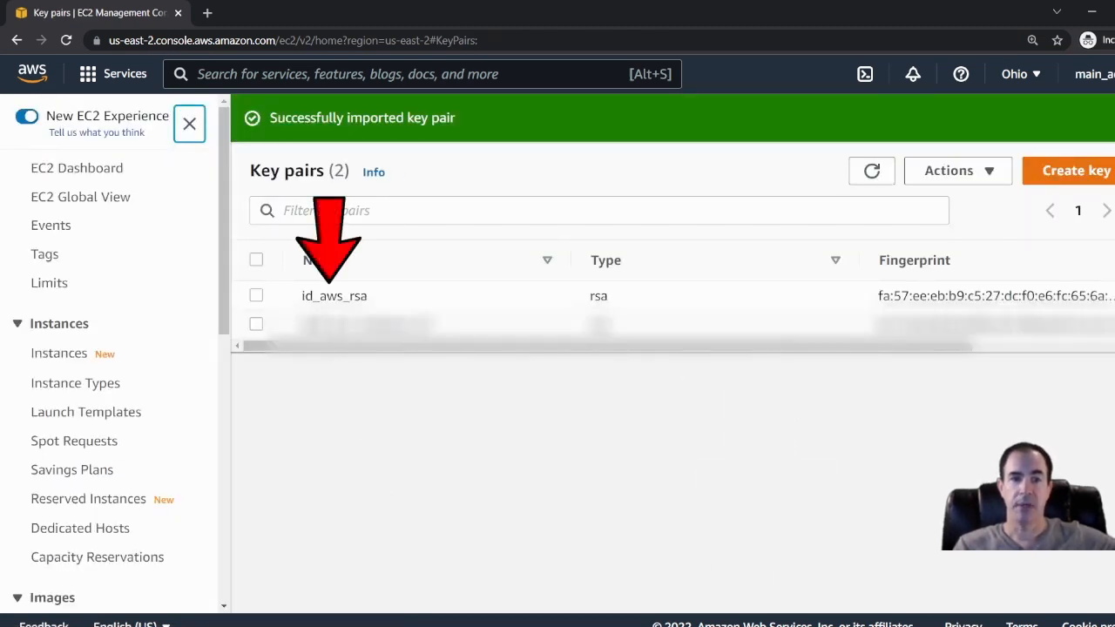
{"action": "mouse_move", "coordinate": [509, 285]}
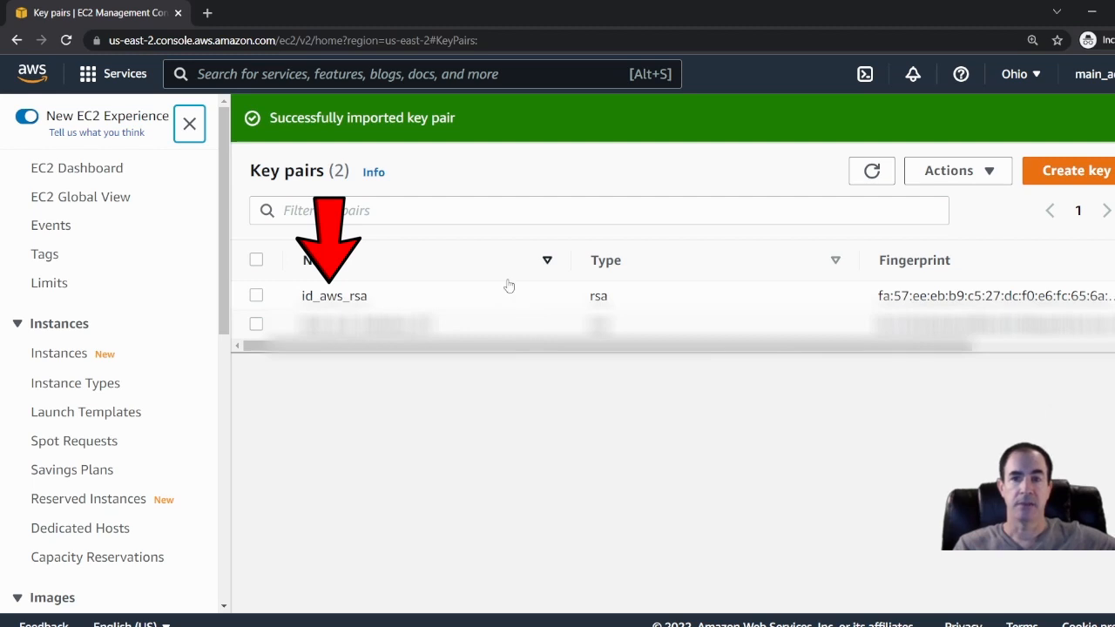
{"action": "mouse_move", "coordinate": [338, 413]}
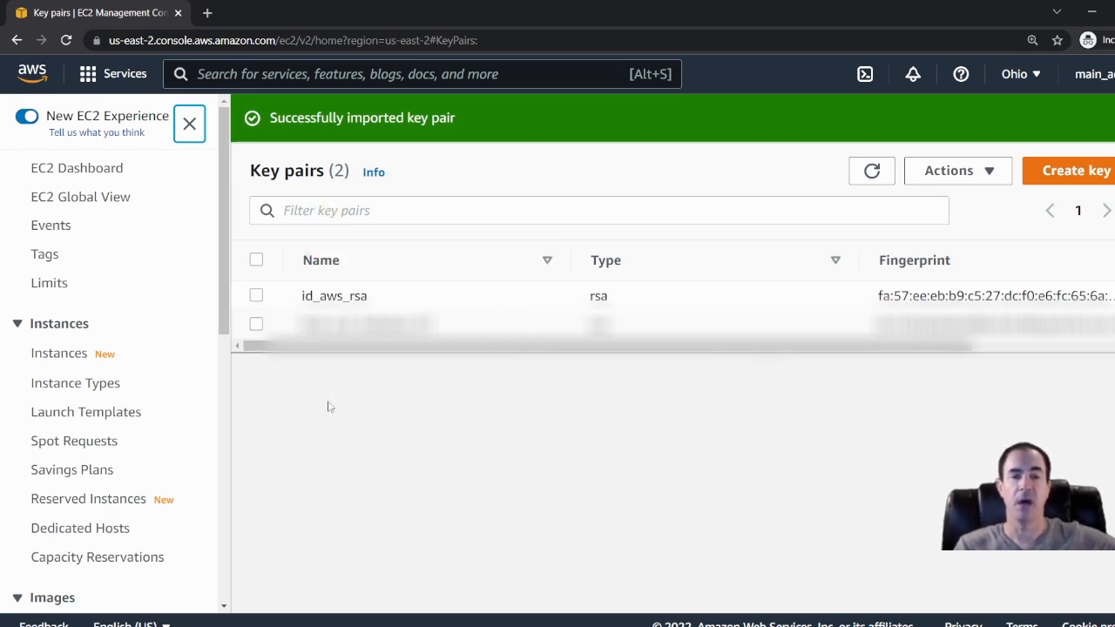
{"action": "mouse_move", "coordinate": [77, 167]}
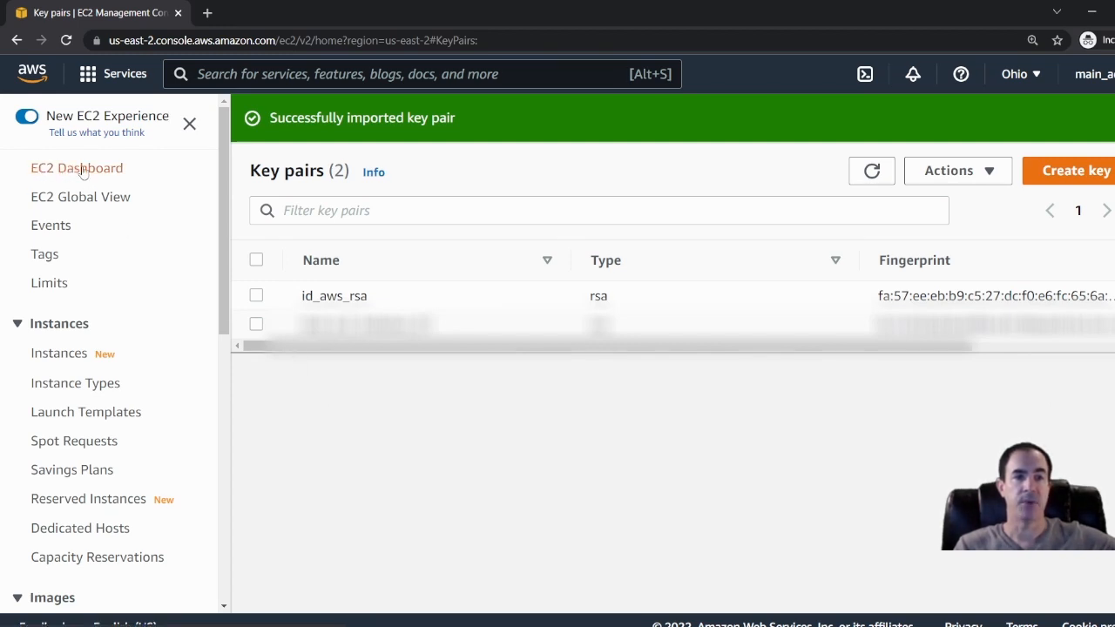
Step: Go to Instances from the EC2 Dashboard and remove the running-state filter
{"action": "left_click", "coordinate": [76, 167]}
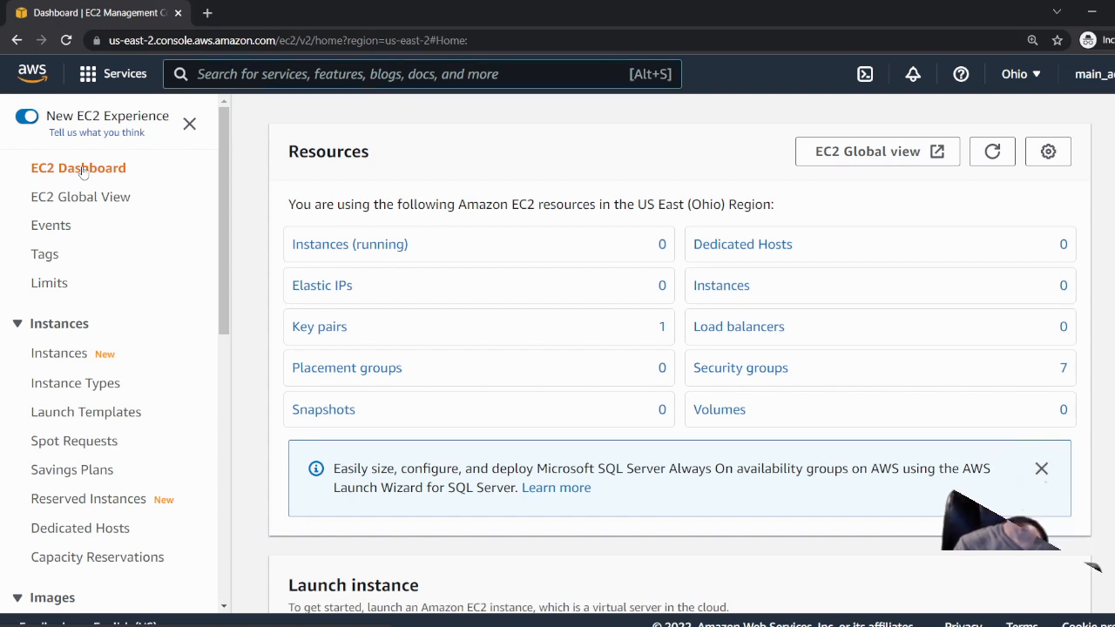
{"action": "left_click", "coordinate": [348, 244]}
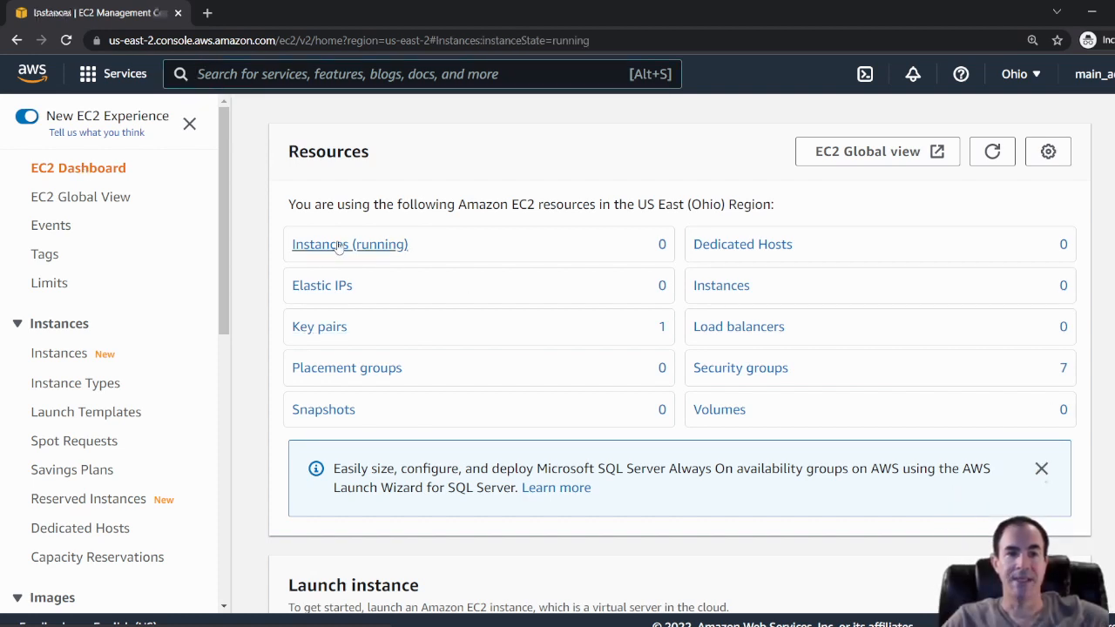
{"action": "left_click", "coordinate": [348, 244]}
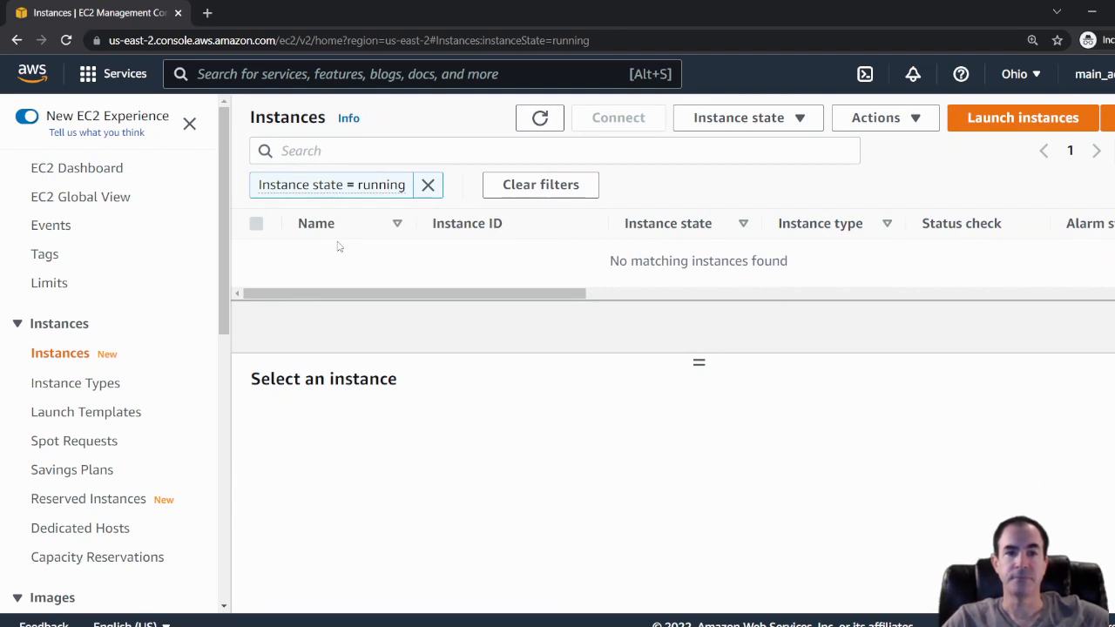
{"action": "mouse_move", "coordinate": [348, 195]}
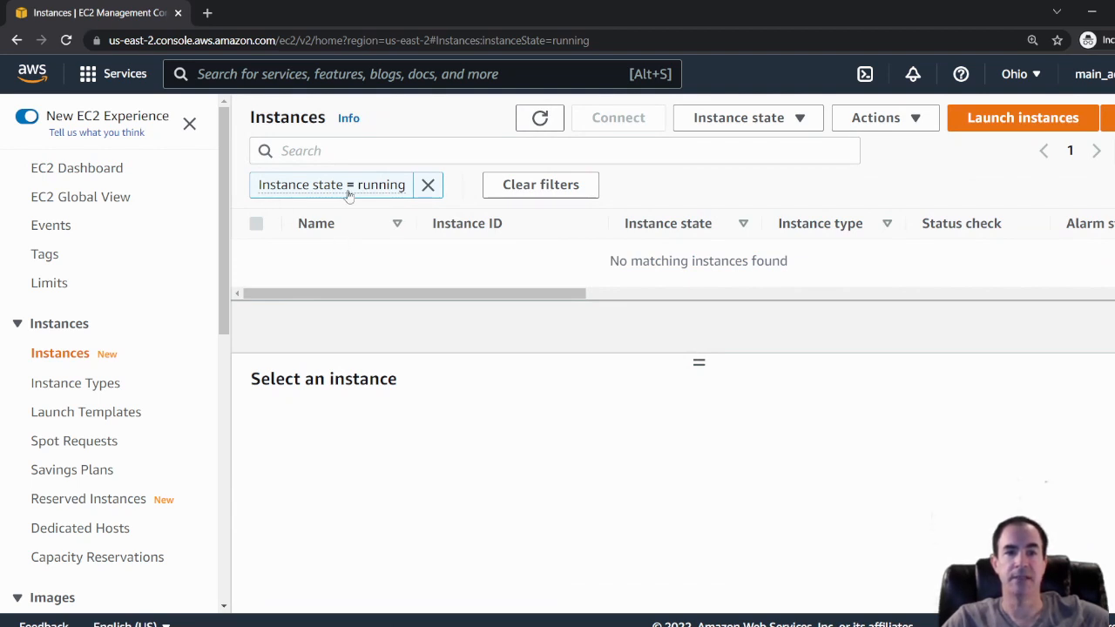
{"action": "left_click", "coordinate": [429, 185]}
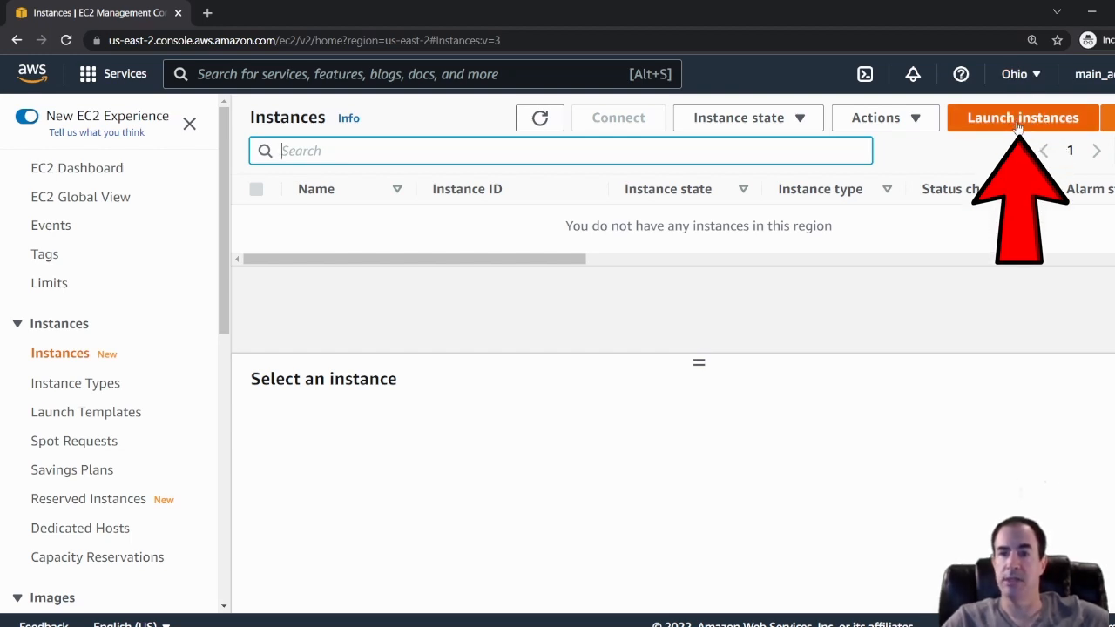
Step: Start a new instance launch and select the Ubuntu Server 20.04 LTS 64-bit Arm image
{"action": "left_click", "coordinate": [1025, 118]}
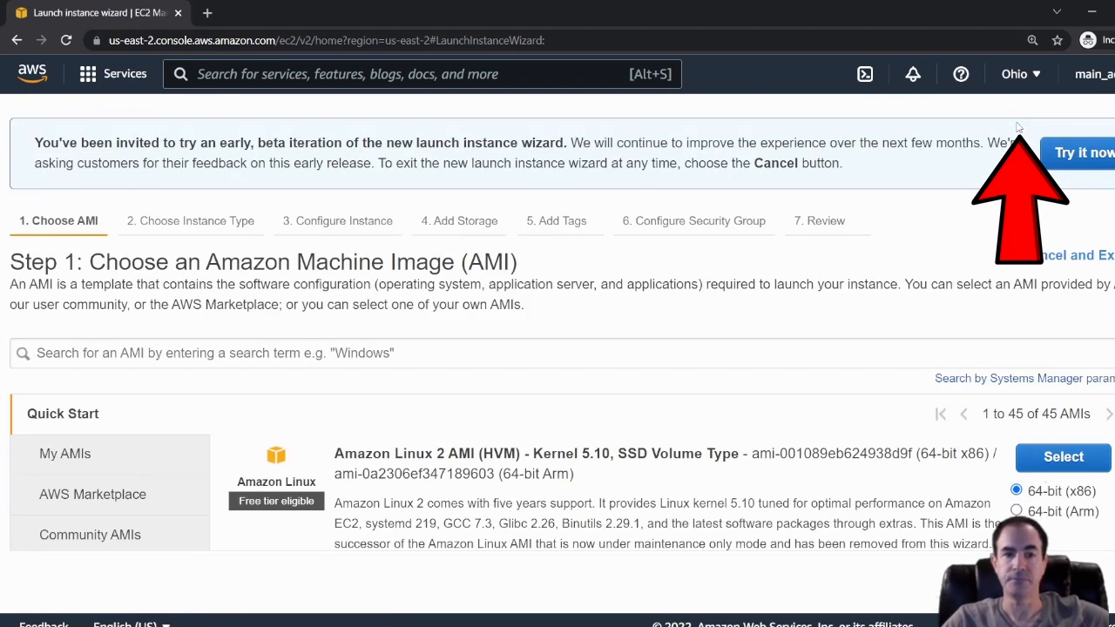
{"action": "mouse_move", "coordinate": [450, 349]}
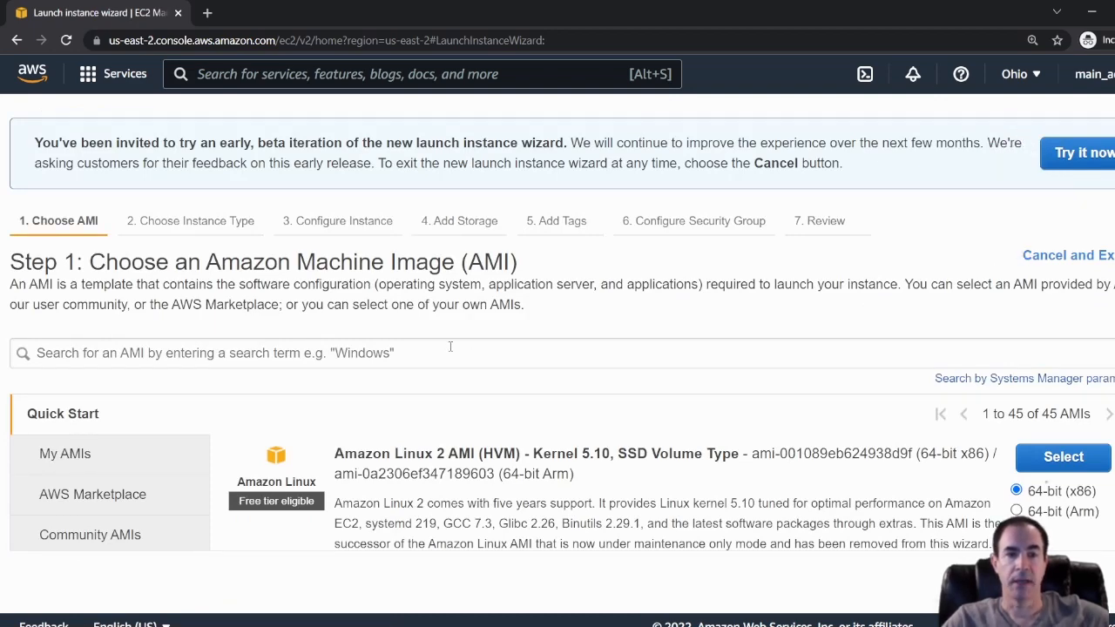
{"action": "scroll", "scroll_direction": "down", "scroll_amount": 3}
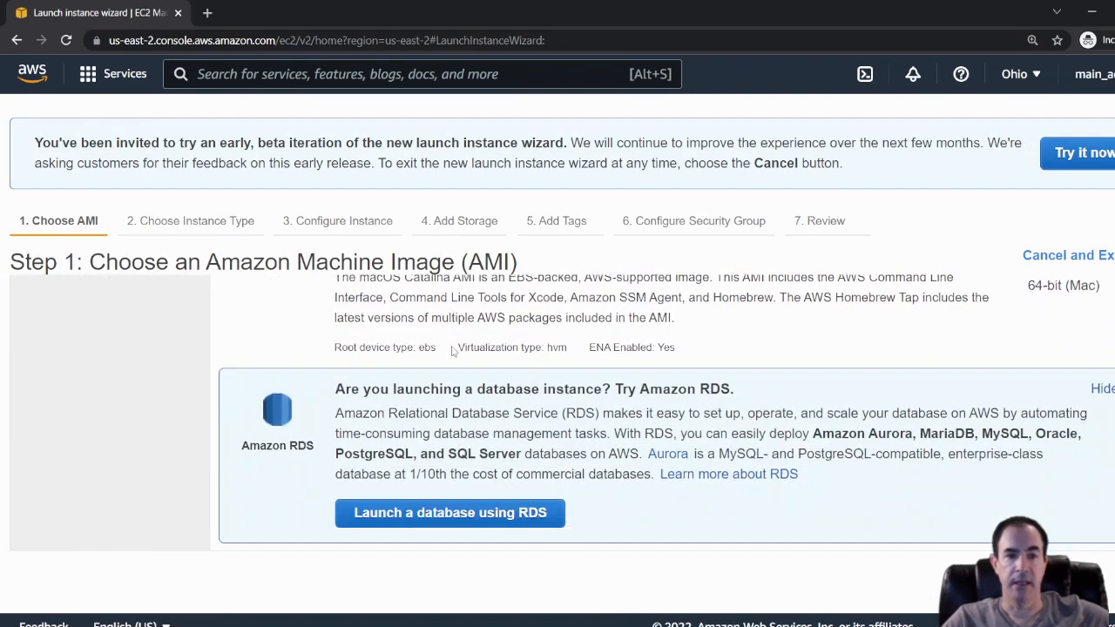
{"action": "scroll", "scroll_direction": "down", "scroll_amount": 3}
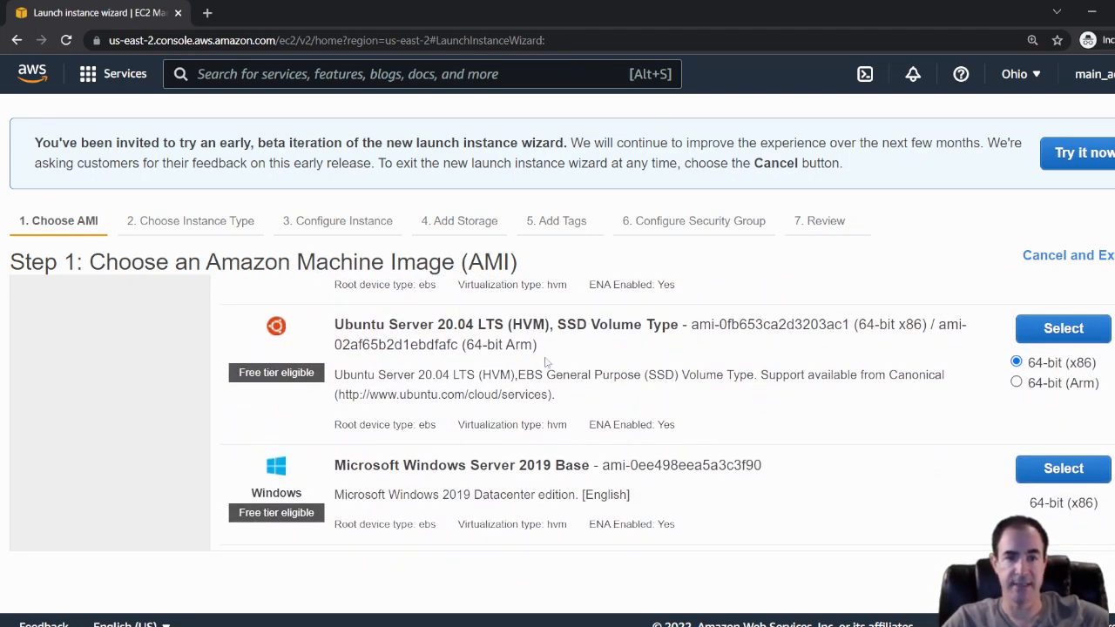
{"action": "scroll", "scroll_direction": "down", "scroll_amount": 3}
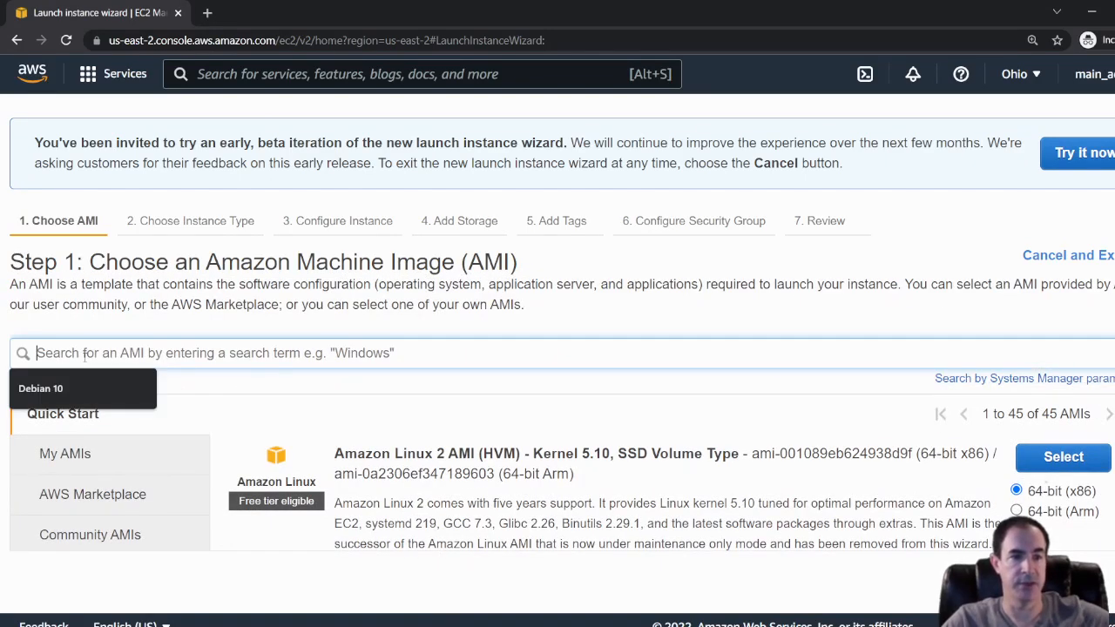
{"action": "type", "text": "Ubuntu"}
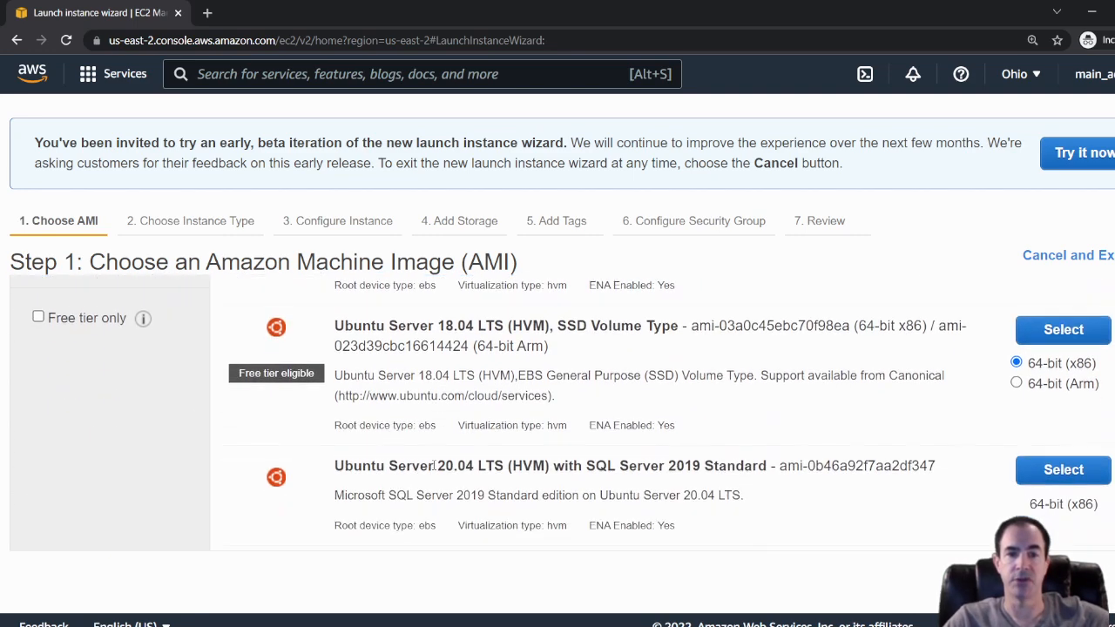
{"action": "scroll", "scroll_direction": "down", "scroll_amount": 3}
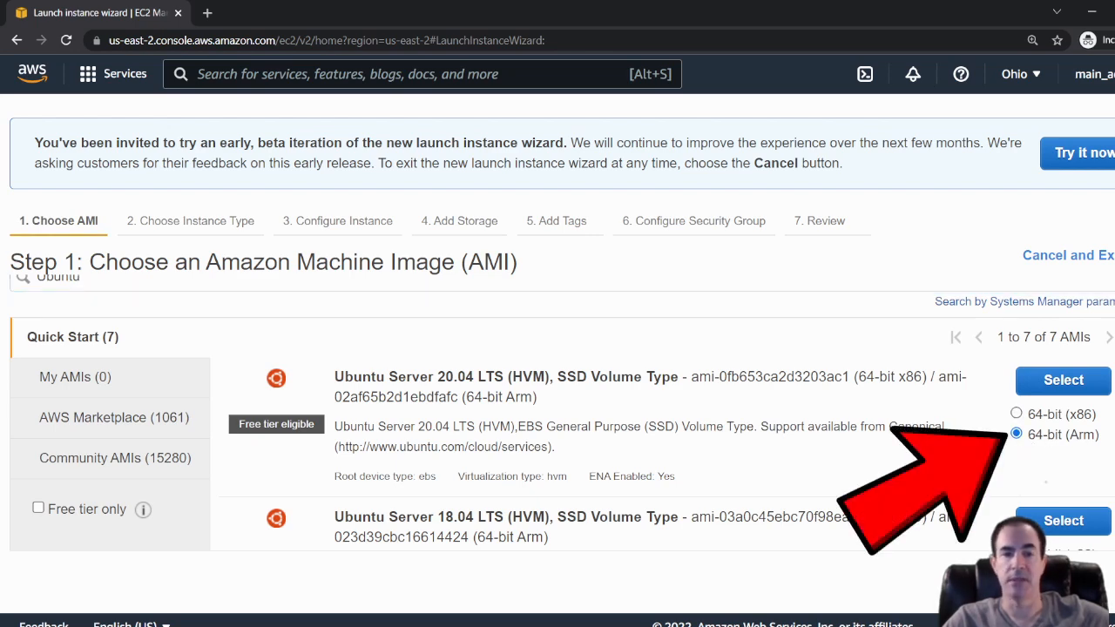
{"action": "left_click", "coordinate": [1063, 380]}
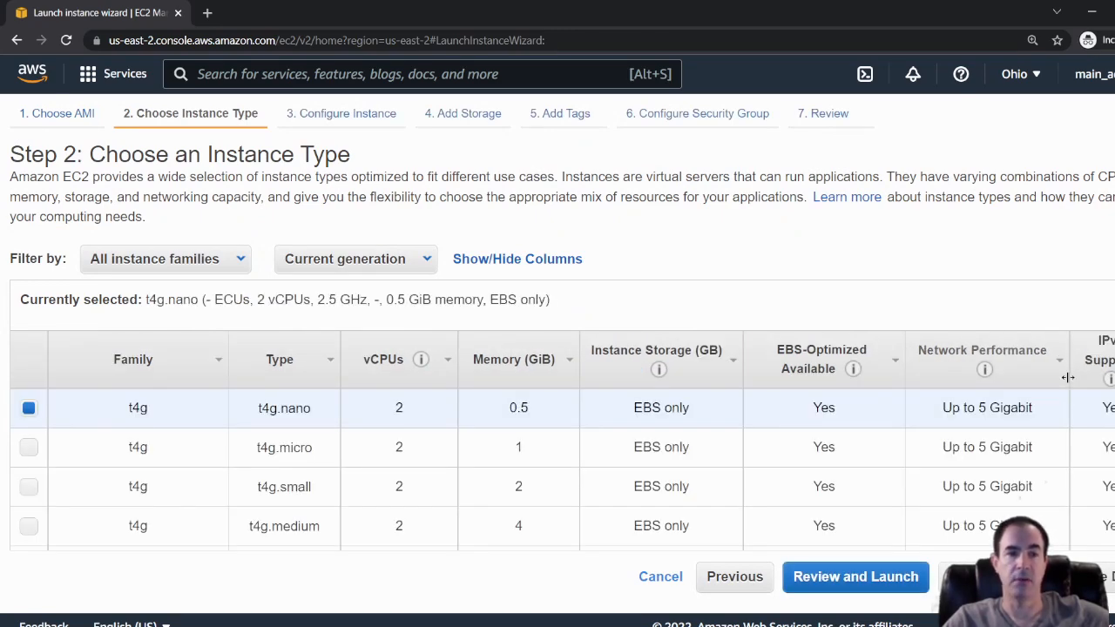
Step: Filter instance types to the a1 family and select a1.xlarge
{"action": "scroll", "scroll_direction": "down", "scroll_amount": 3}
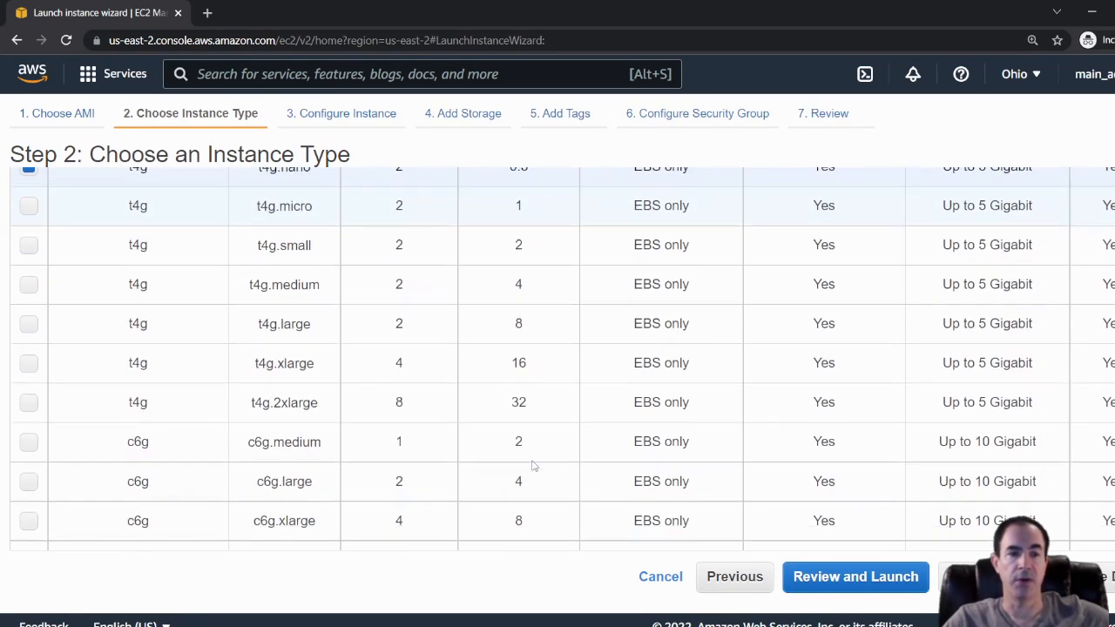
{"action": "scroll", "scroll_direction": "down", "scroll_amount": 3}
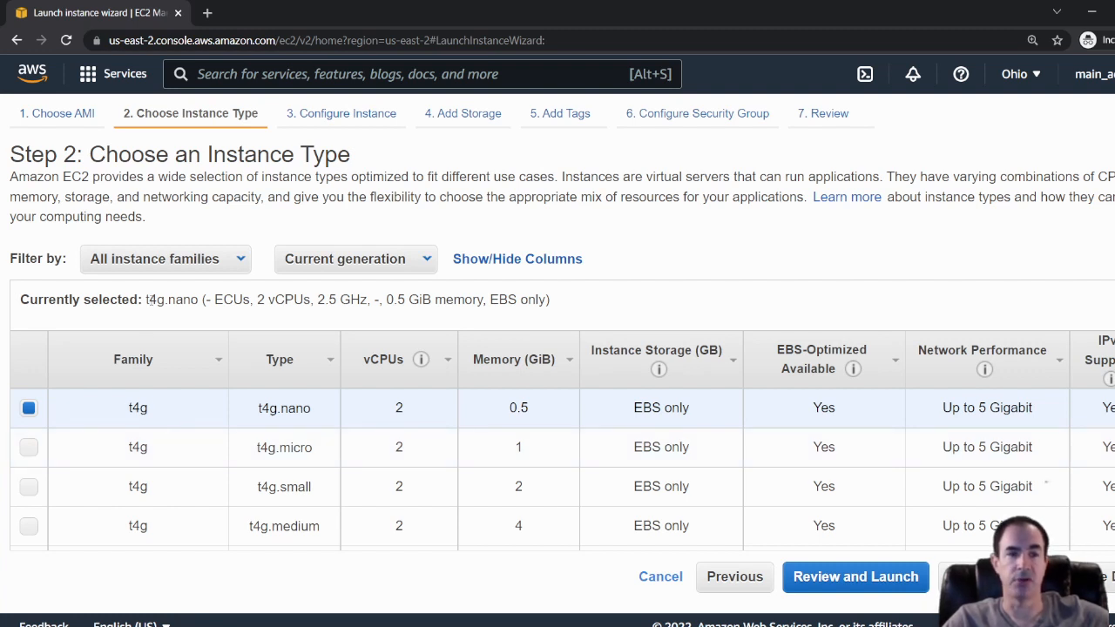
{"action": "left_click", "coordinate": [164, 258]}
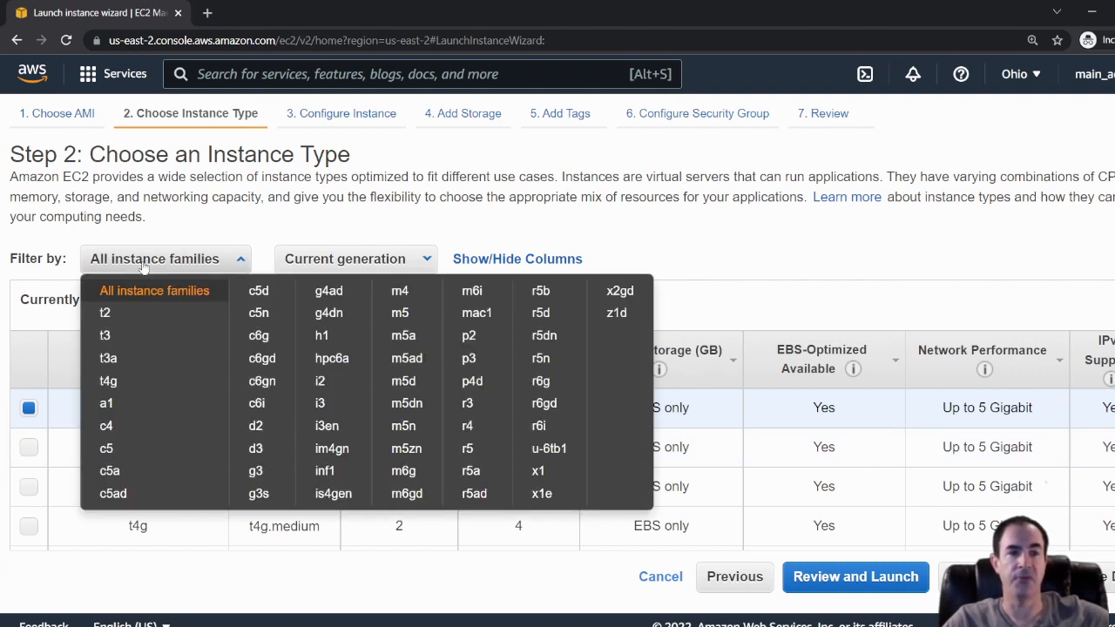
{"action": "mouse_move", "coordinate": [107, 404]}
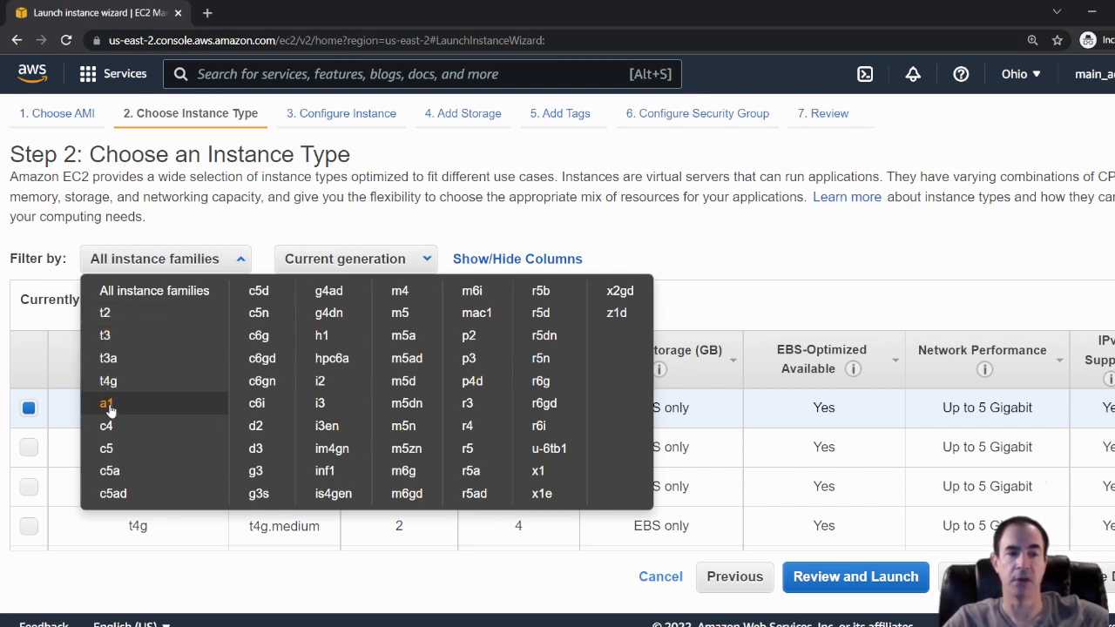
{"action": "left_click", "coordinate": [105, 403]}
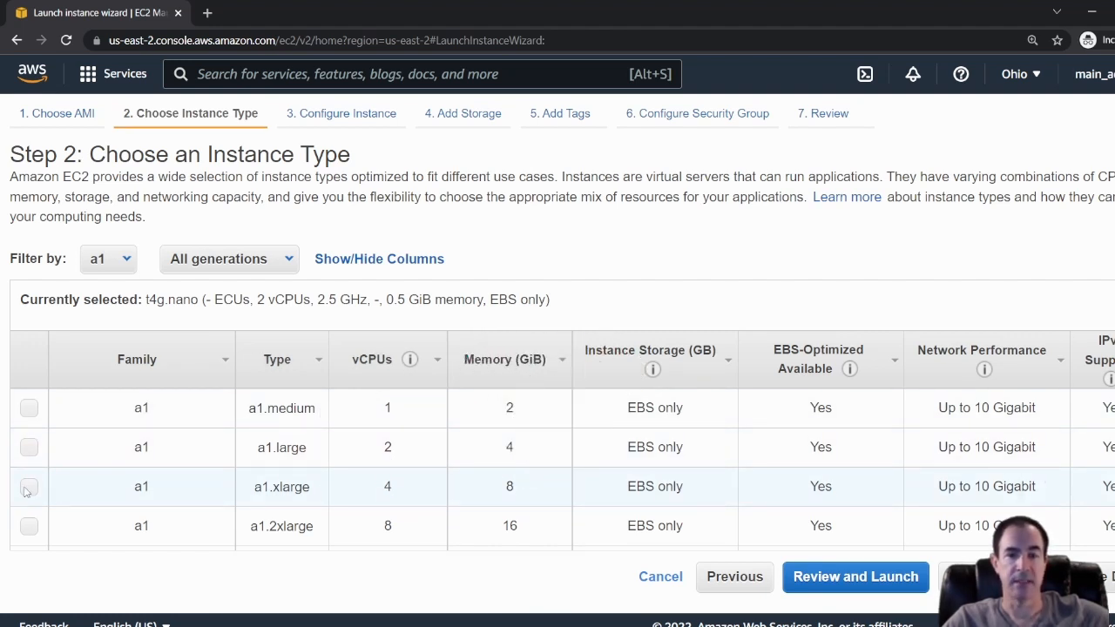
{"action": "left_click", "coordinate": [28, 488]}
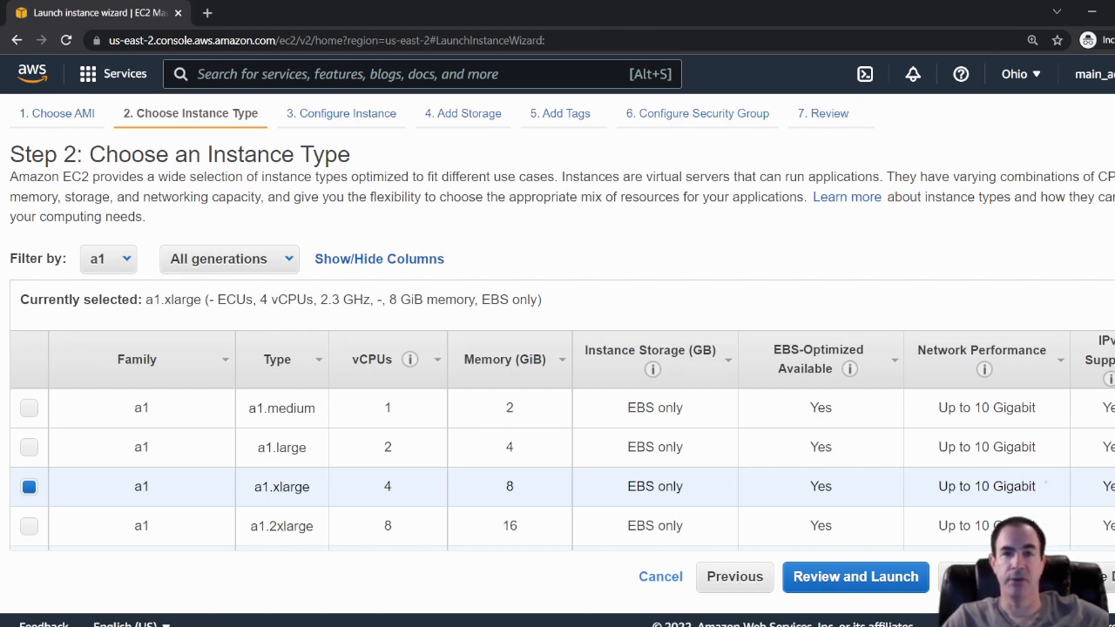
{"action": "mouse_move", "coordinate": [892, 135]}
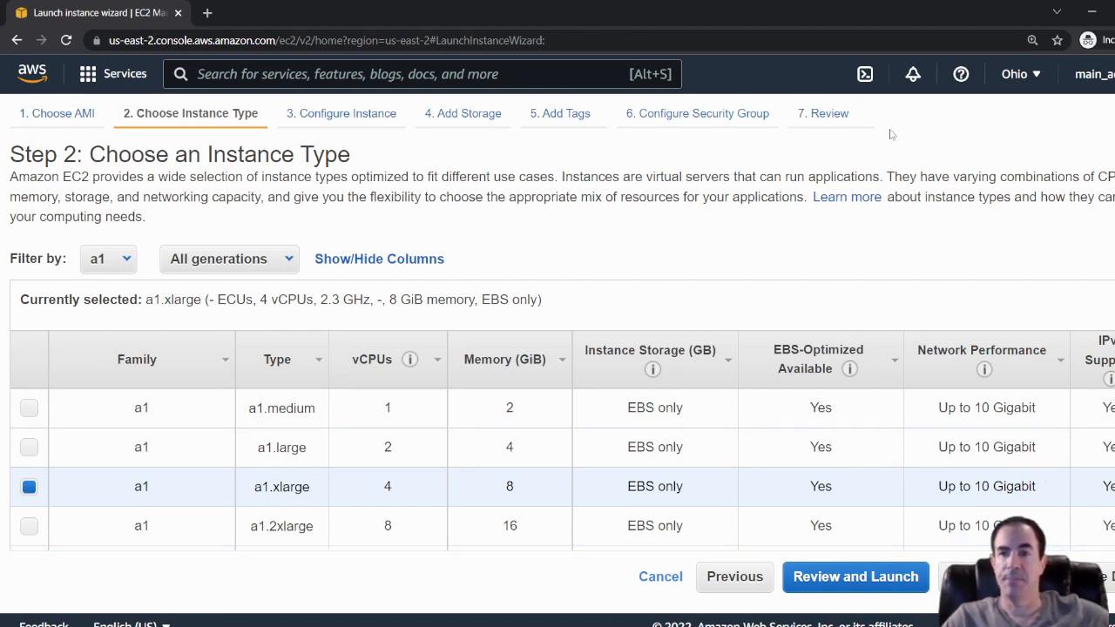
Step: Verify the Ohio region and proceed to Configure Instance Details with a1.xlarge
{"action": "left_click", "coordinate": [1014, 74]}
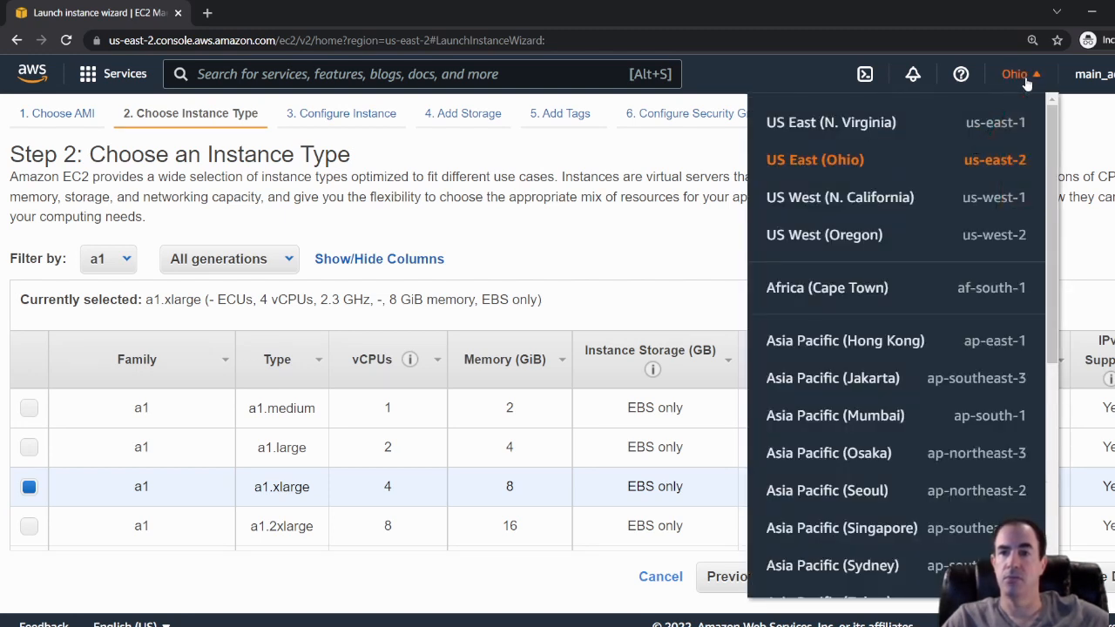
{"action": "mouse_move", "coordinate": [1001, 84]}
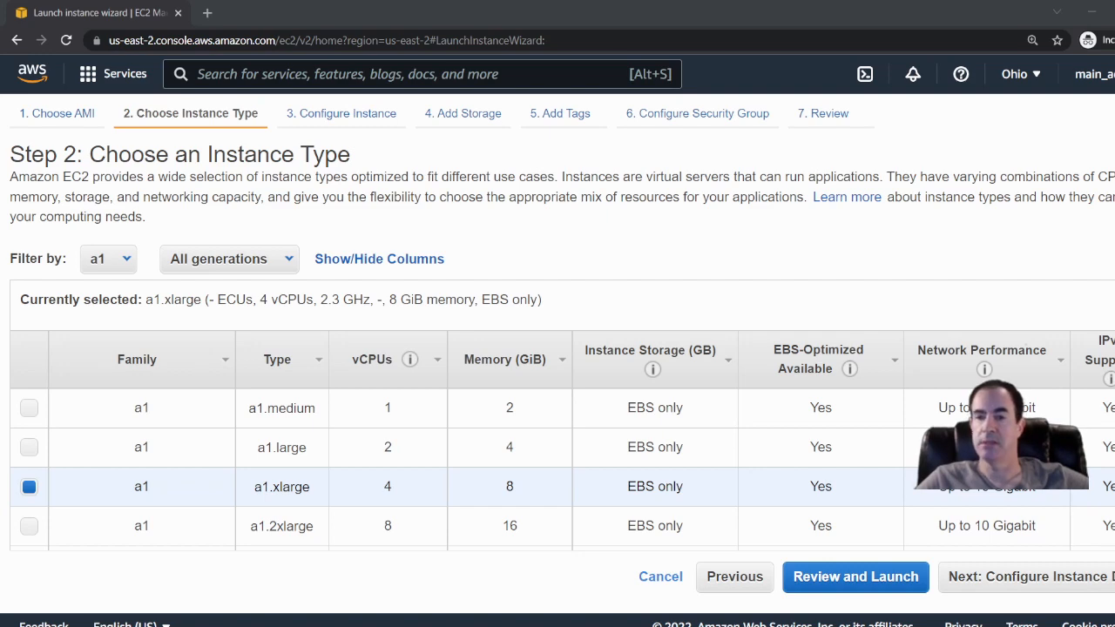
{"action": "left_click", "coordinate": [1046, 578]}
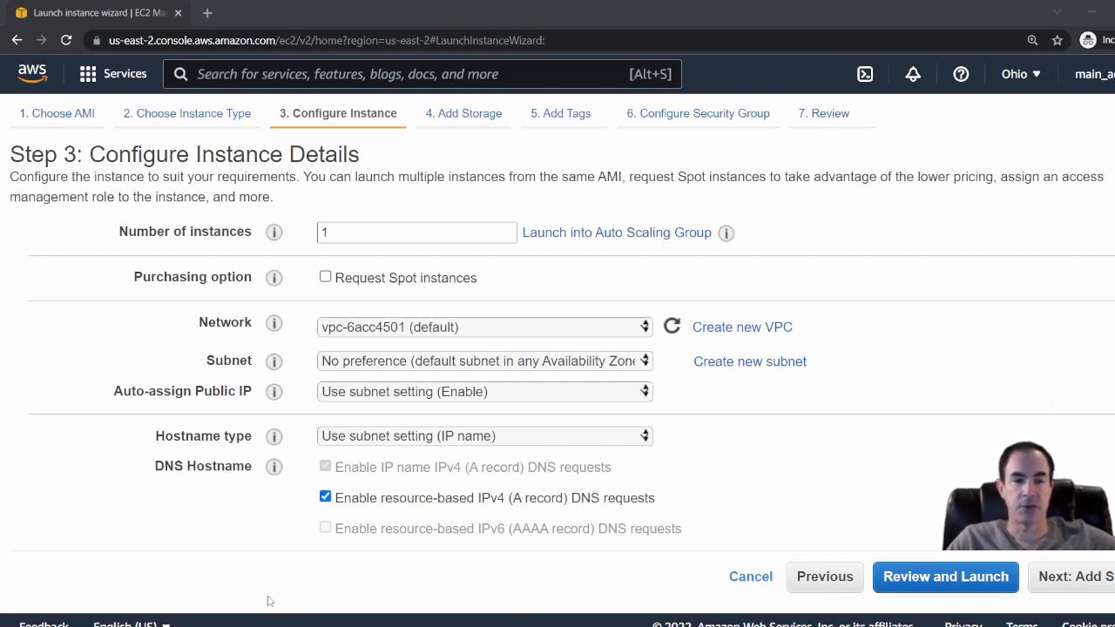
{"action": "mouse_move", "coordinate": [140, 404]}
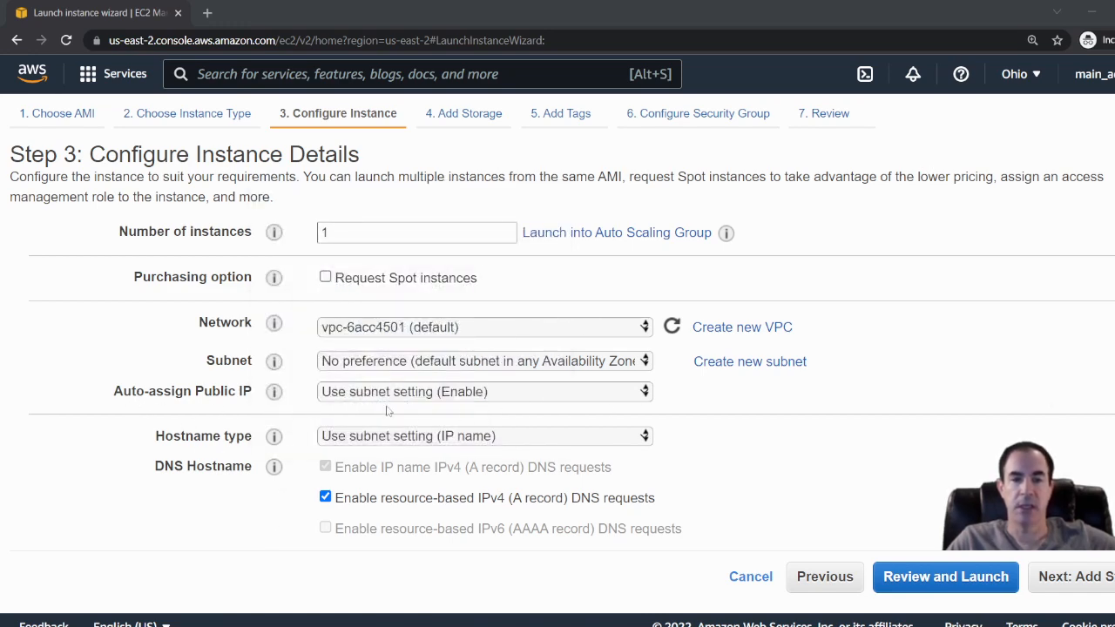
Step: Set Auto-assign Public IP to Disable and continue to Add Storage
{"action": "left_click", "coordinate": [485, 392]}
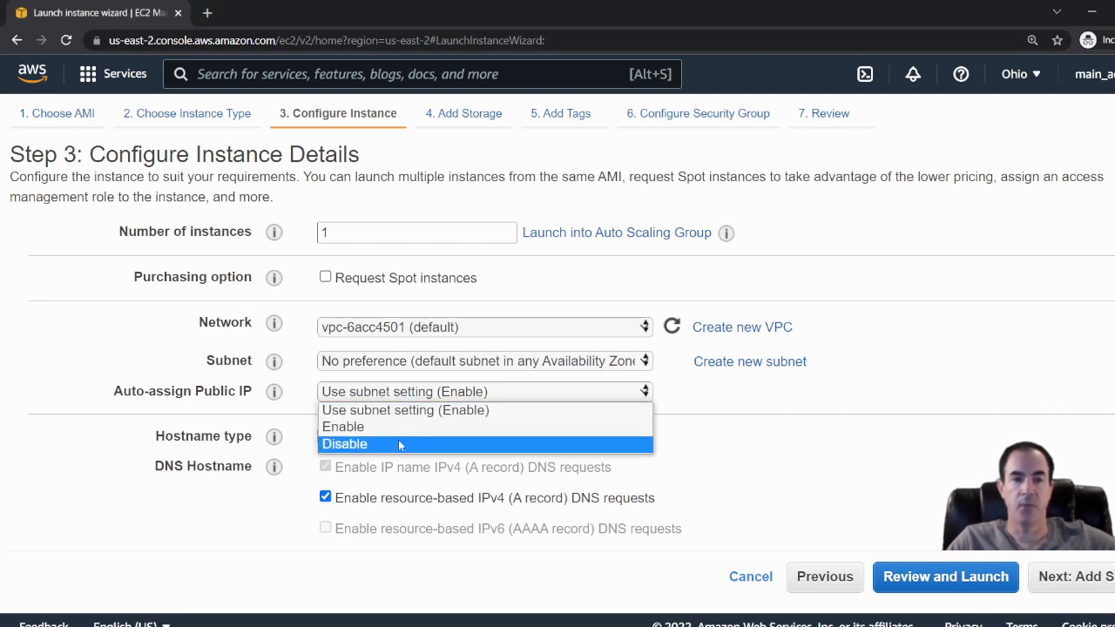
{"action": "left_click", "coordinate": [345, 444]}
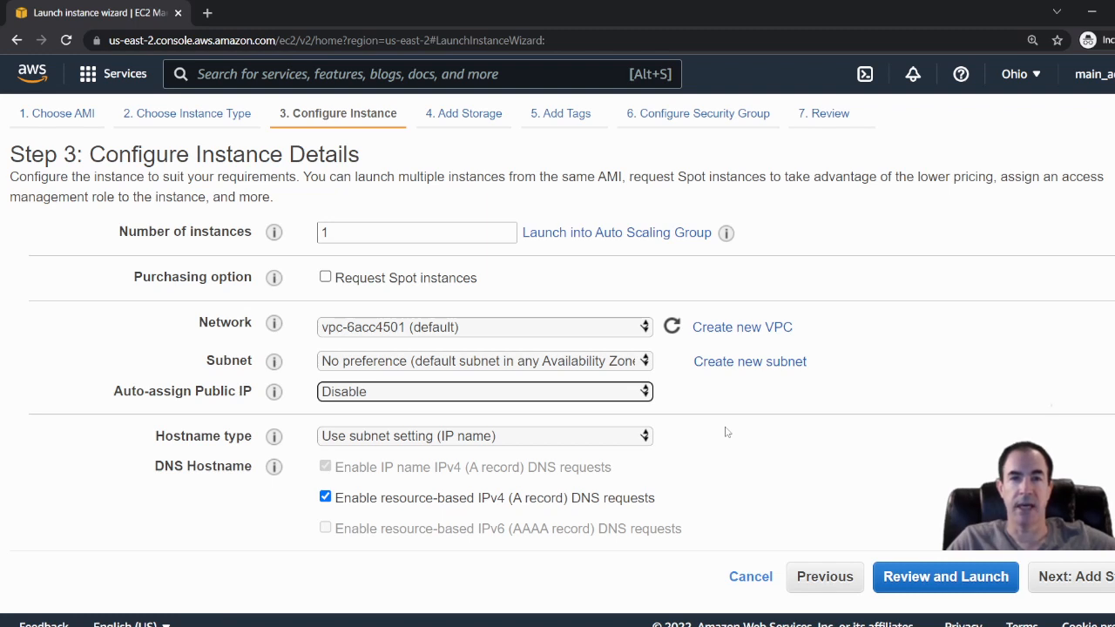
{"action": "mouse_move", "coordinate": [746, 436]}
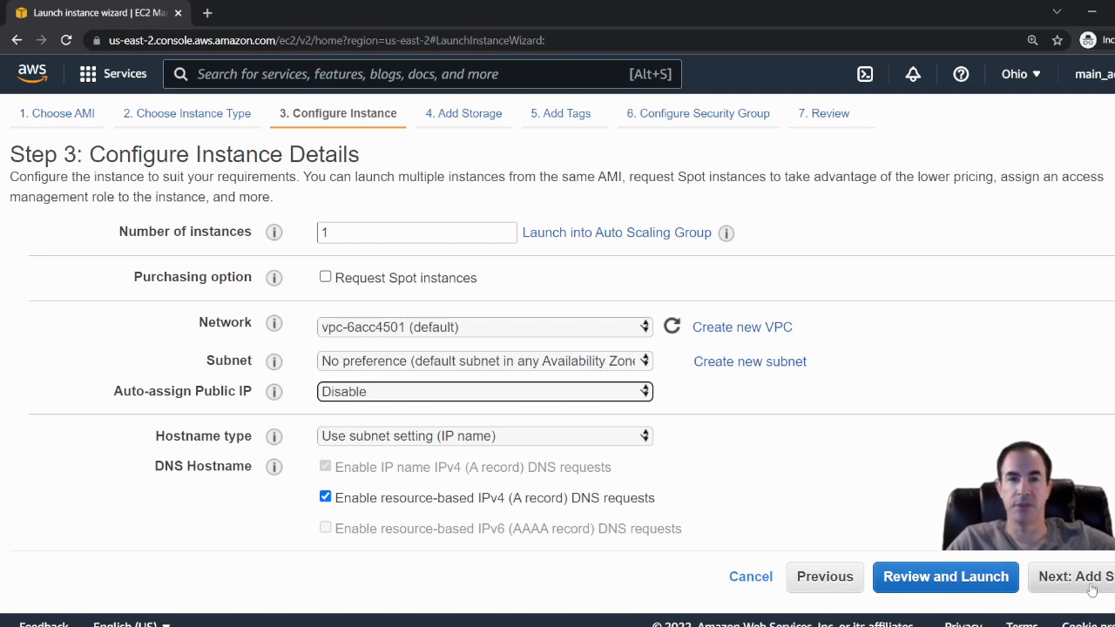
{"action": "left_click", "coordinate": [1077, 577]}
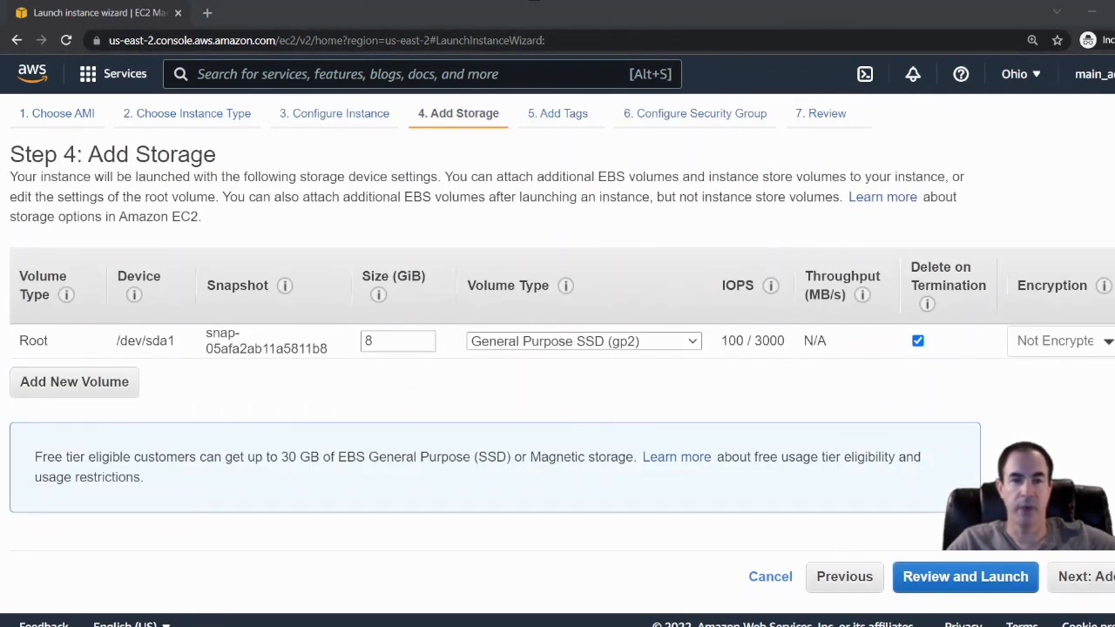
Step: Change the root volume size from 8 to 160 GiB and go to Review and Launch
{"action": "left_click", "coordinate": [398, 339]}
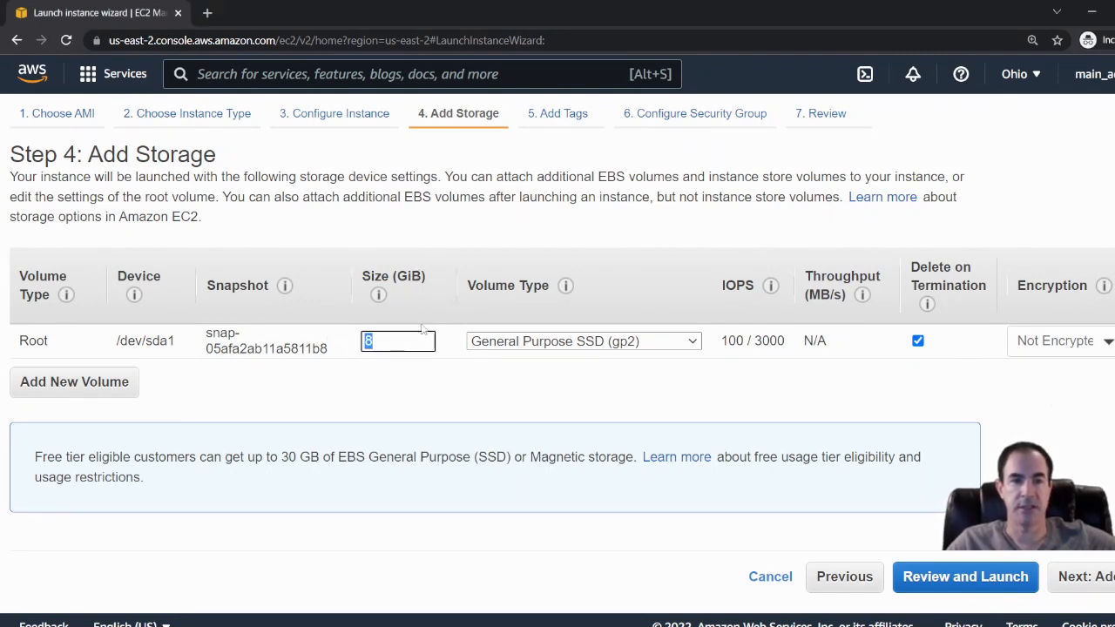
{"action": "type", "text": "1"}
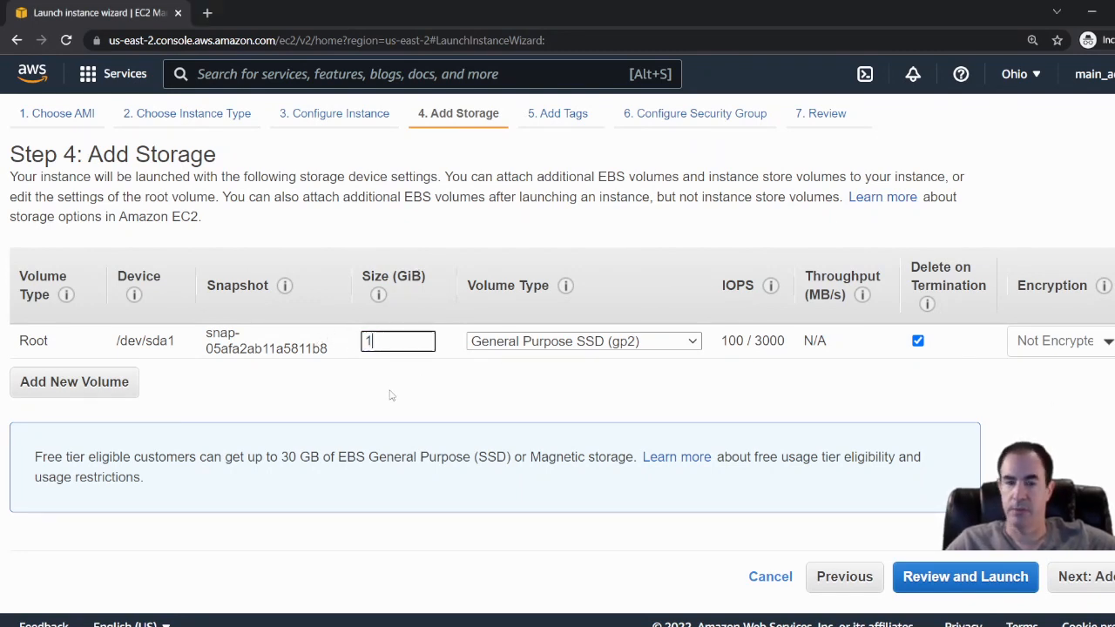
{"action": "type", "text": "160"}
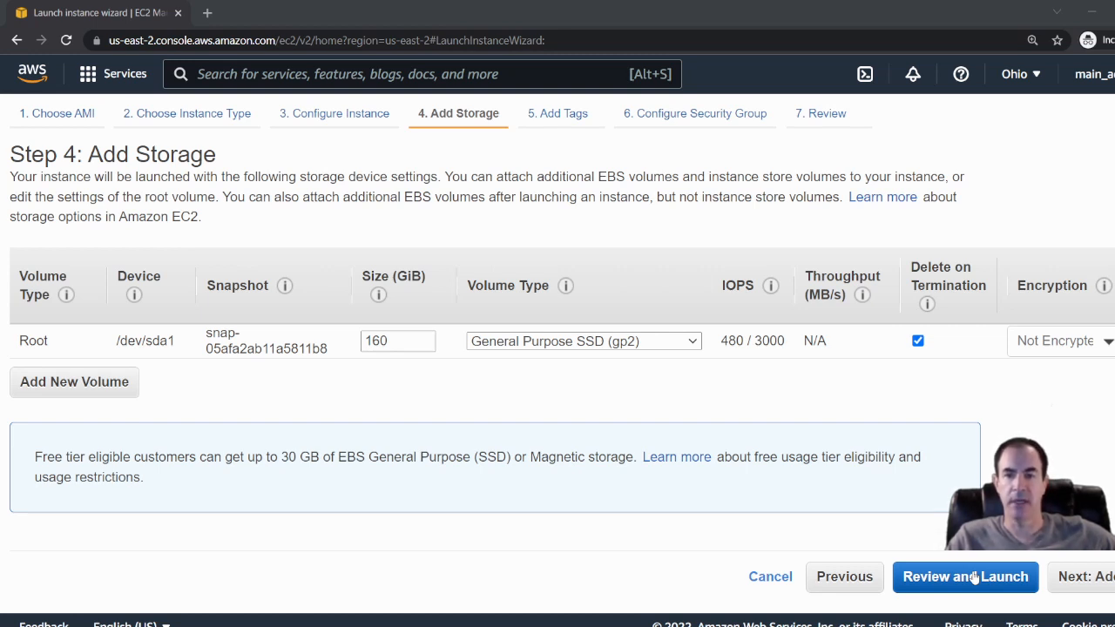
{"action": "left_click", "coordinate": [965, 577]}
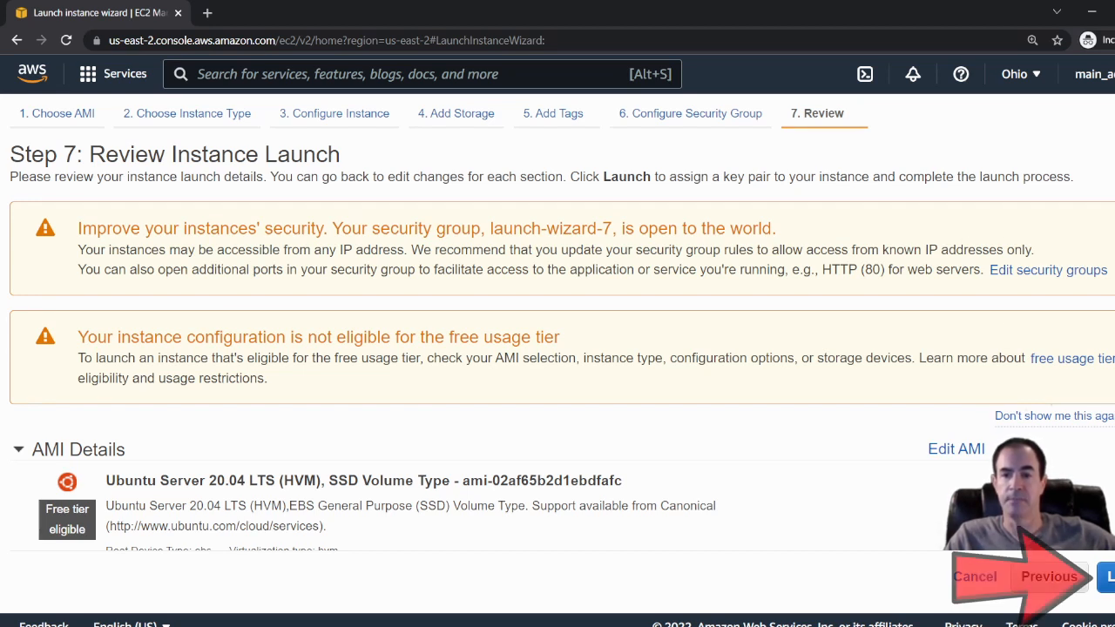
Step: Launch with the existing id_aws_rsa key pair, acknowledging possession of the private key
{"action": "left_click", "coordinate": [1108, 575]}
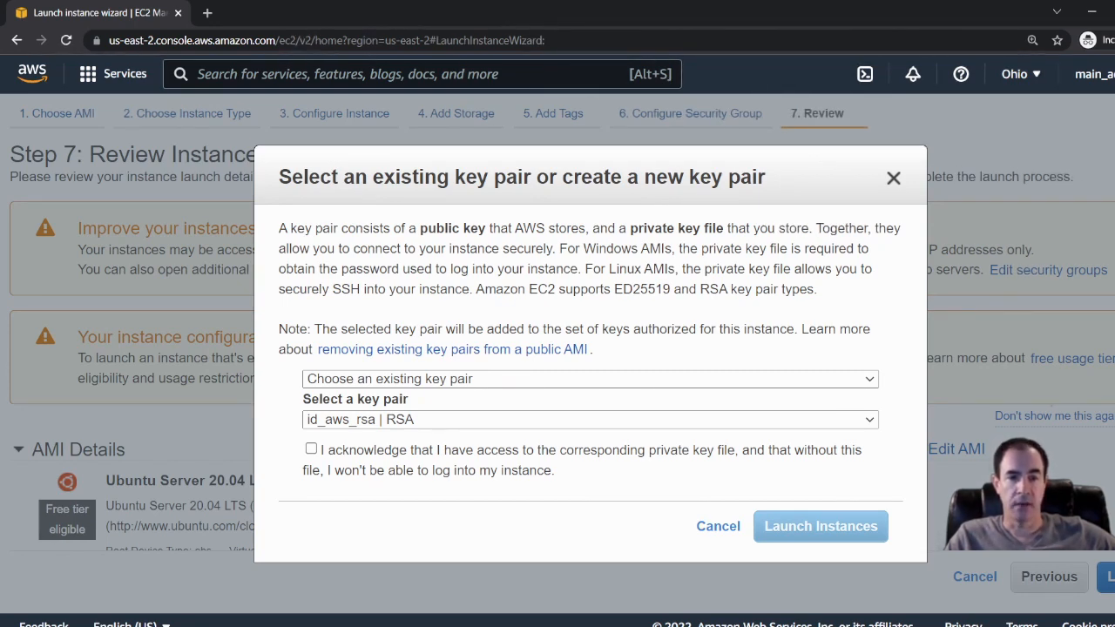
{"action": "mouse_move", "coordinate": [547, 421]}
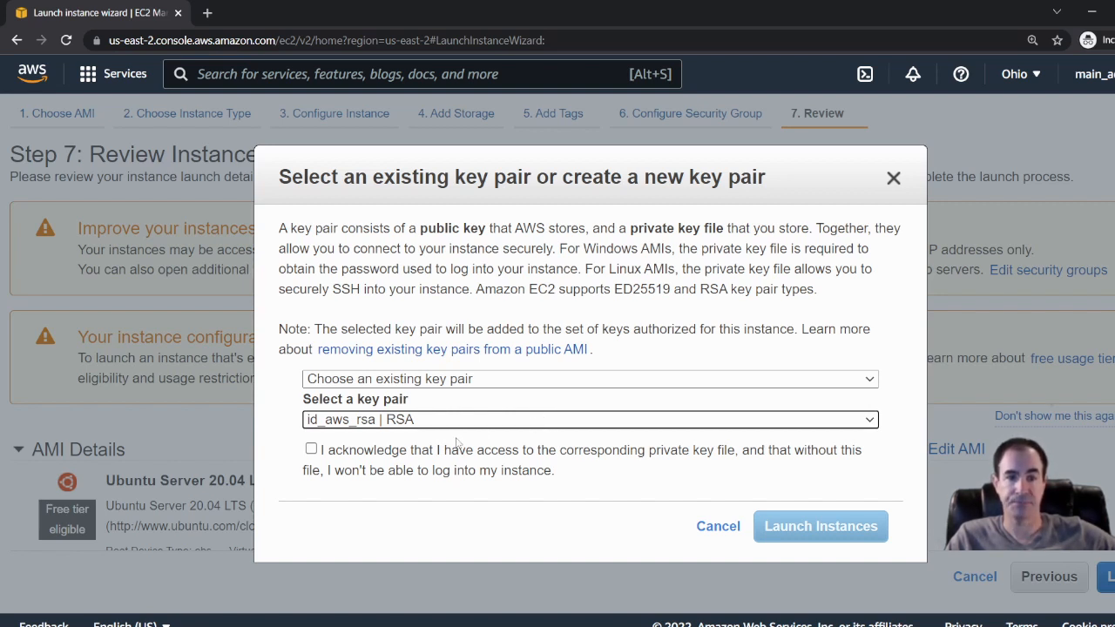
{"action": "left_click", "coordinate": [310, 448]}
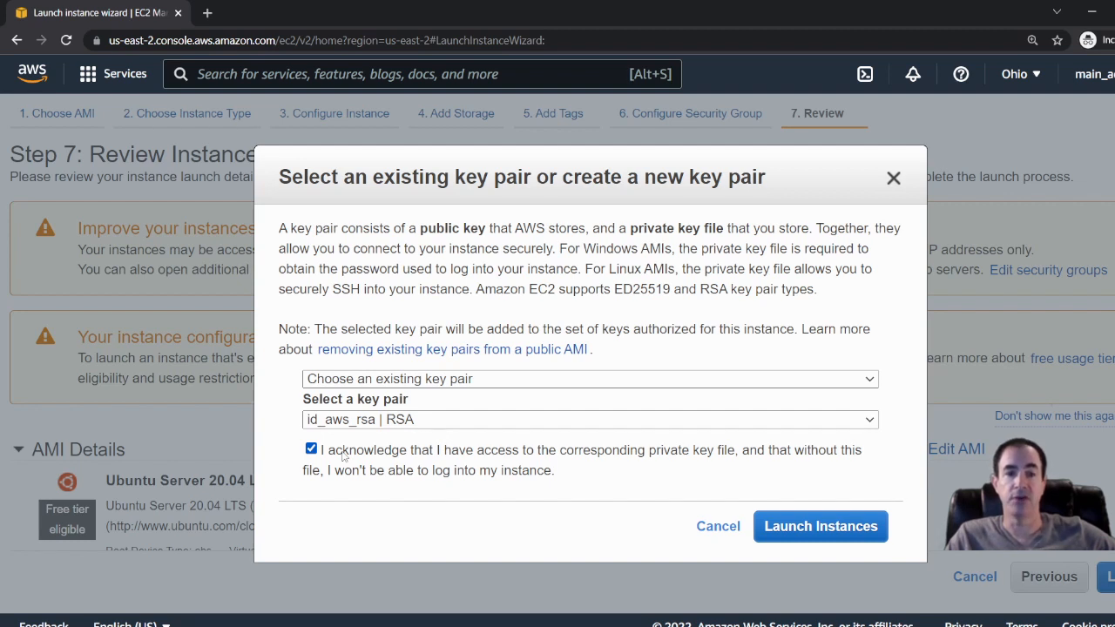
{"action": "mouse_move", "coordinate": [823, 509]}
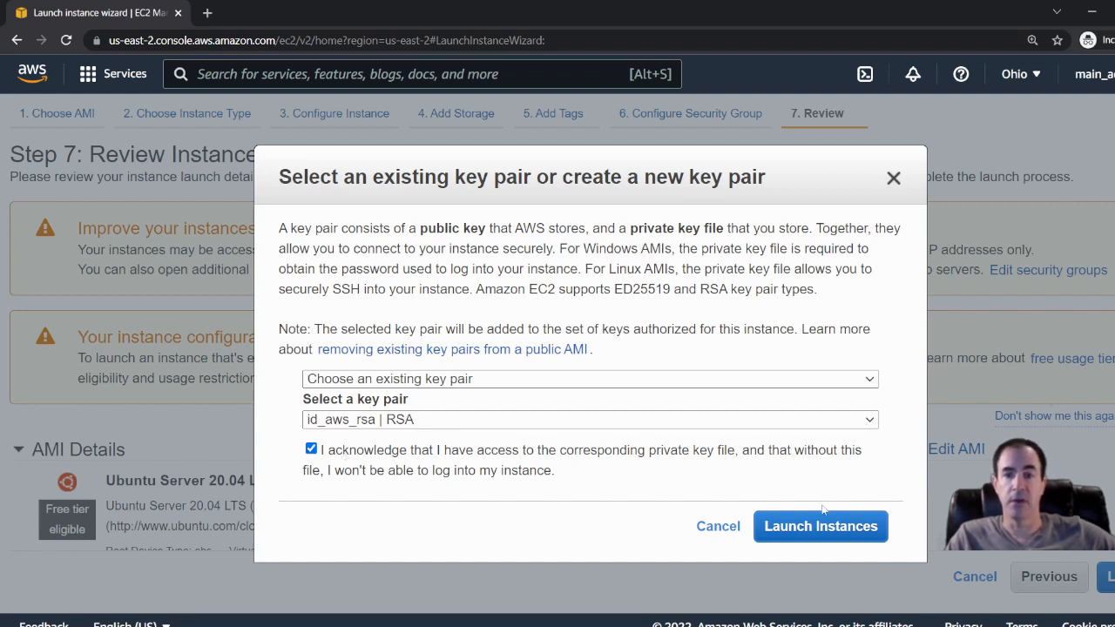
{"action": "left_click", "coordinate": [821, 526]}
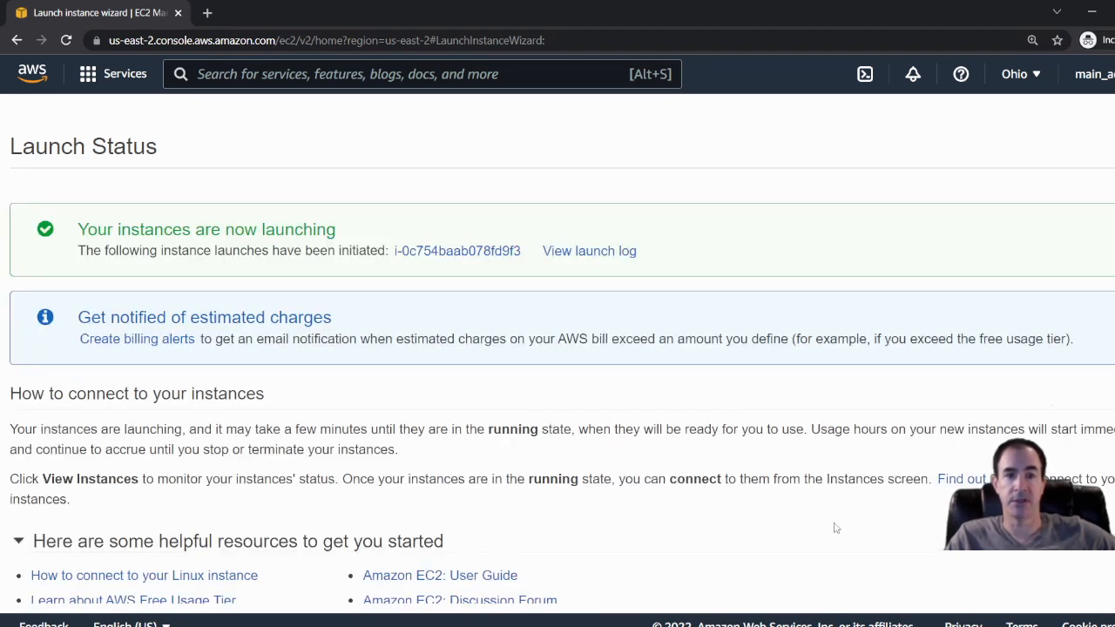
{"action": "mouse_move", "coordinate": [440, 254]}
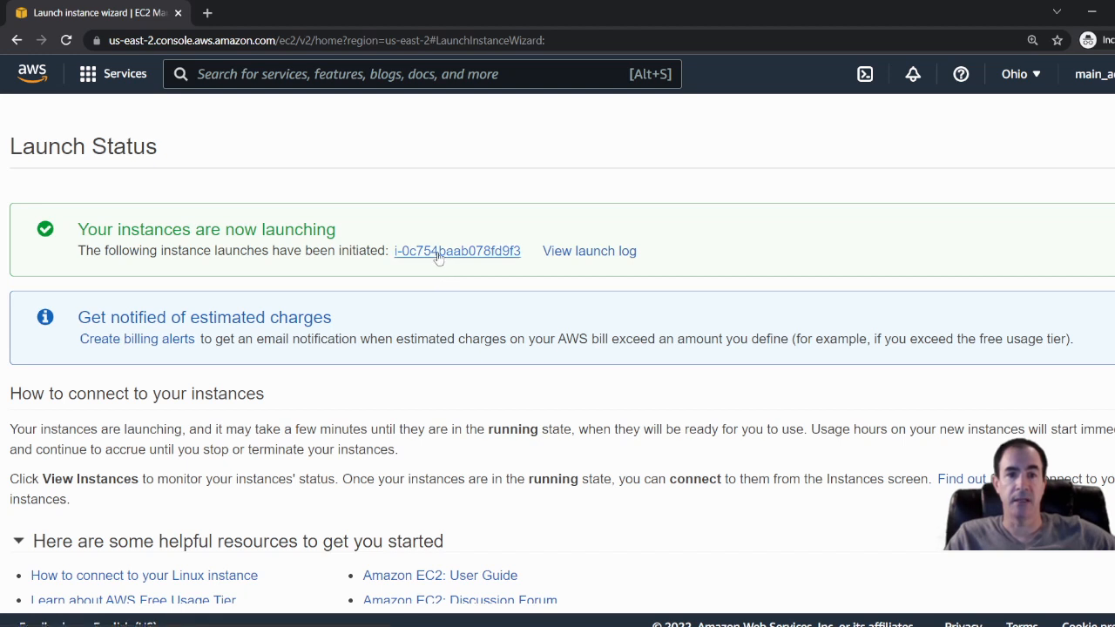
Step: Open the newly launched a1.xlarge instance in the Instances view
{"action": "left_click", "coordinate": [456, 251]}
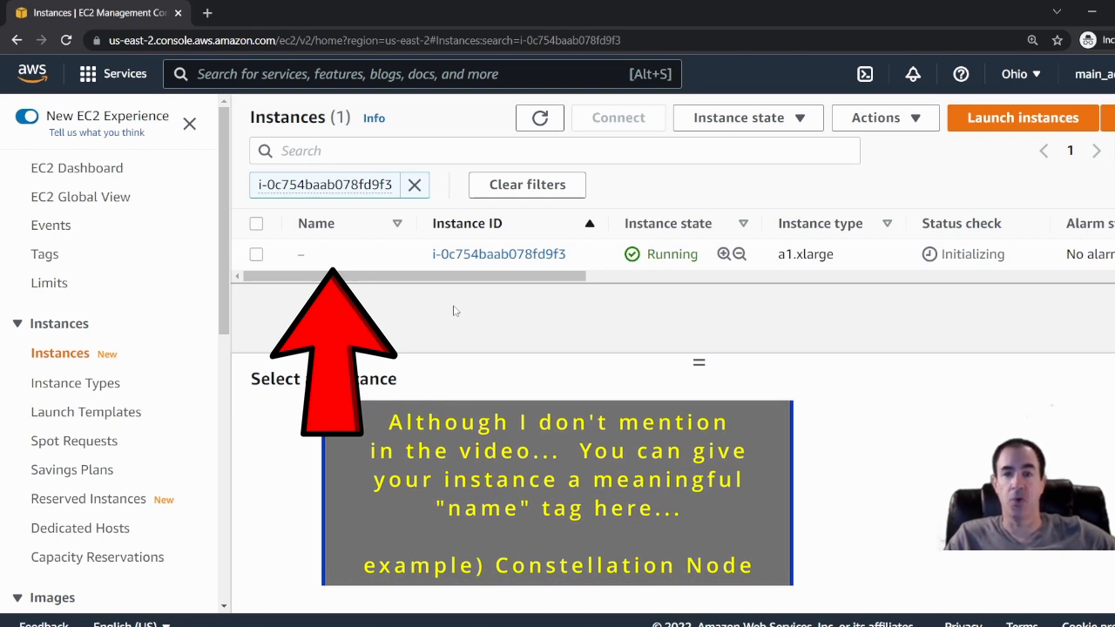
{"action": "mouse_move", "coordinate": [854, 345]}
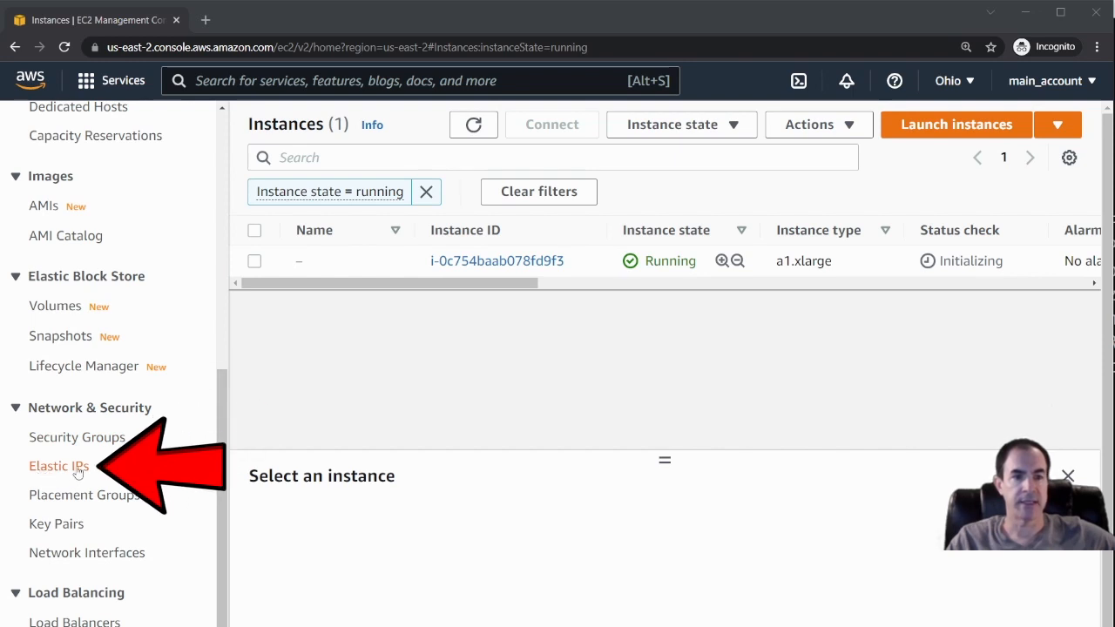
{"action": "left_click", "coordinate": [59, 466]}
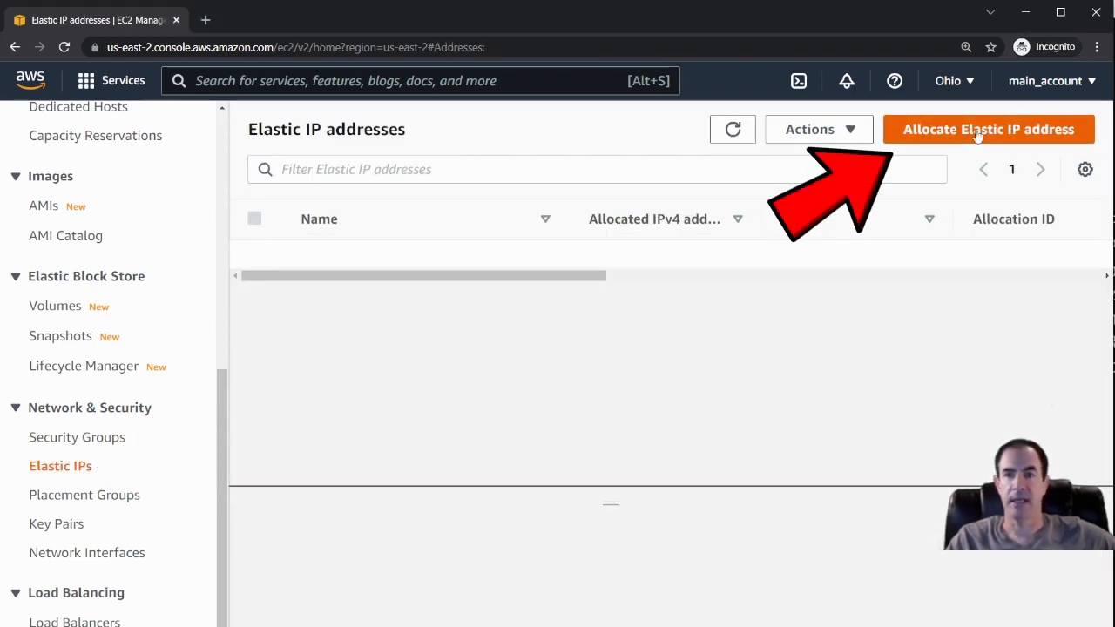
{"action": "left_click", "coordinate": [990, 129]}
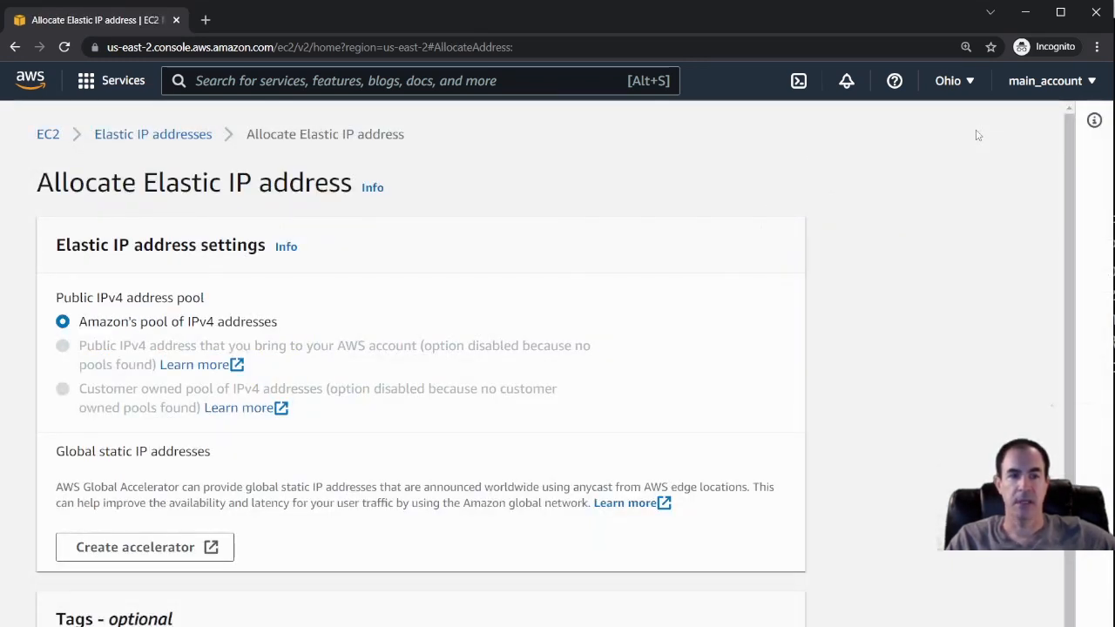
{"action": "mouse_move", "coordinate": [258, 283]}
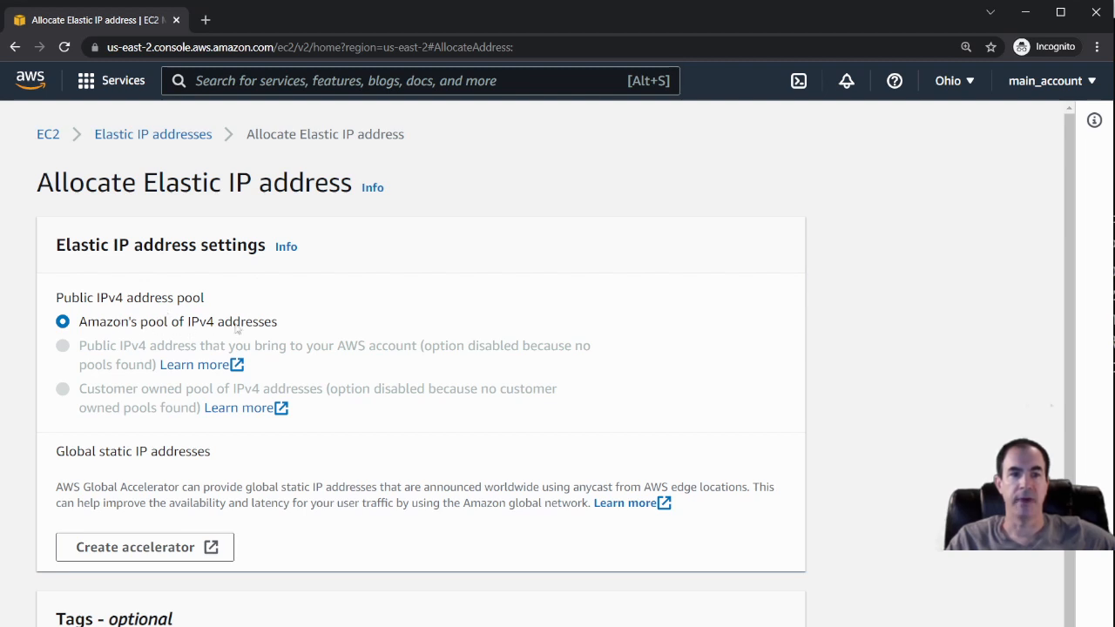
{"action": "mouse_move", "coordinate": [111, 357]}
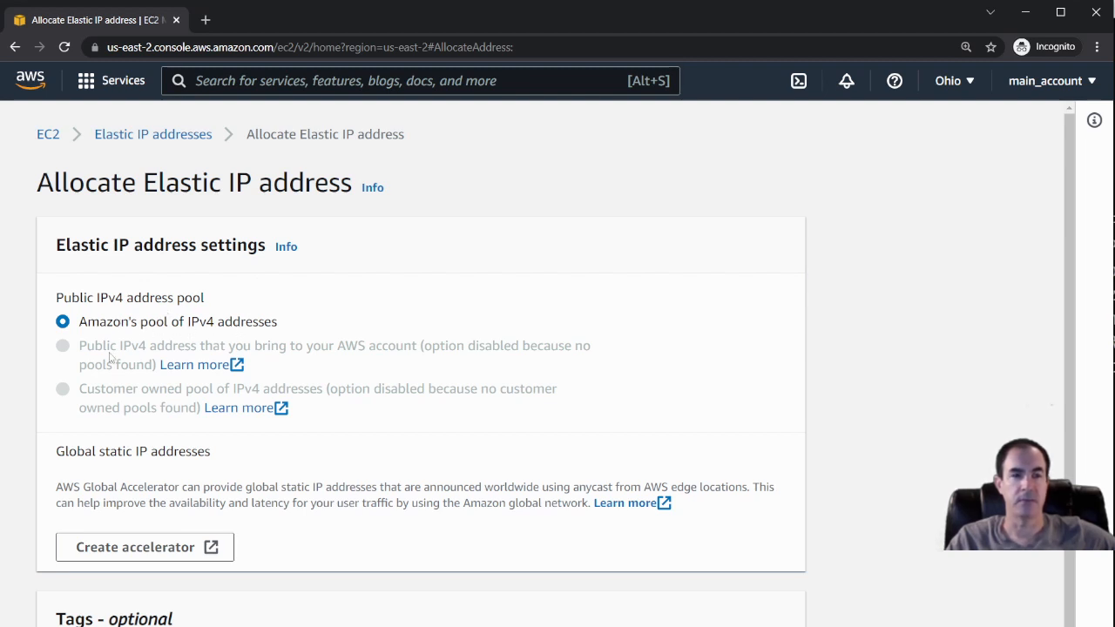
{"action": "scroll", "scroll_direction": "down", "scroll_amount": 3}
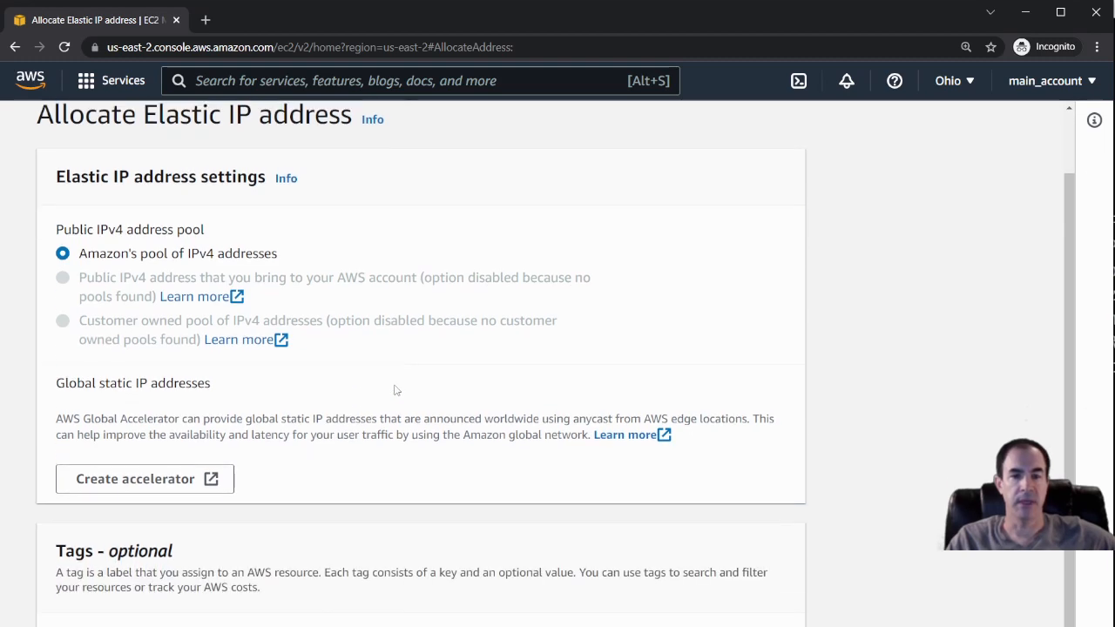
{"action": "mouse_move", "coordinate": [749, 207]}
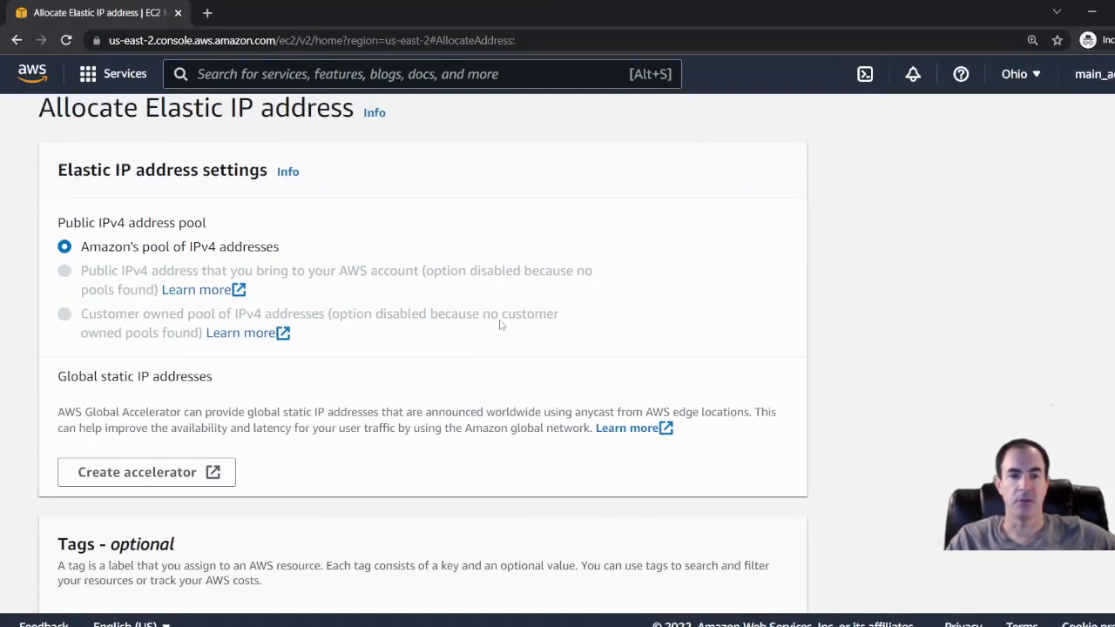
{"action": "scroll", "scroll_direction": "down", "scroll_amount": 3}
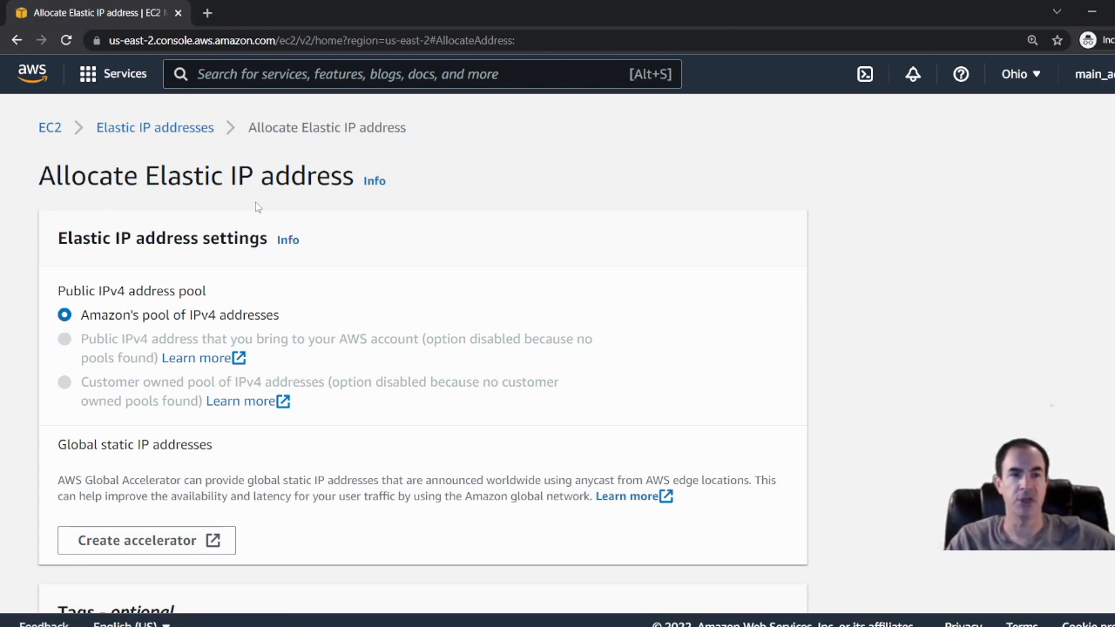
{"action": "mouse_move", "coordinate": [404, 317]}
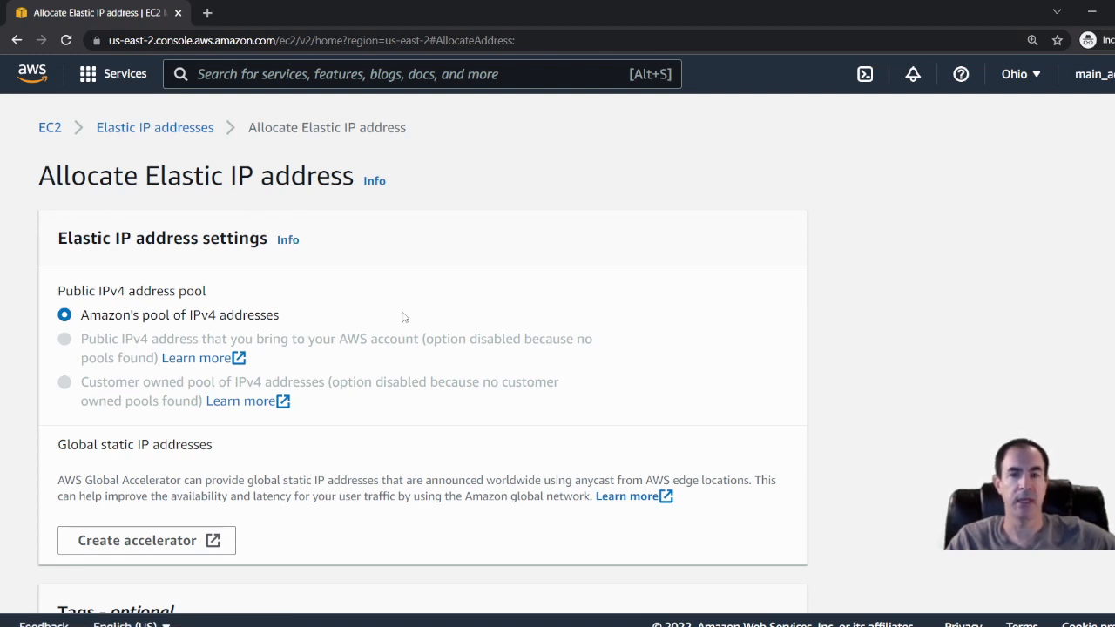
{"action": "mouse_move", "coordinate": [442, 307]}
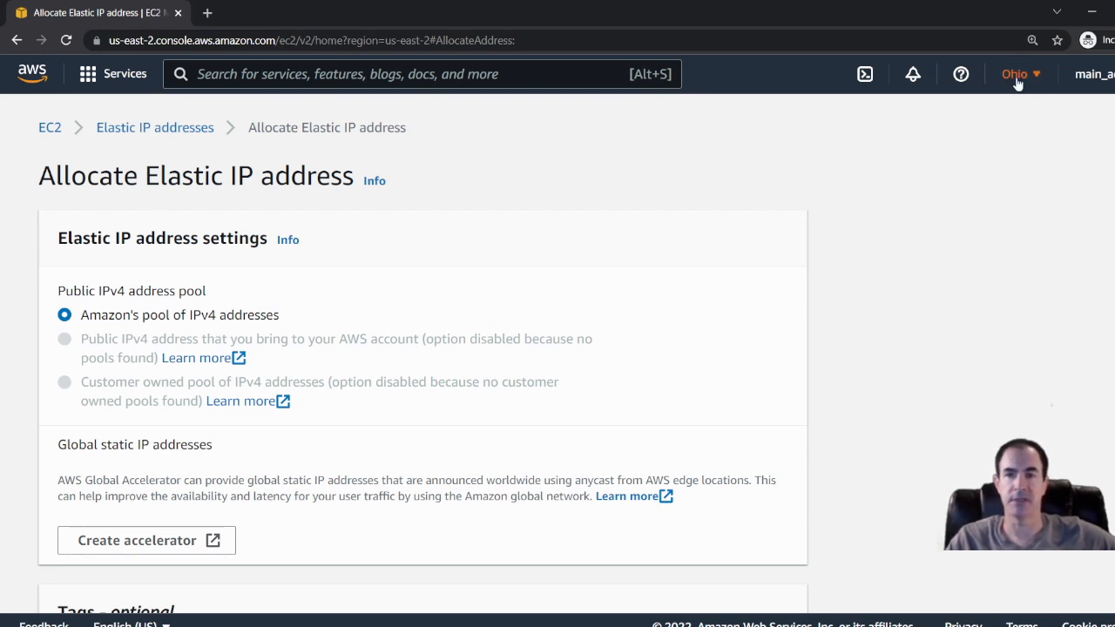
{"action": "scroll", "scroll_direction": "down", "scroll_amount": 3}
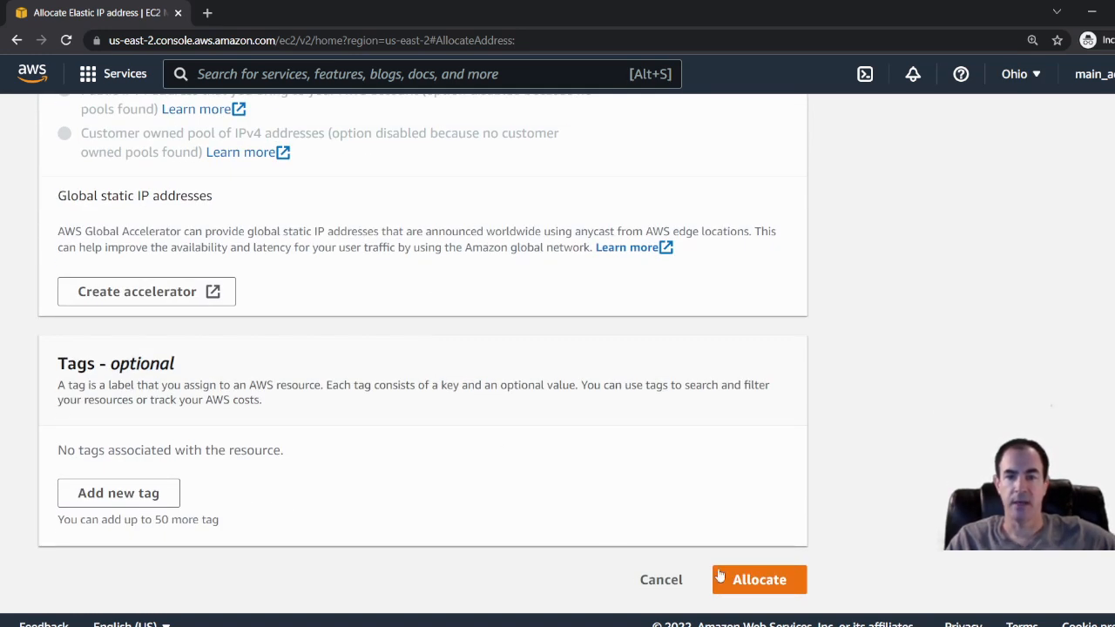
Step: Allocate Elastic IP 3.22.252.29 and bring up the Actions menu for it
{"action": "left_click", "coordinate": [760, 578]}
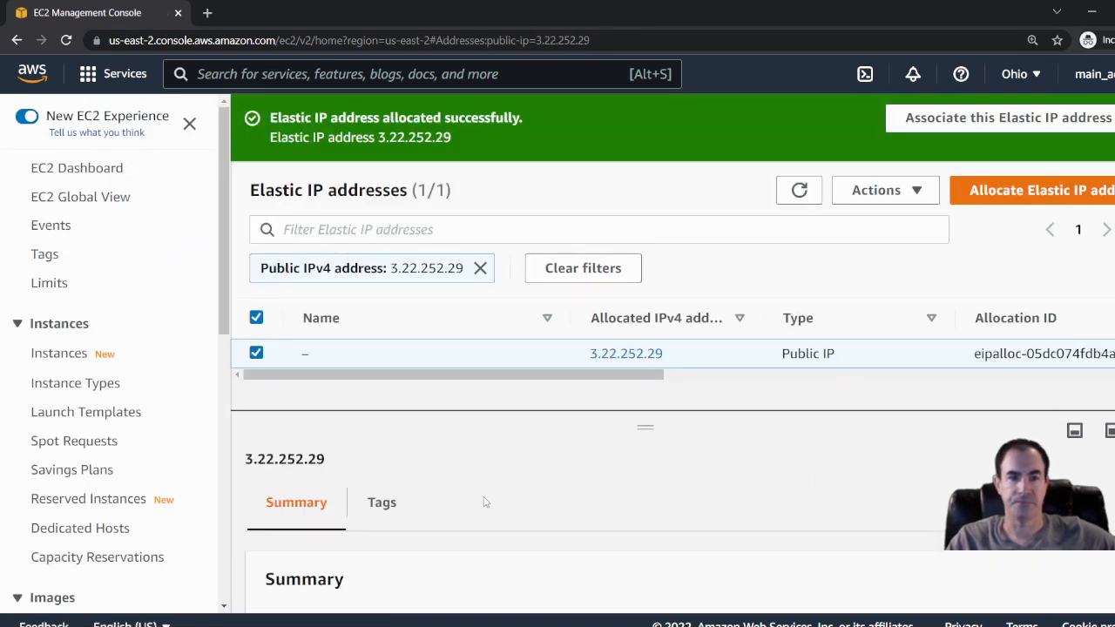
{"action": "mouse_move", "coordinate": [502, 498]}
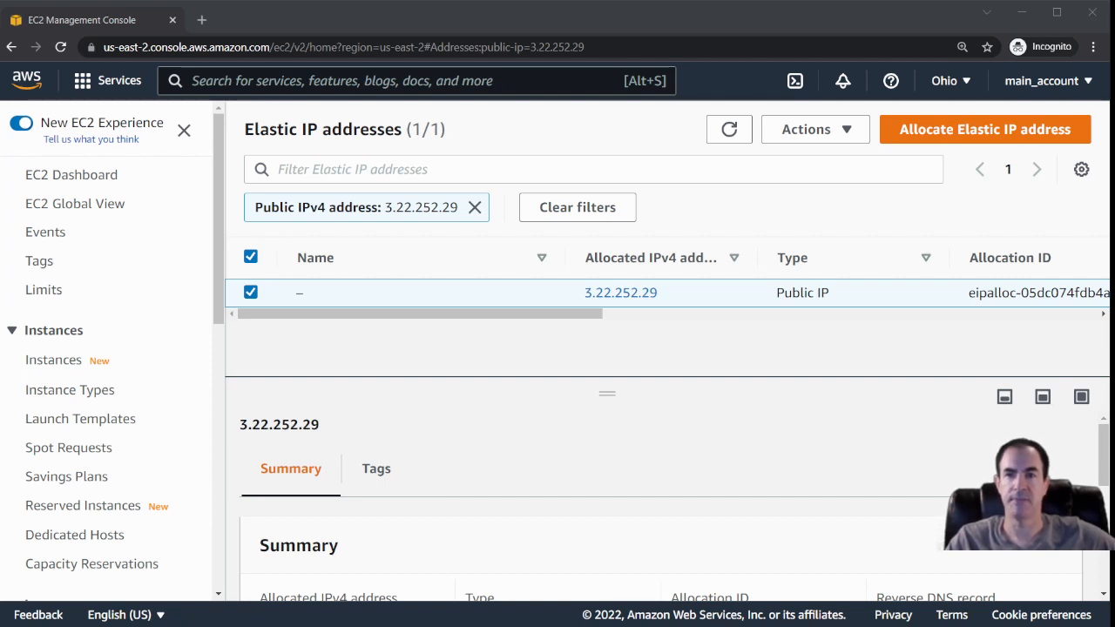
{"action": "left_click", "coordinate": [816, 129]}
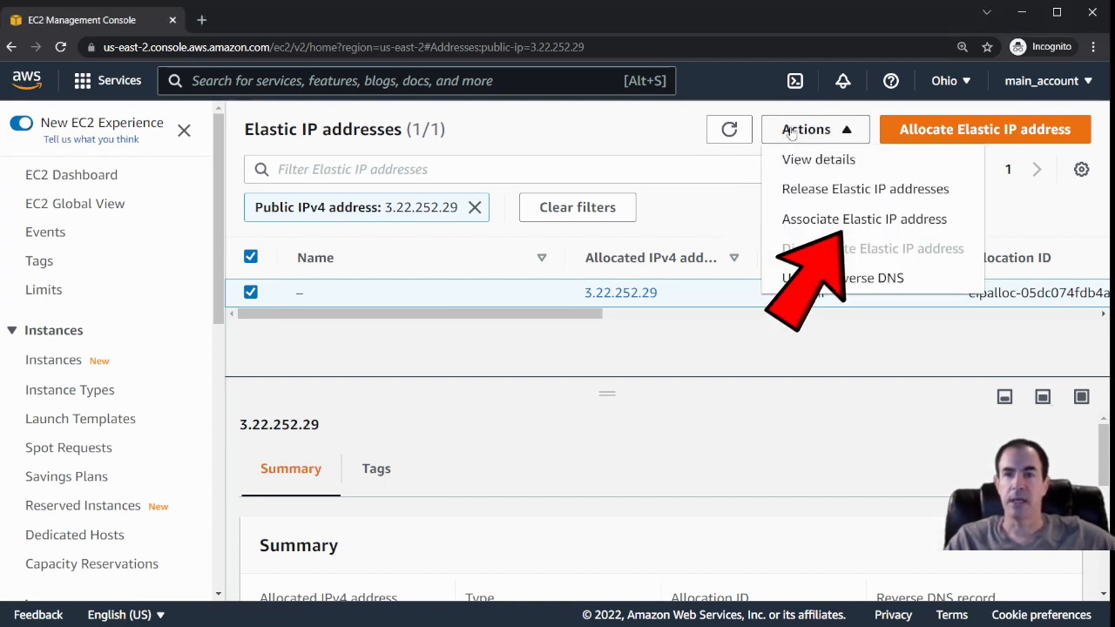
{"action": "mouse_move", "coordinate": [847, 220]}
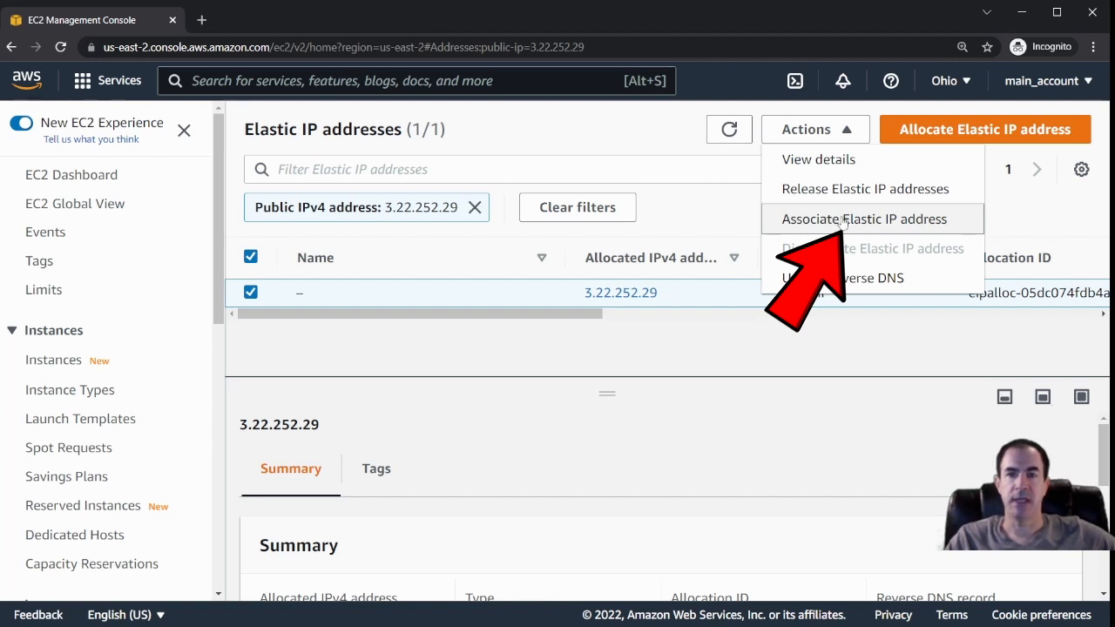
Step: Associate Elastic IP 3.22.252.29 with instance i-0c754baab078fd9f3 at private IP 172.31.26.65
{"action": "left_click", "coordinate": [860, 220]}
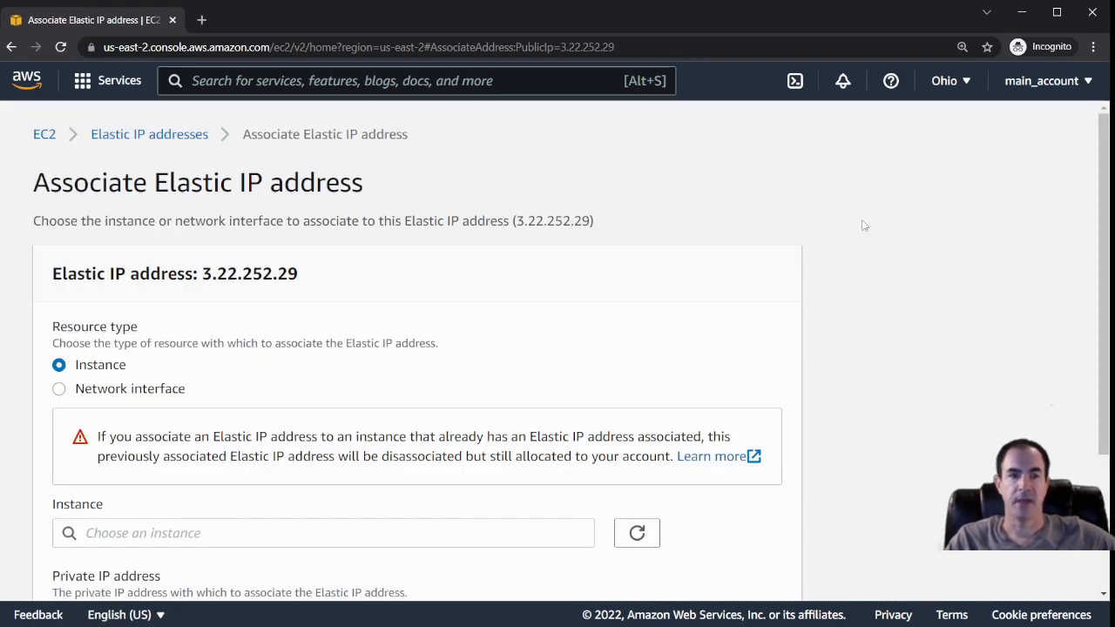
{"action": "mouse_move", "coordinate": [183, 195]}
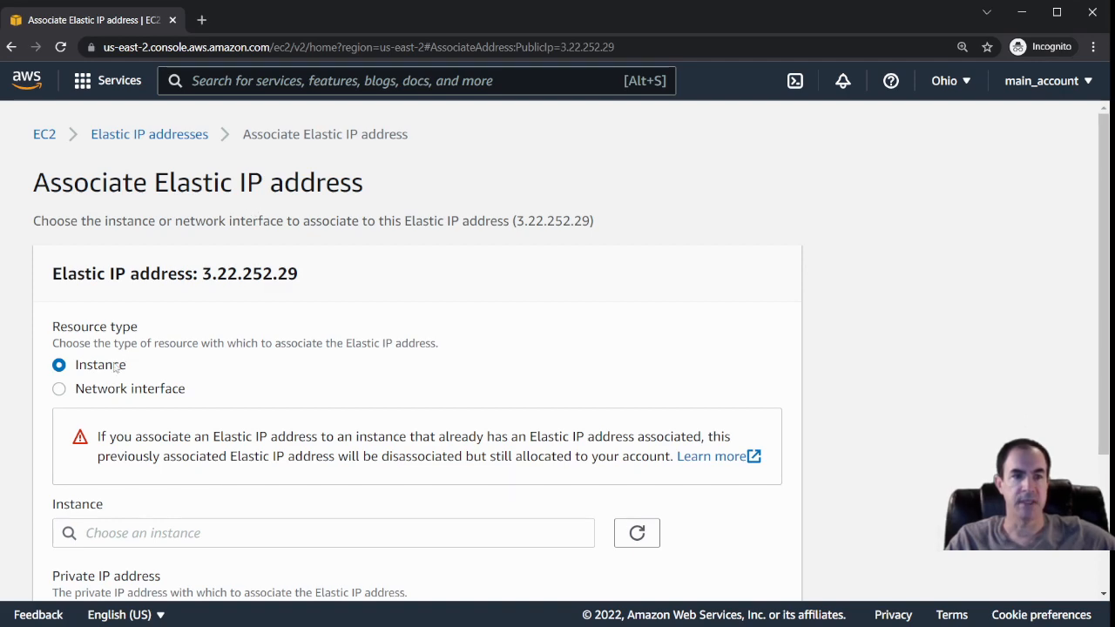
{"action": "scroll", "scroll_direction": "down", "scroll_amount": 3}
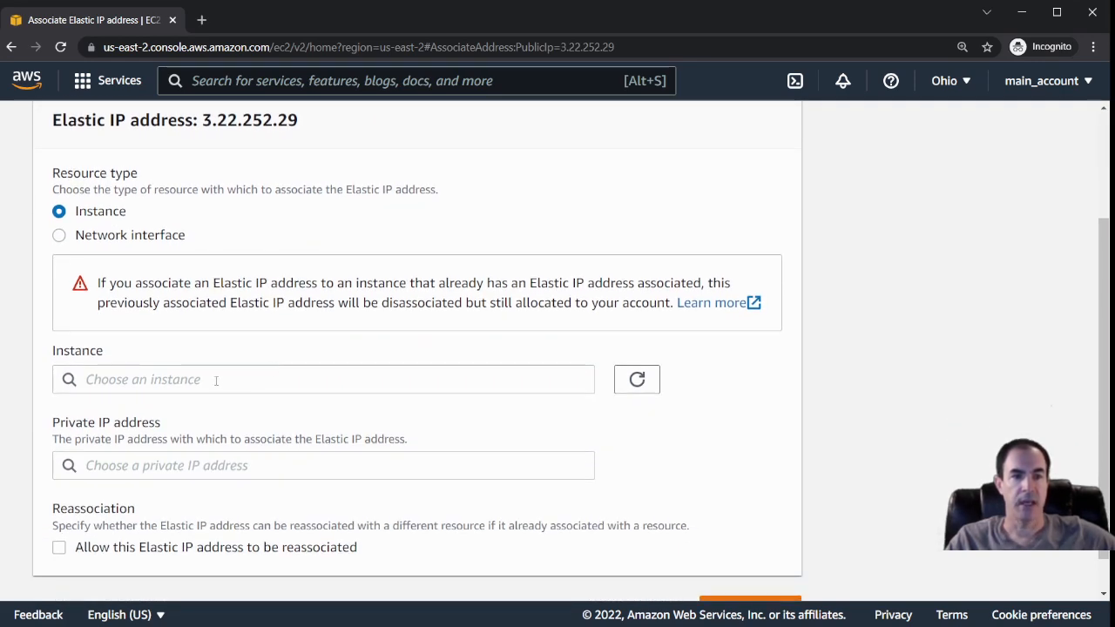
{"action": "type", "text": "i-0c754baab078fd9f3"}
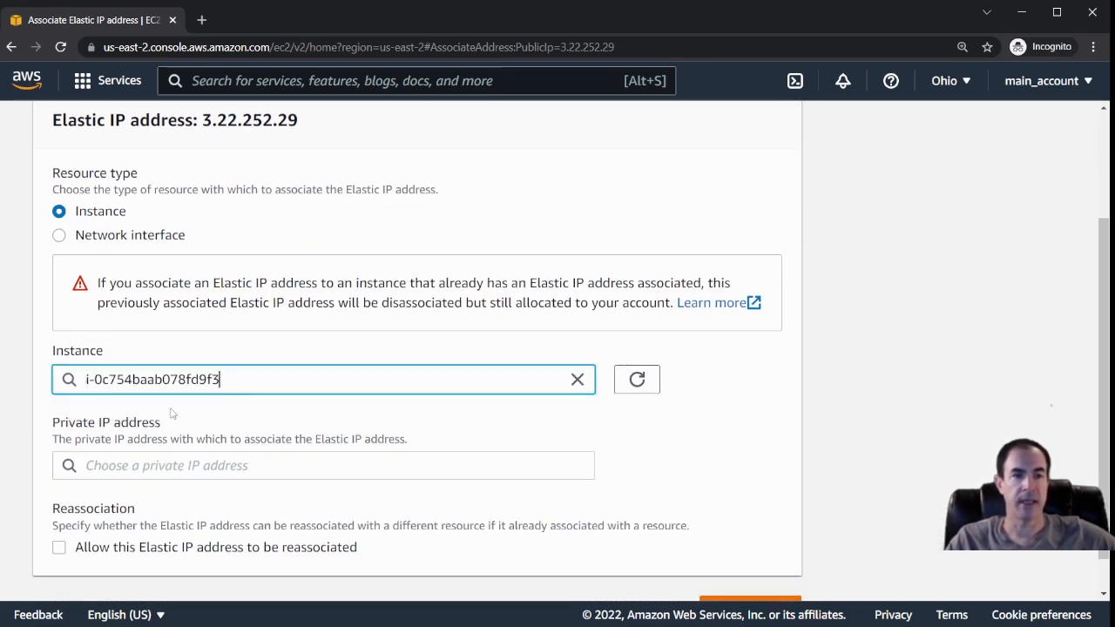
{"action": "mouse_move", "coordinate": [206, 404]}
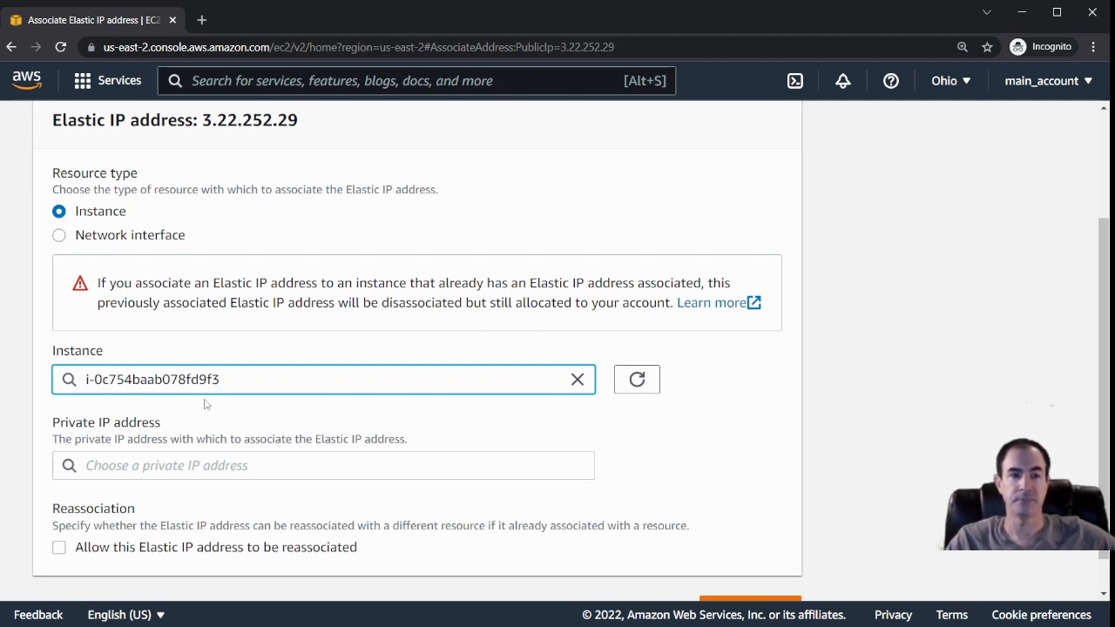
{"action": "left_click", "coordinate": [321, 465]}
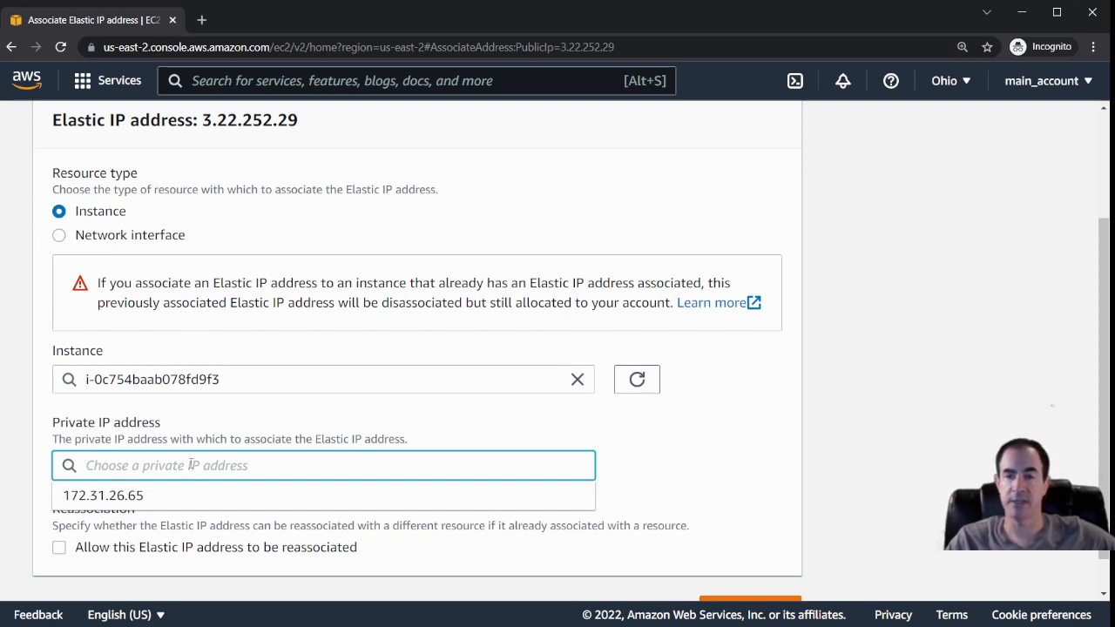
{"action": "mouse_move", "coordinate": [183, 494]}
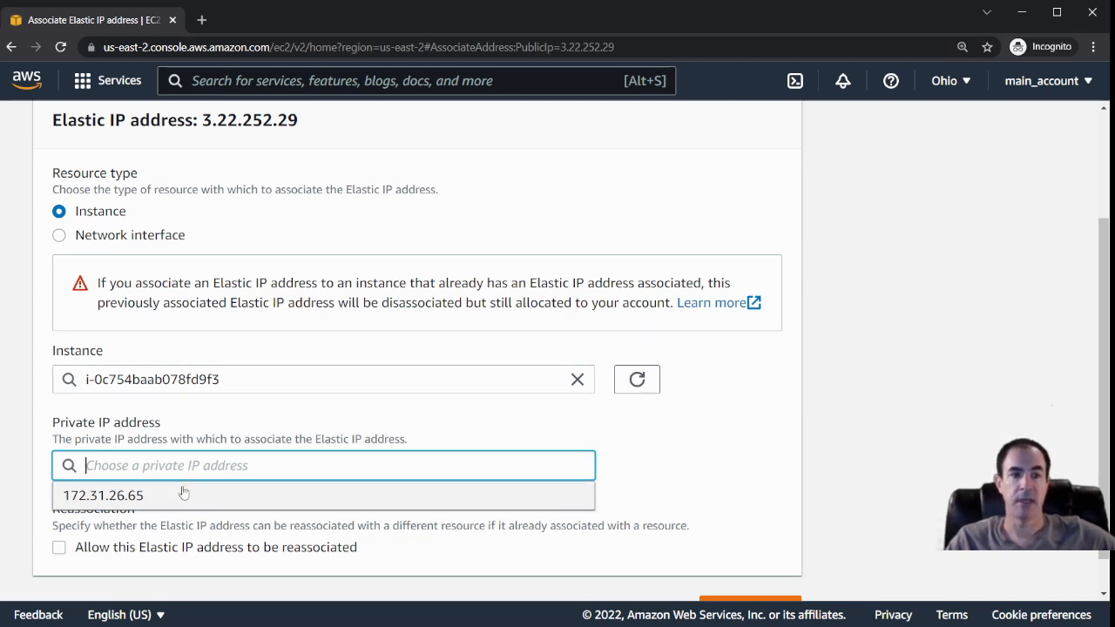
{"action": "left_click", "coordinate": [105, 495]}
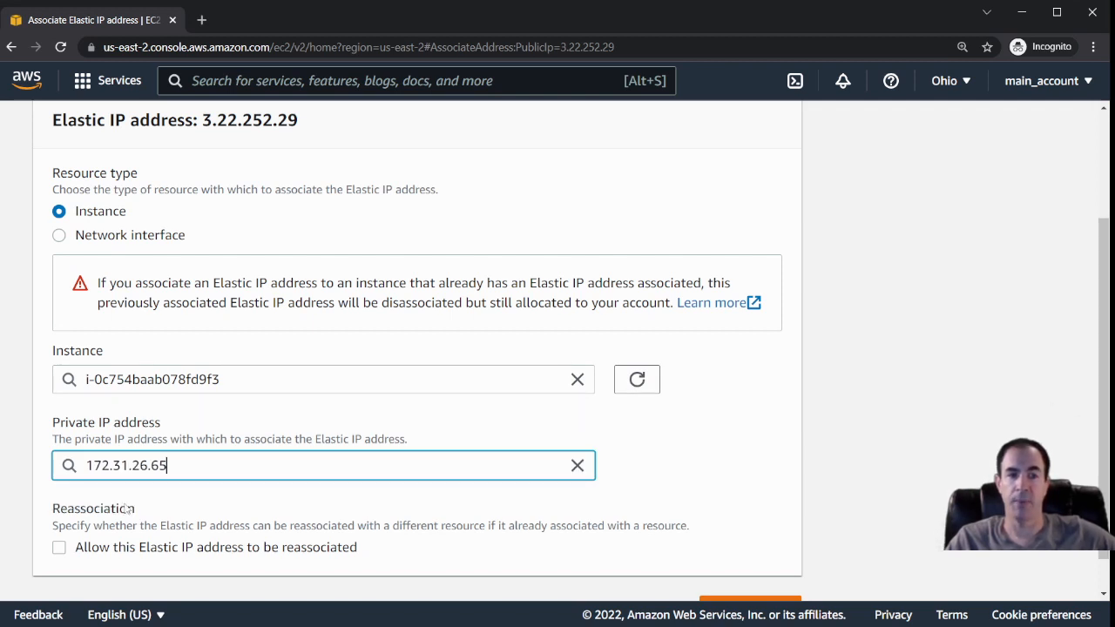
{"action": "mouse_move", "coordinate": [251, 512]}
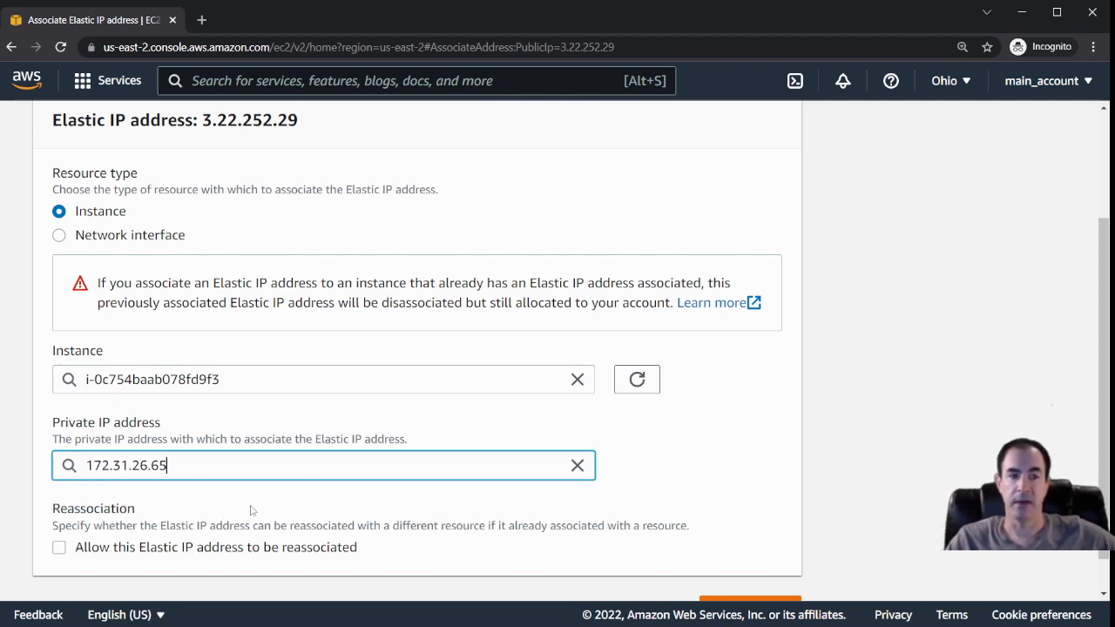
{"action": "scroll", "scroll_direction": "down", "scroll_amount": 3}
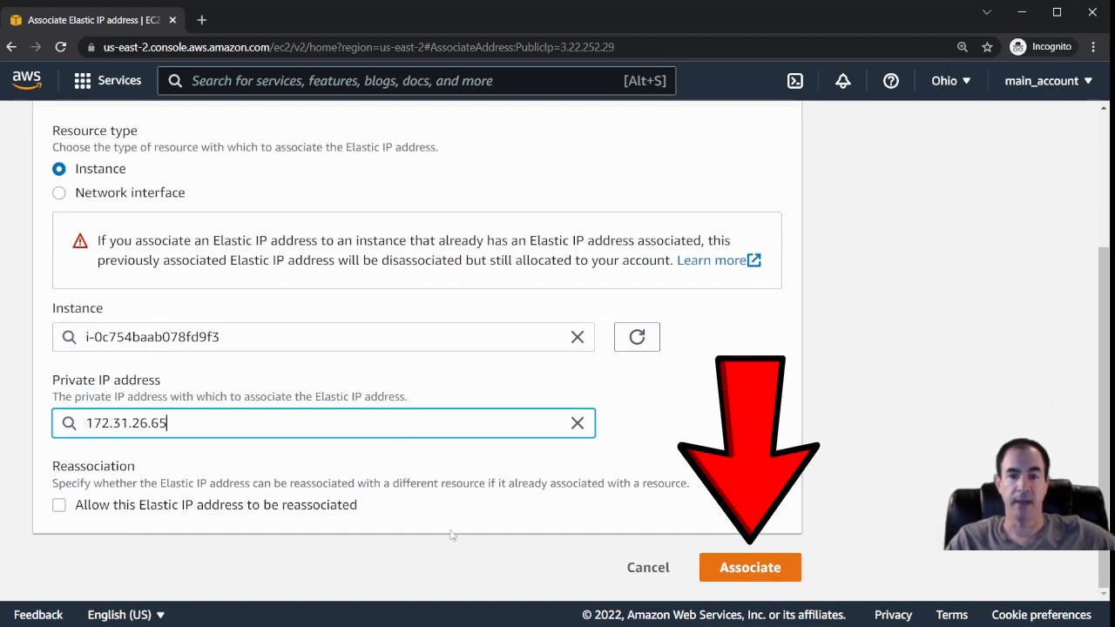
{"action": "left_click", "coordinate": [750, 568]}
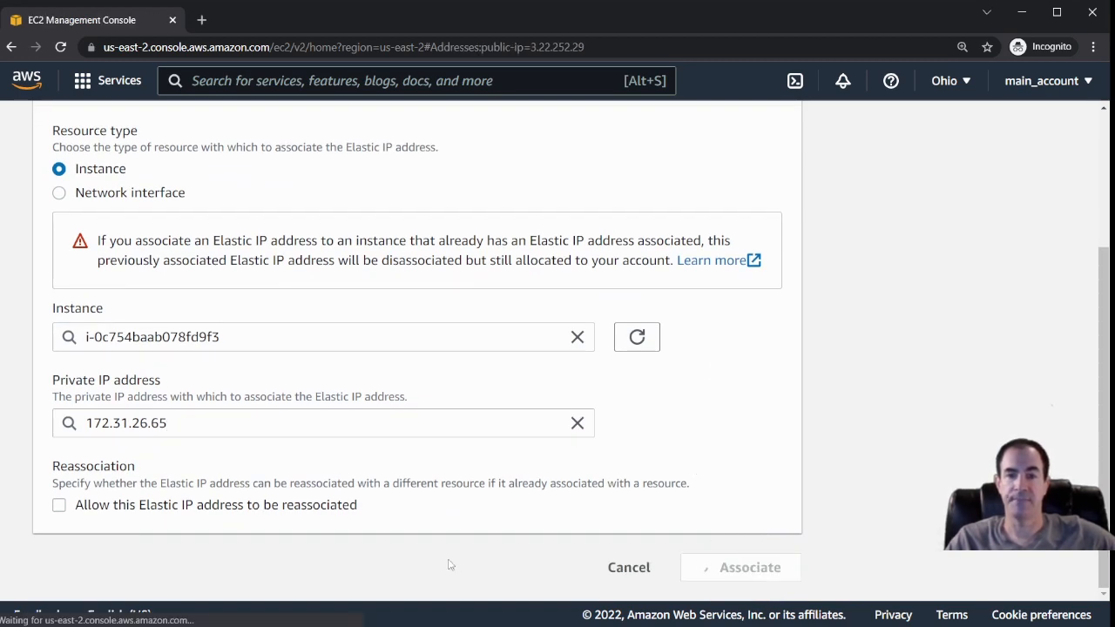
{"action": "left_click", "coordinate": [765, 568]}
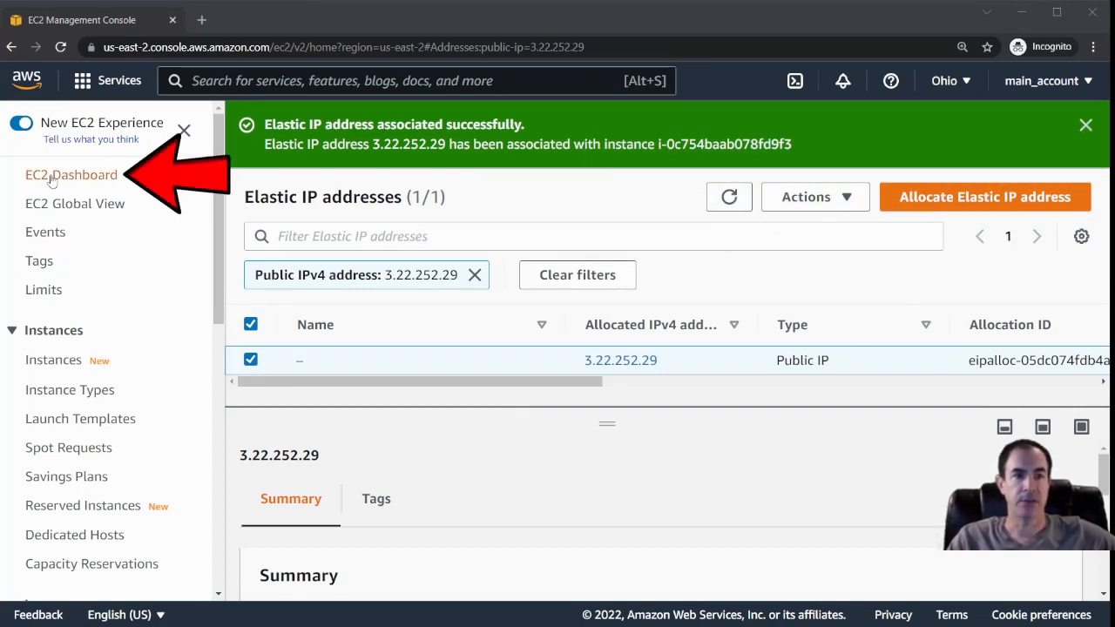
Step: Navigate to running instance i-0c754baab078fd9f3 and view its Security tab inbound SSH rule
{"action": "left_click", "coordinate": [72, 174]}
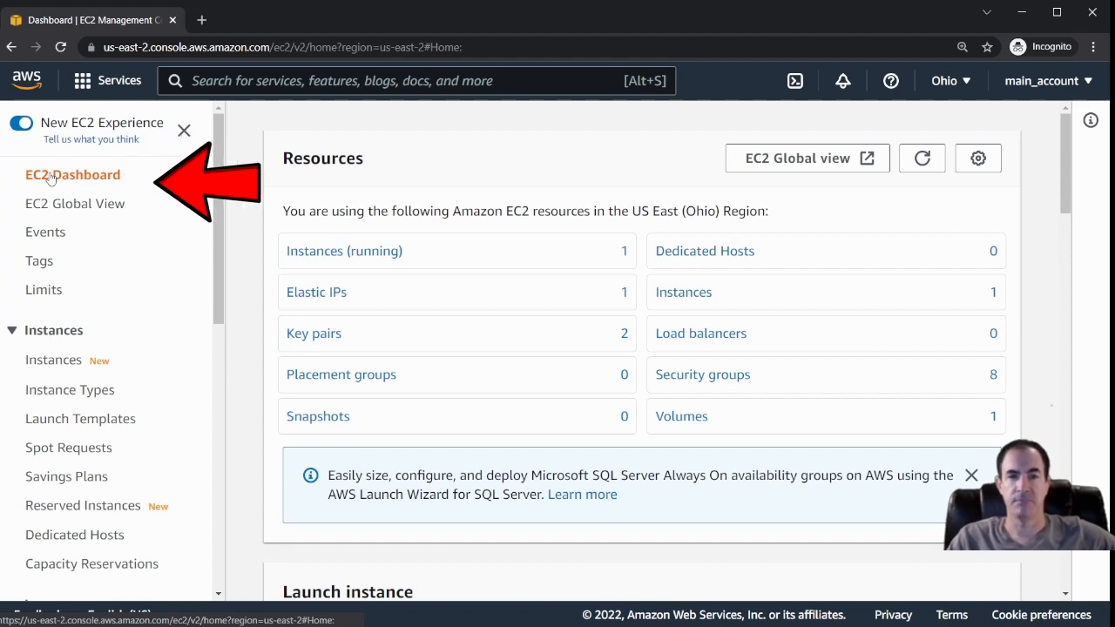
{"action": "left_click", "coordinate": [345, 251]}
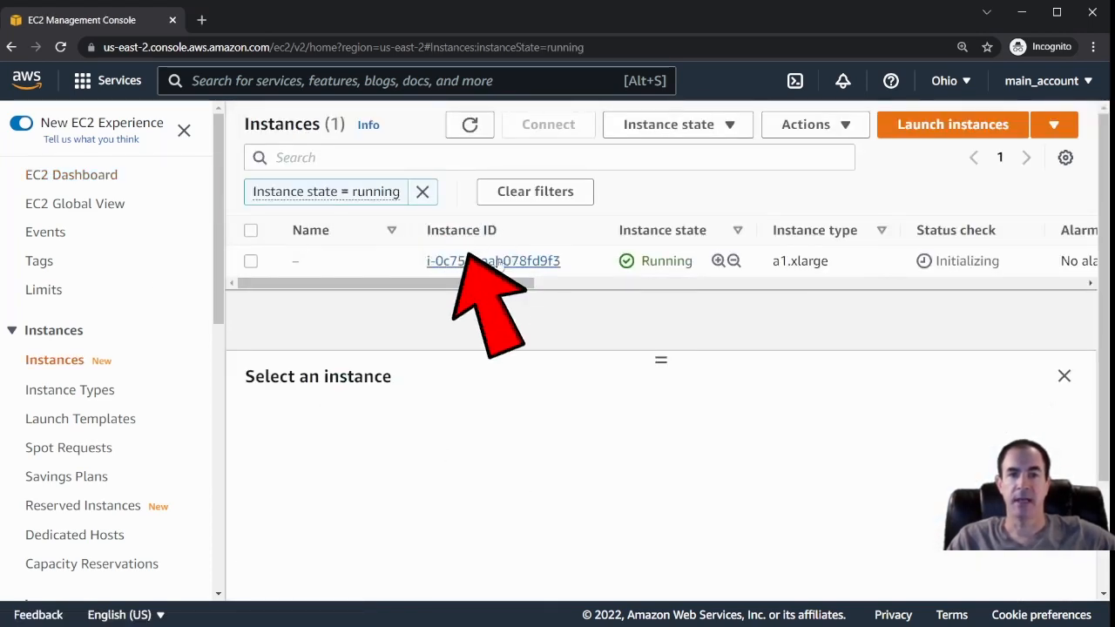
{"action": "mouse_move", "coordinate": [504, 265]}
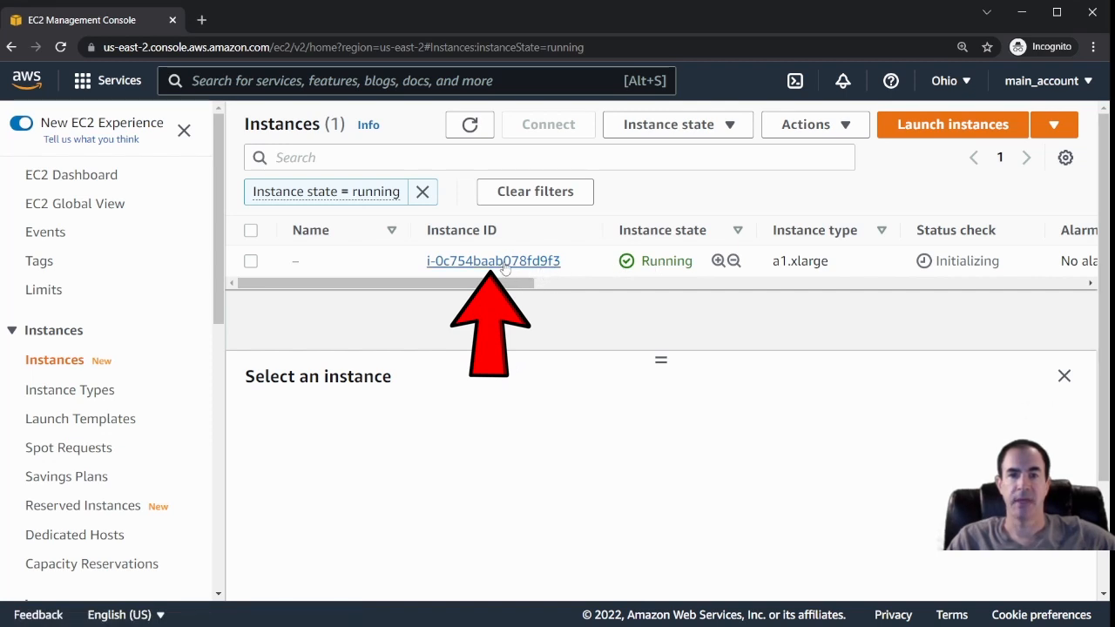
{"action": "left_click", "coordinate": [495, 261]}
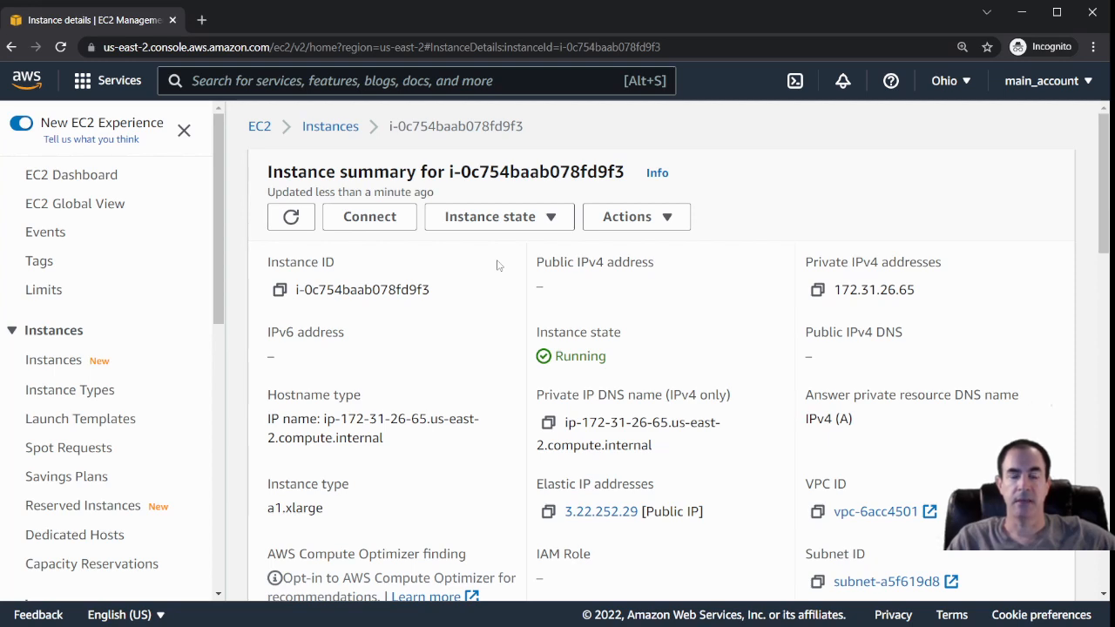
{"action": "scroll", "scroll_direction": "down", "scroll_amount": 3}
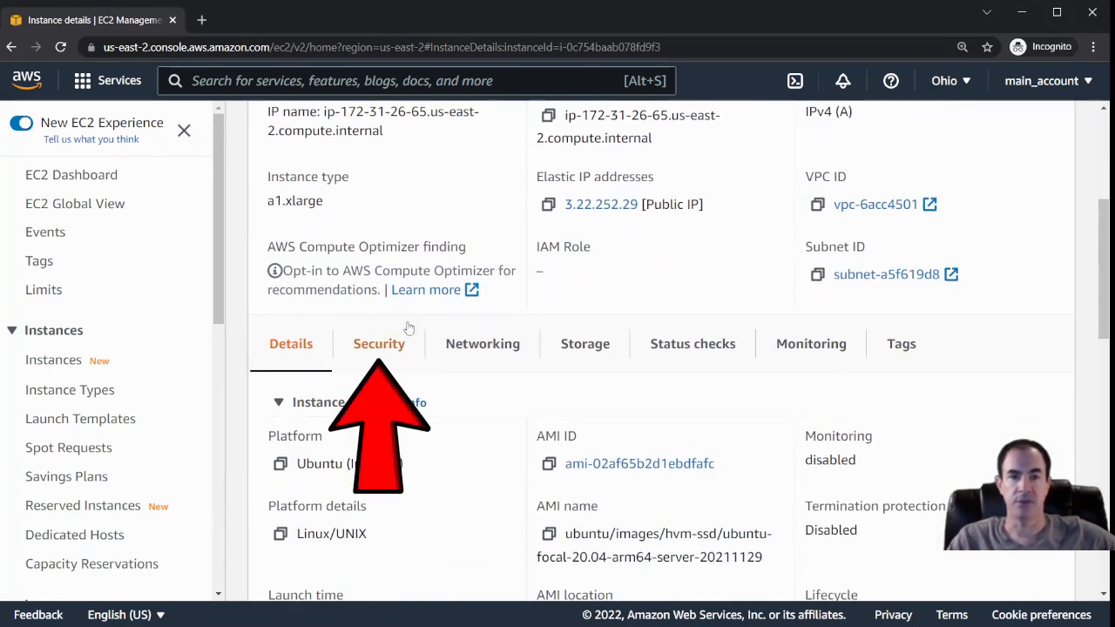
{"action": "left_click", "coordinate": [380, 346]}
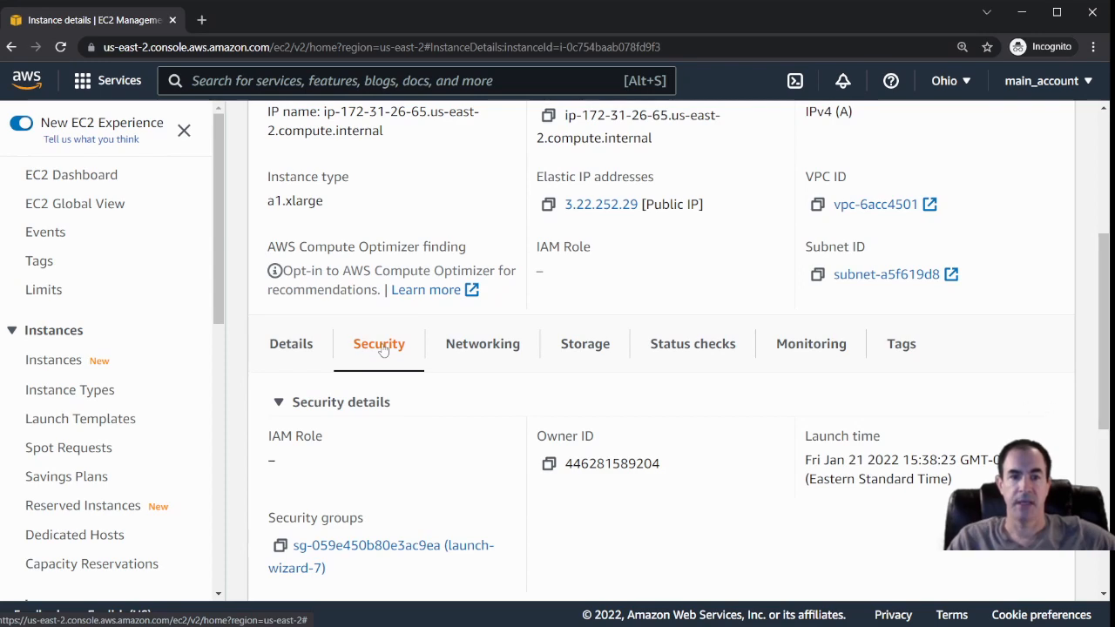
{"action": "scroll", "scroll_direction": "down", "scroll_amount": 3}
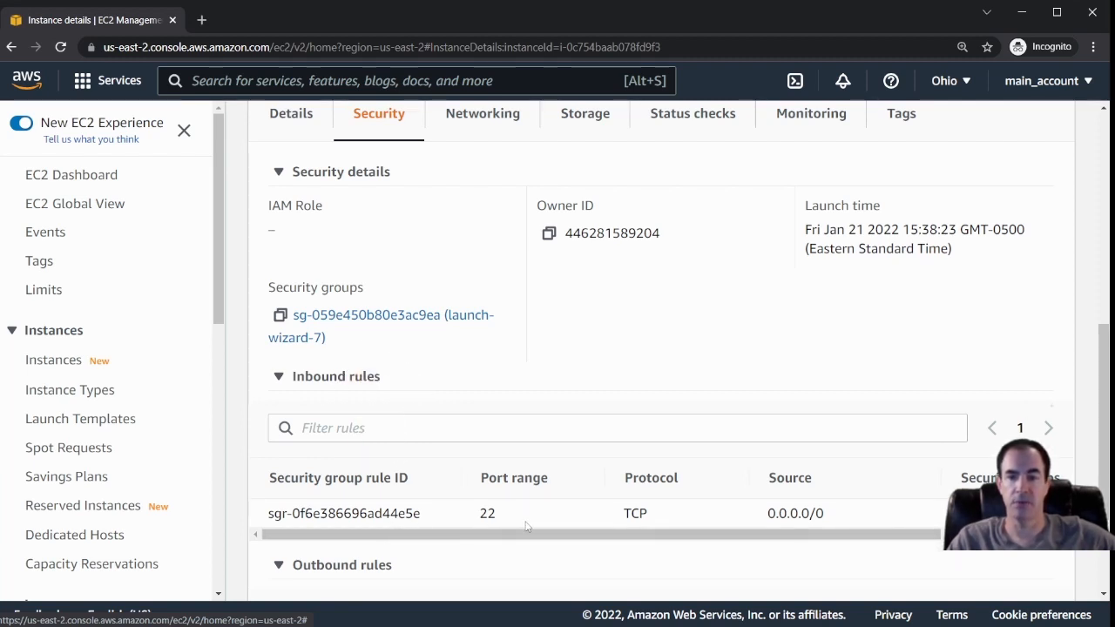
Step: View the launch-wizard-7 security group's page with its single inbound SSH rule
{"action": "left_click", "coordinate": [385, 315]}
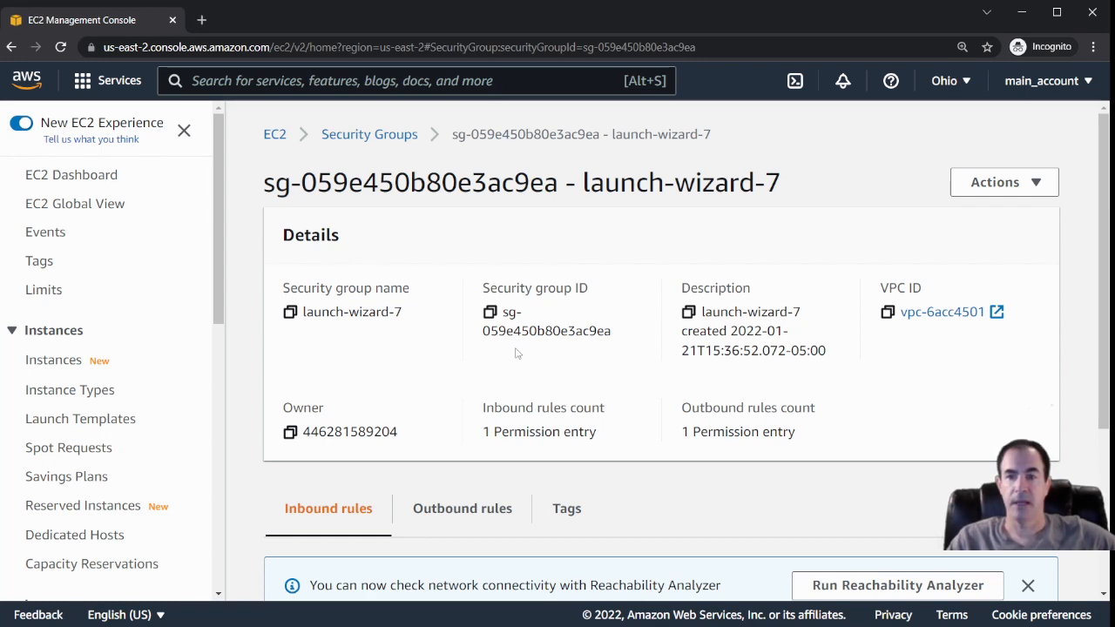
{"action": "scroll", "scroll_direction": "down", "scroll_amount": 3}
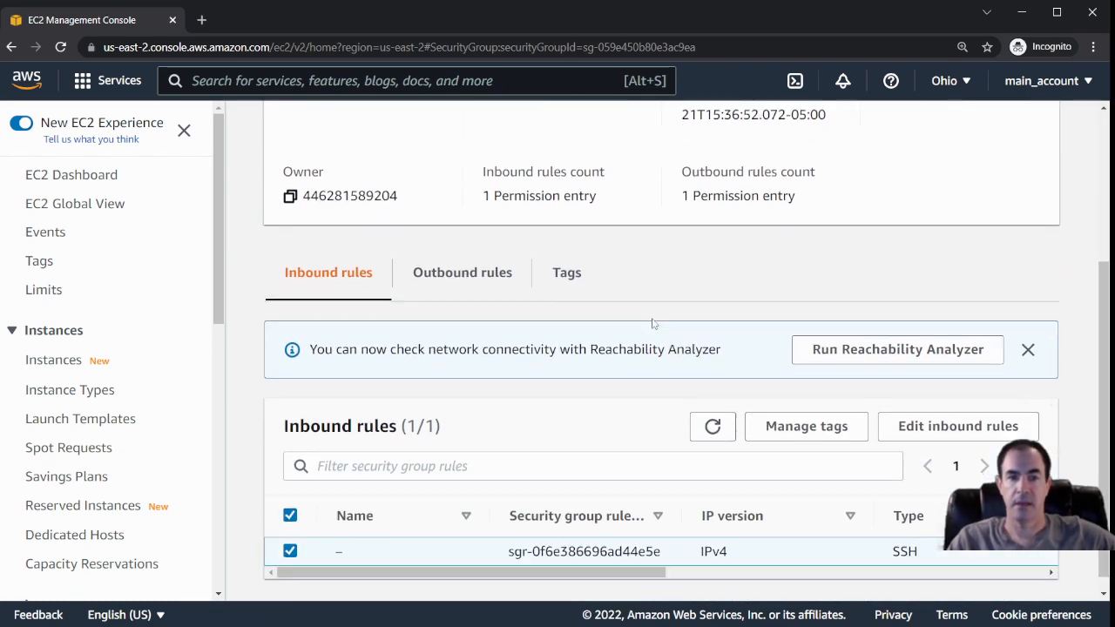
{"action": "scroll", "scroll_direction": "down", "scroll_amount": 3}
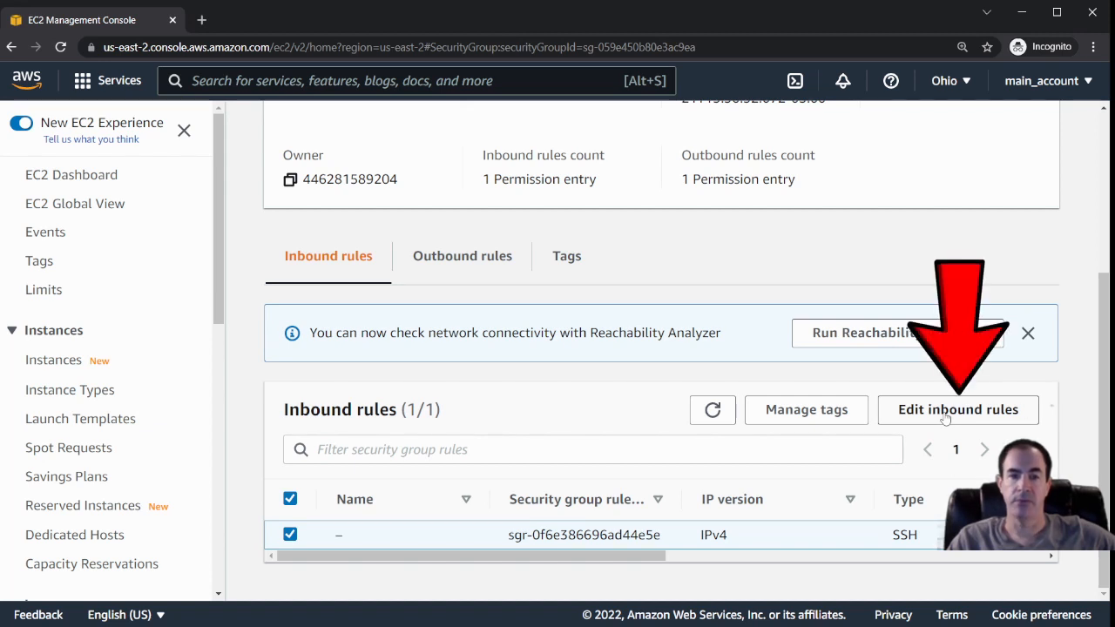
Step: Bring up the Edit inbound rules form for launch-wizard-7
{"action": "left_click", "coordinate": [959, 411]}
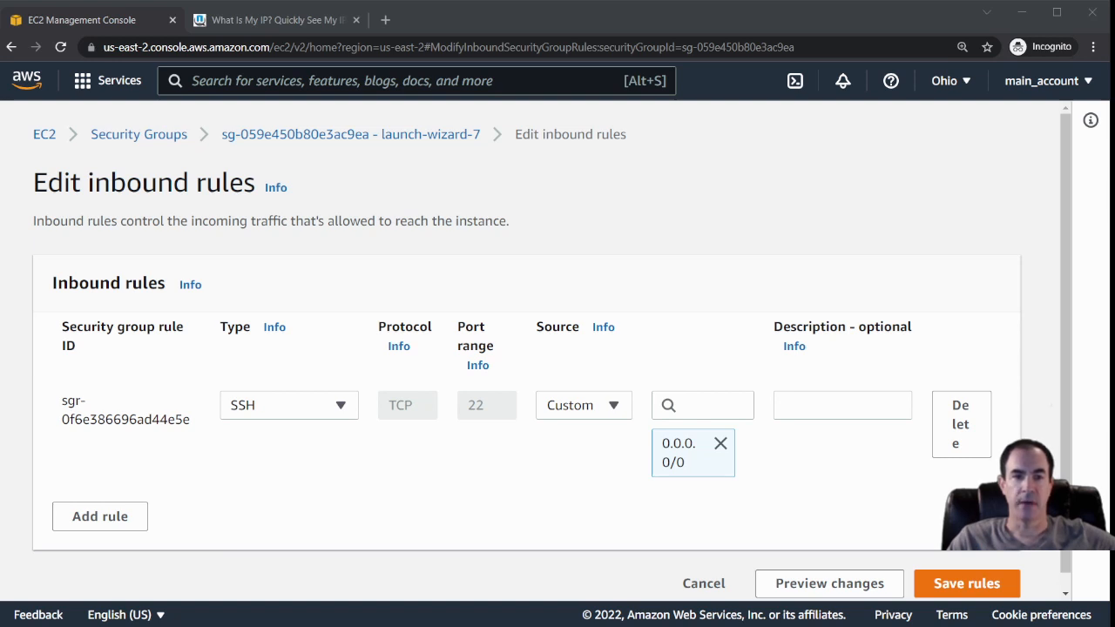
{"action": "mouse_move", "coordinate": [405, 520]}
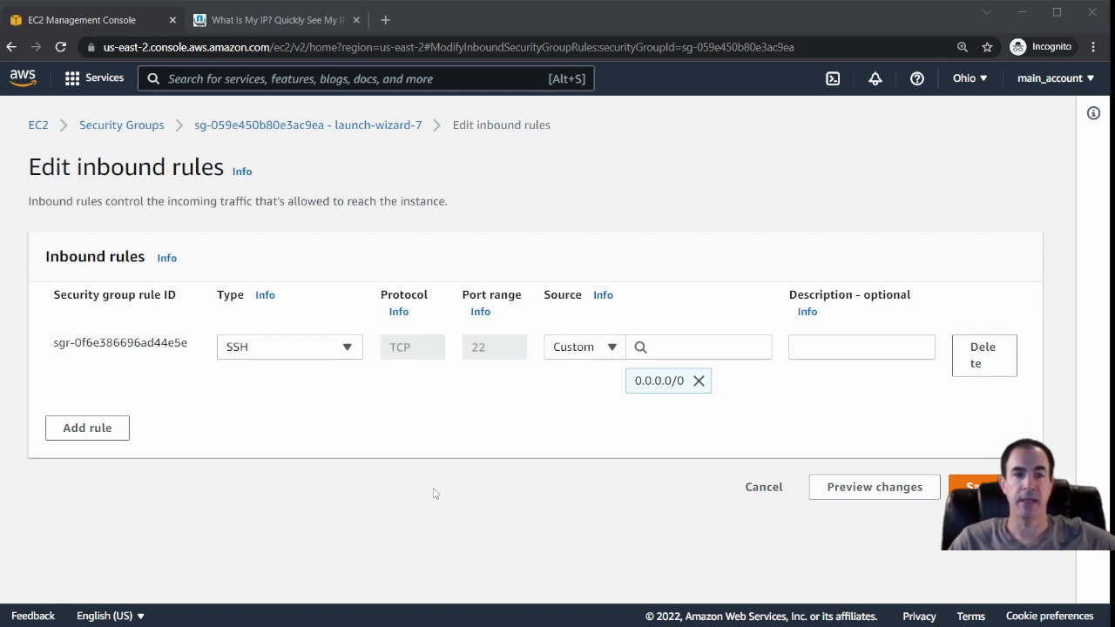
{"action": "mouse_move", "coordinate": [237, 385]}
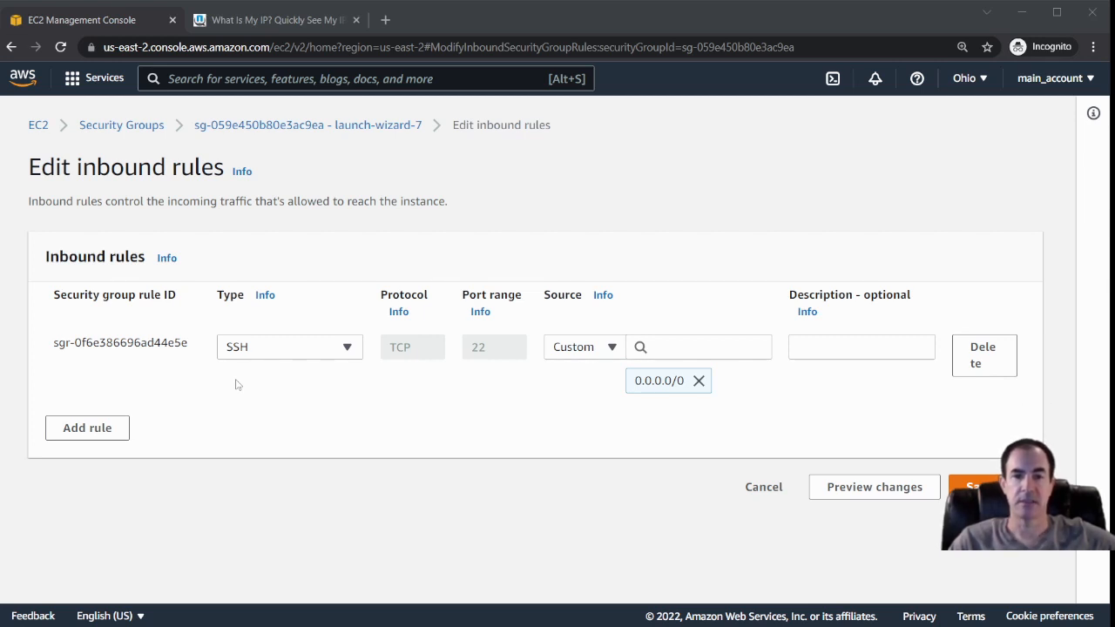
{"action": "mouse_move", "coordinate": [624, 427]}
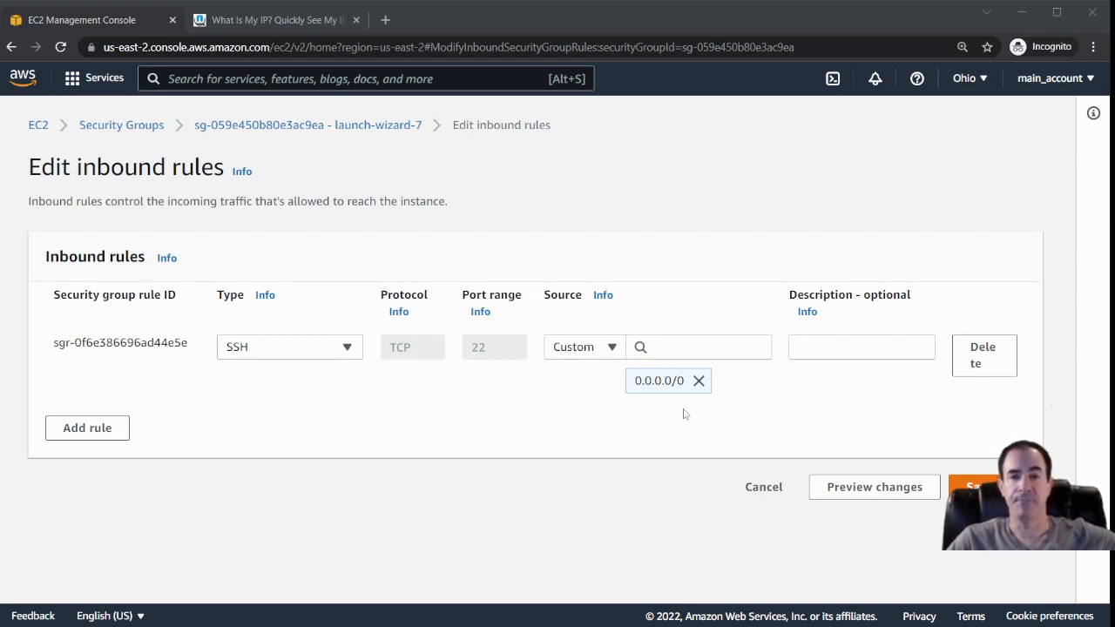
{"action": "mouse_move", "coordinate": [699, 386]}
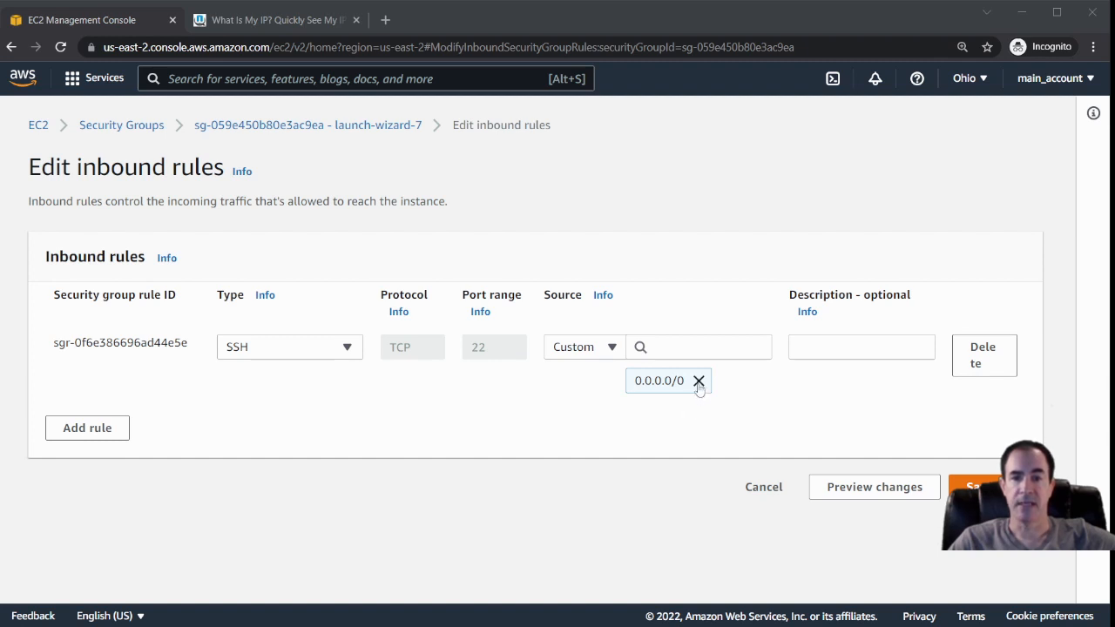
Step: Remove the 0.0.0.0/0 source from the SSH rule and go to WhatIsMyIP.com
{"action": "left_click", "coordinate": [698, 380]}
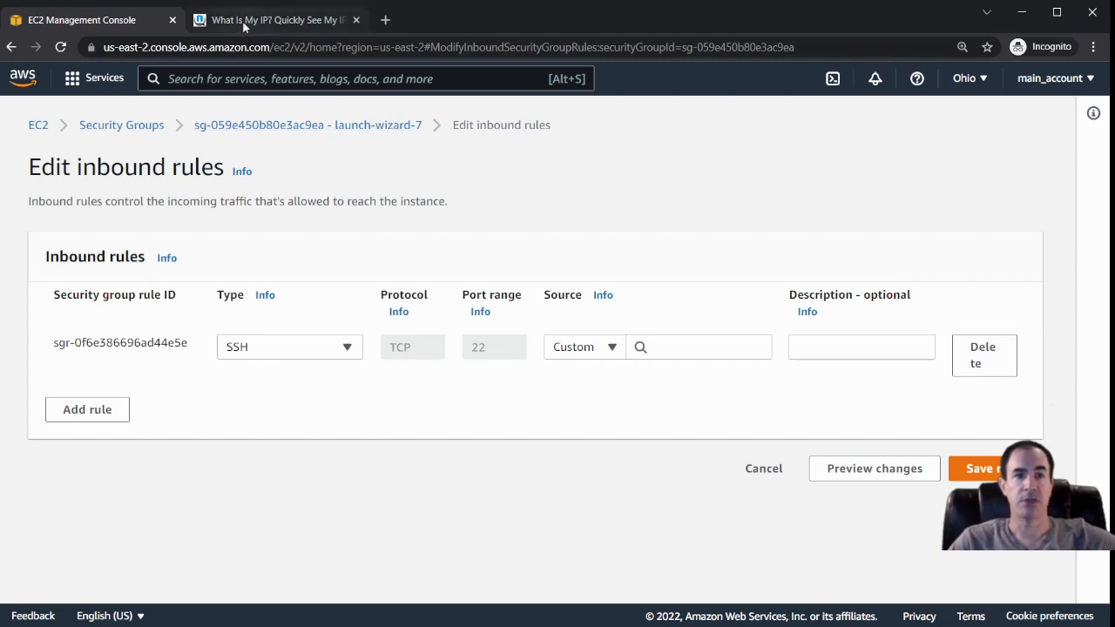
{"action": "left_click", "coordinate": [279, 19]}
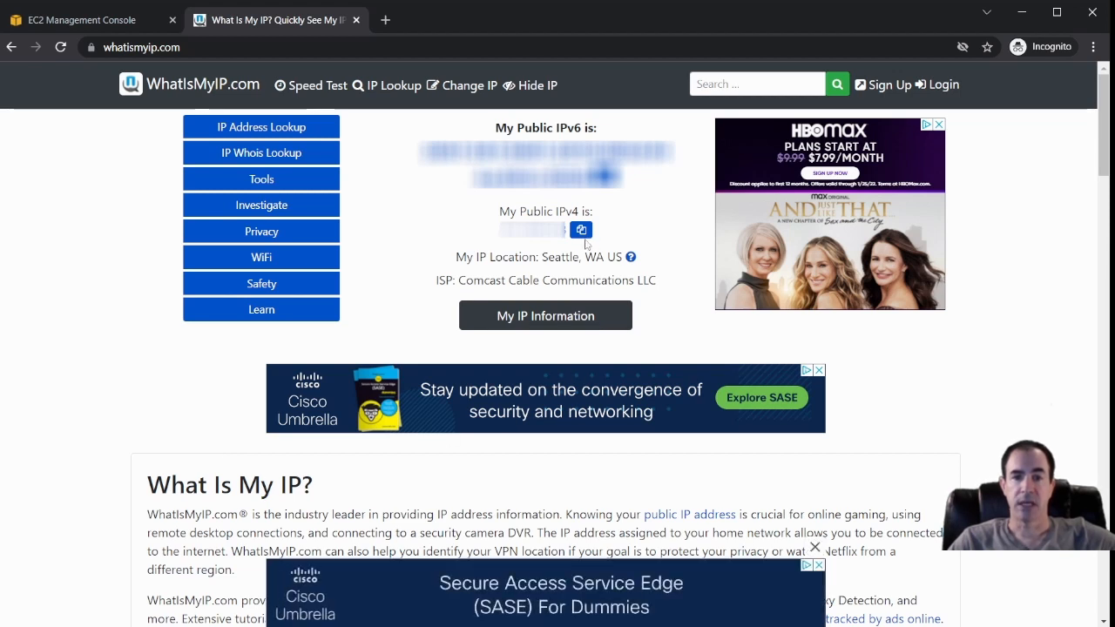
Step: Copy my public IPv4 address and note it after 'Local IP address:' in Notepad
{"action": "left_click", "coordinate": [581, 230]}
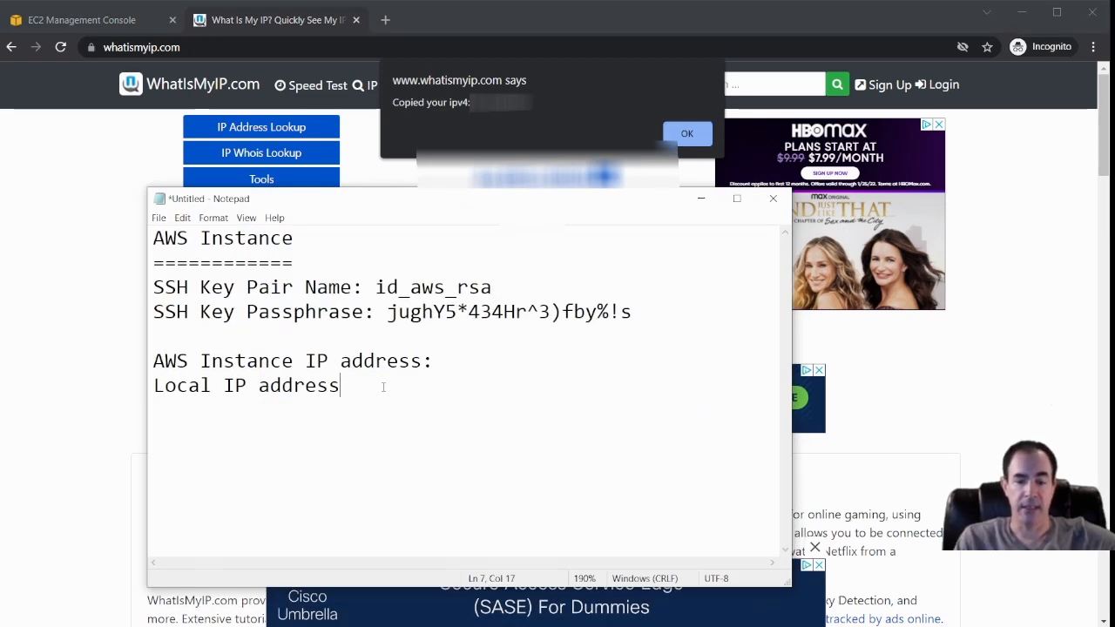
{"action": "type", "text": ":"}
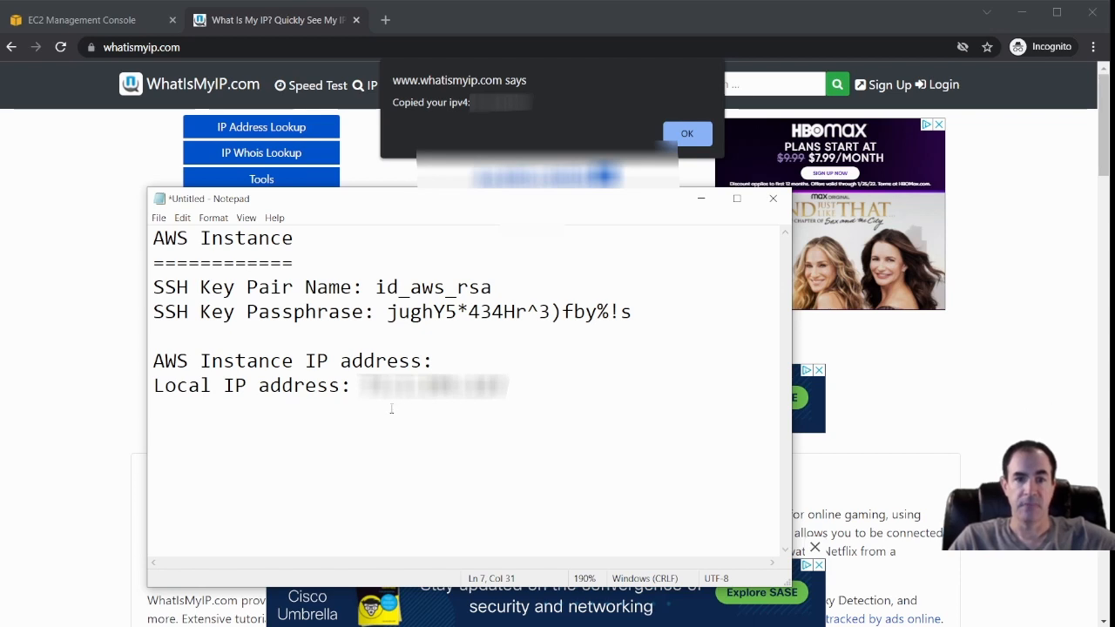
{"action": "mouse_move", "coordinate": [524, 446]}
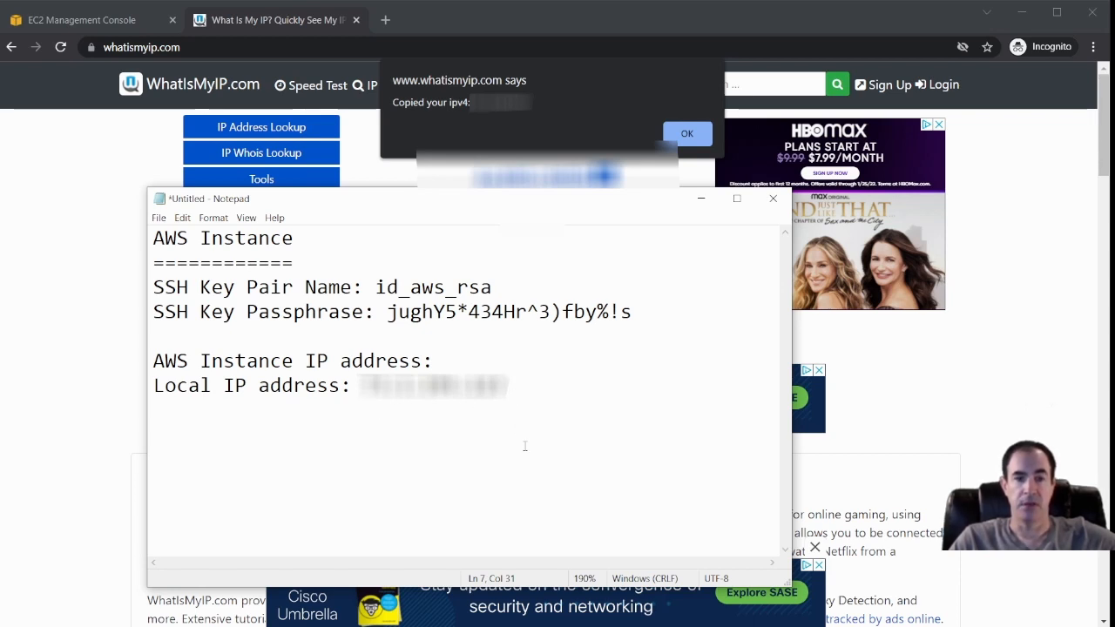
{"action": "mouse_move", "coordinate": [490, 439]}
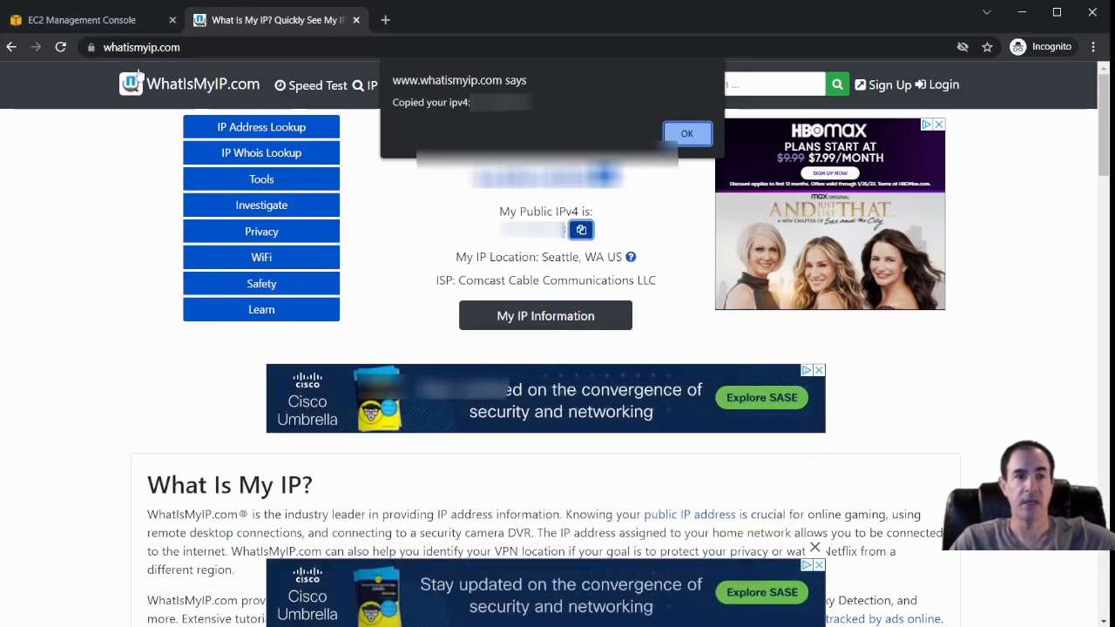
Step: Set the SSH rule's source to my own public IP as a /32 CIDR block
{"action": "left_click", "coordinate": [84, 19]}
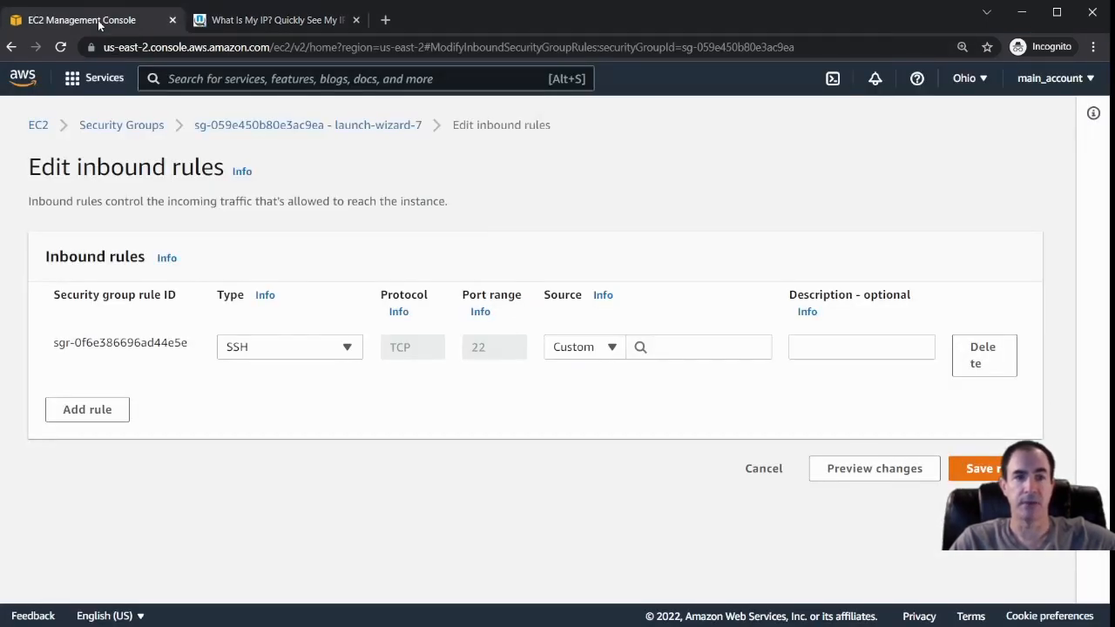
{"action": "left_click", "coordinate": [699, 347]}
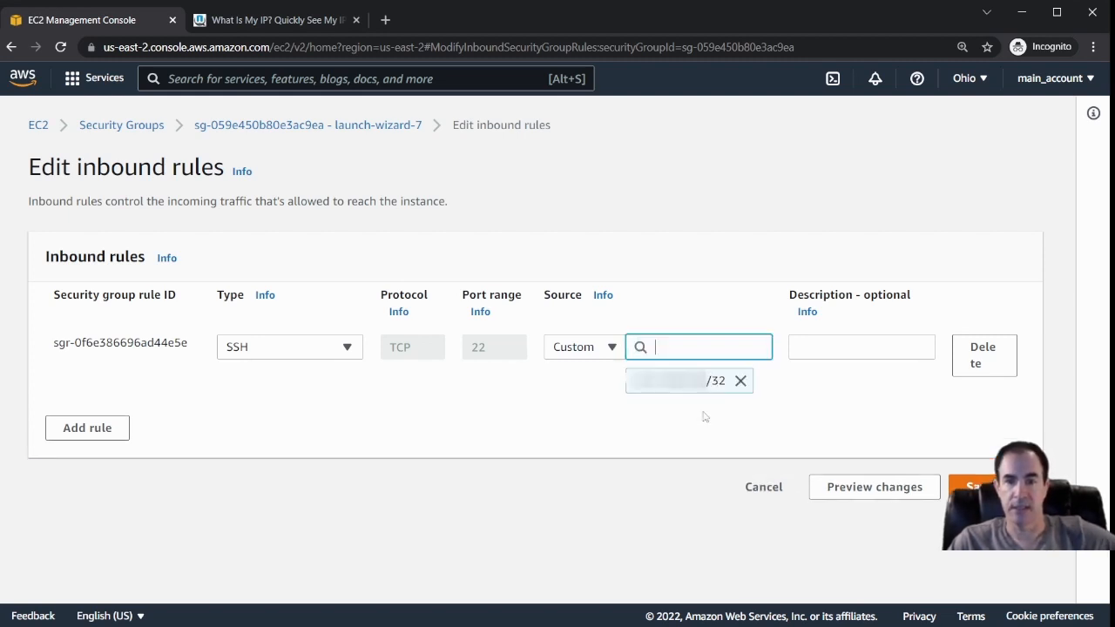
{"action": "mouse_move", "coordinate": [645, 399]}
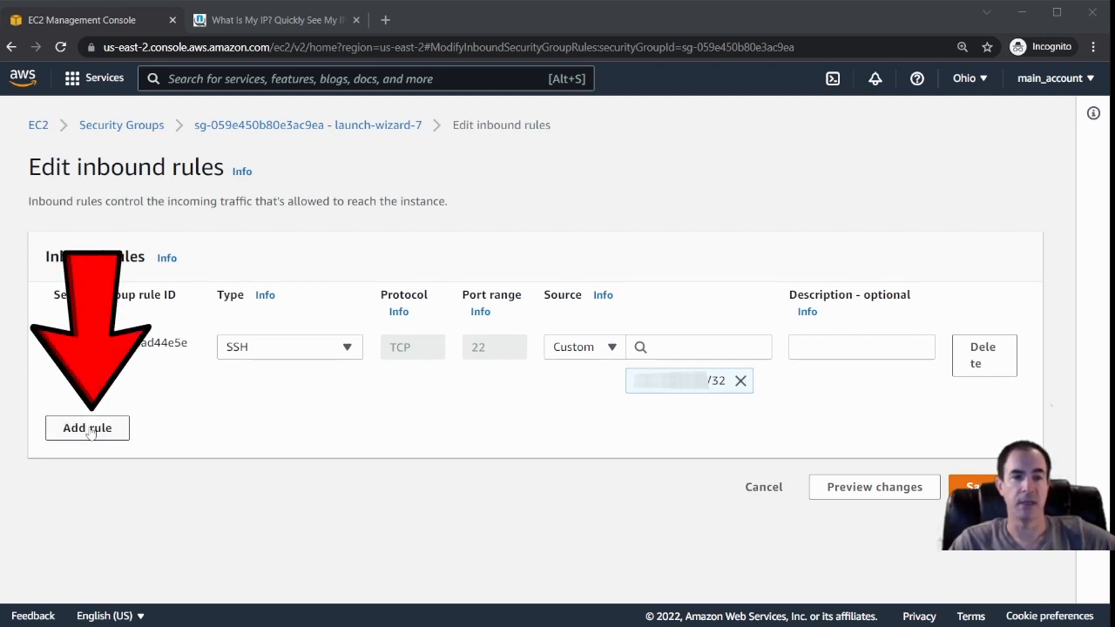
Step: Add a Custom TCP rule for ports 9000-9001 with source 0.0.0.0/0
{"action": "left_click", "coordinate": [87, 428]}
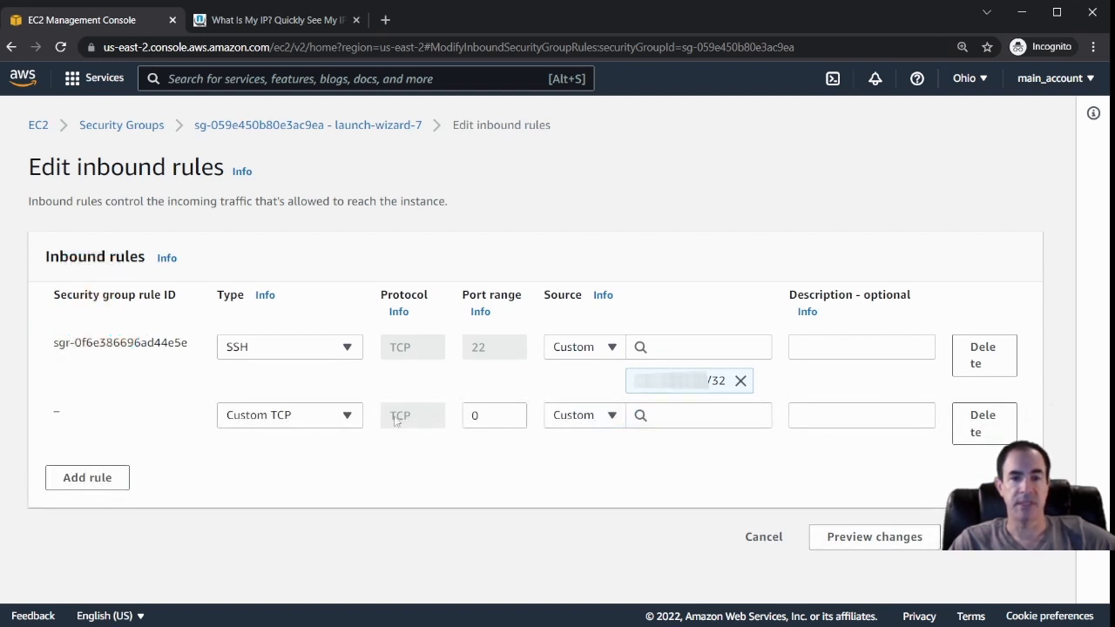
{"action": "left_click", "coordinate": [495, 415]}
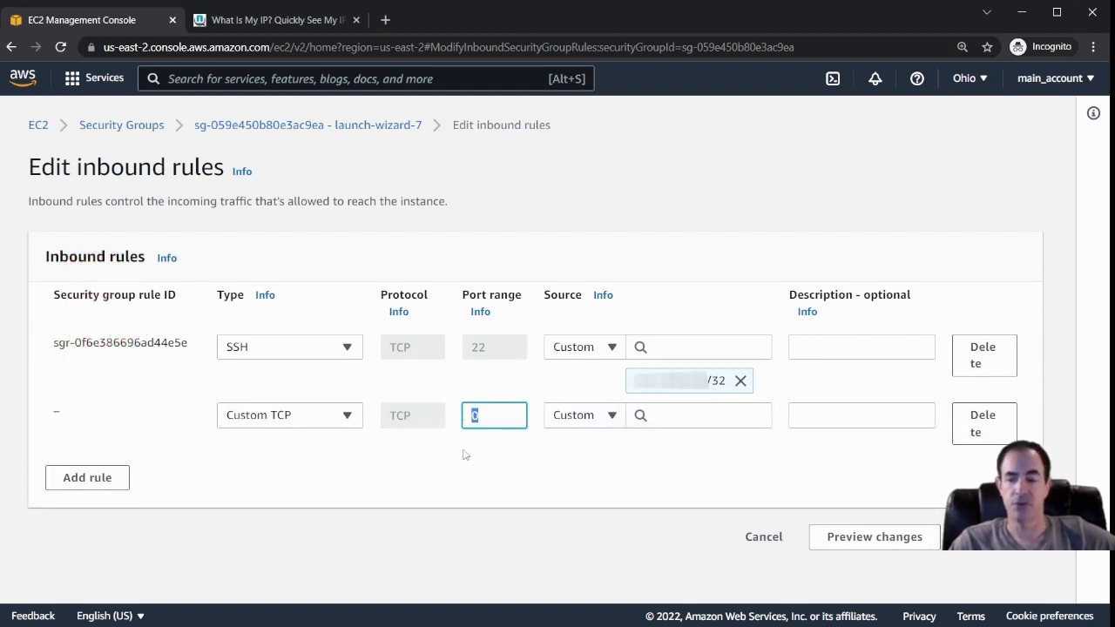
{"action": "type", "text": "9000-"}
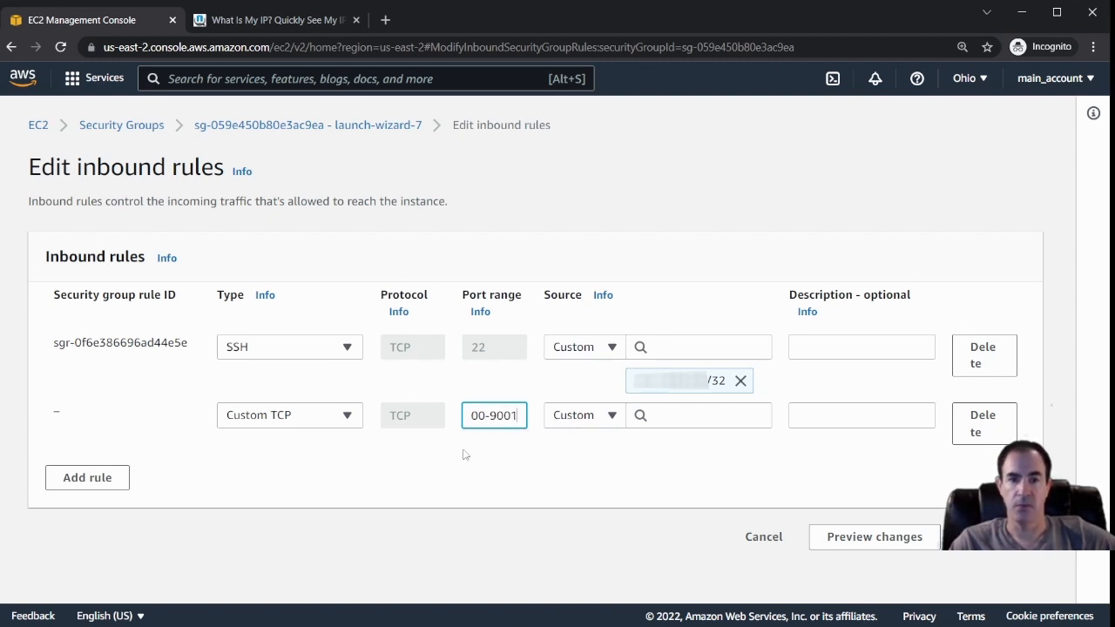
{"action": "left_click", "coordinate": [699, 415]}
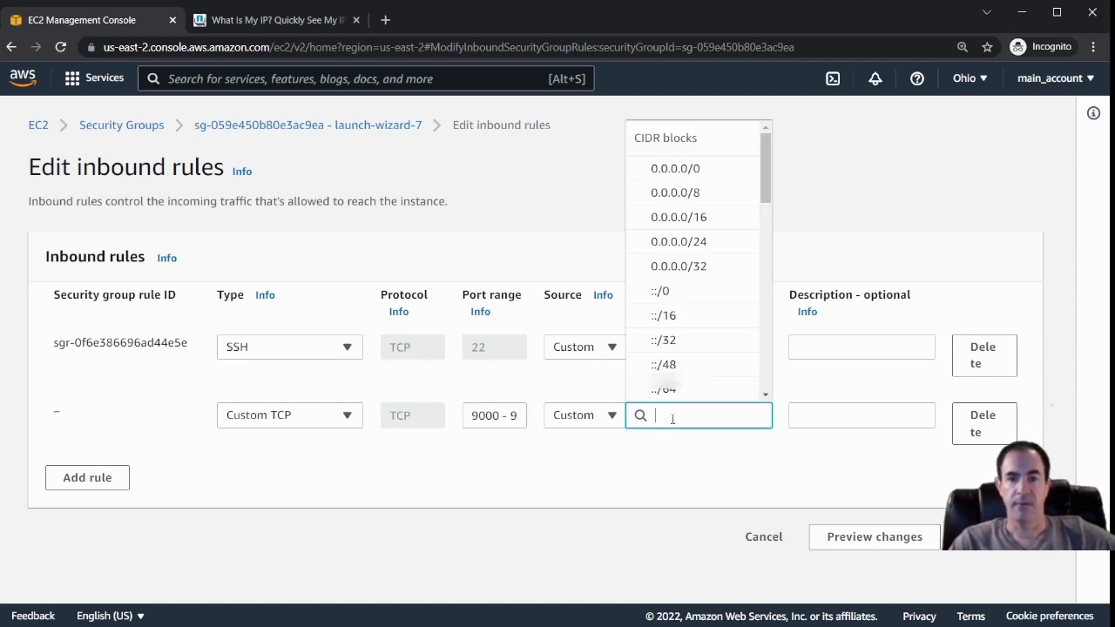
{"action": "left_click", "coordinate": [662, 167]}
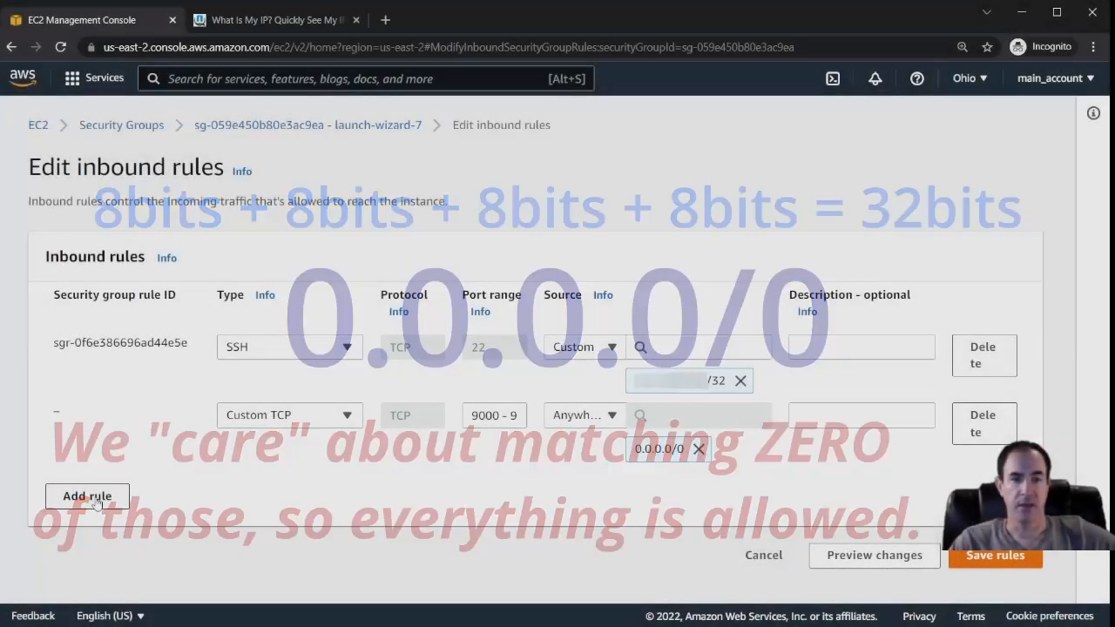
Step: Add a Custom TCP rule for port 9002 limited to My IP
{"action": "left_click", "coordinate": [87, 496]}
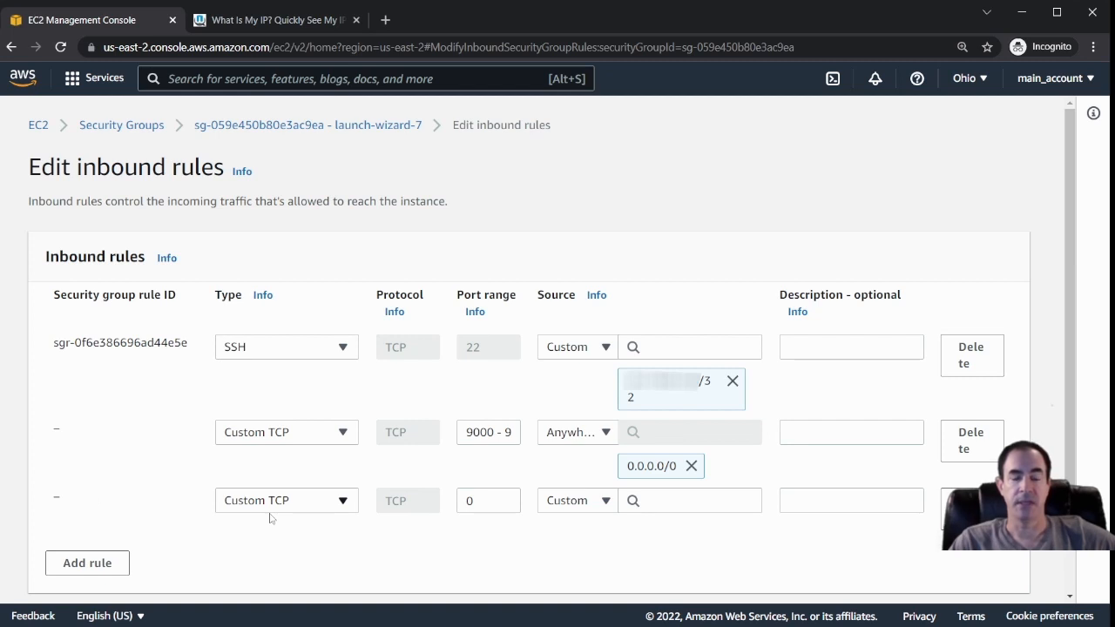
{"action": "left_click", "coordinate": [488, 500]}
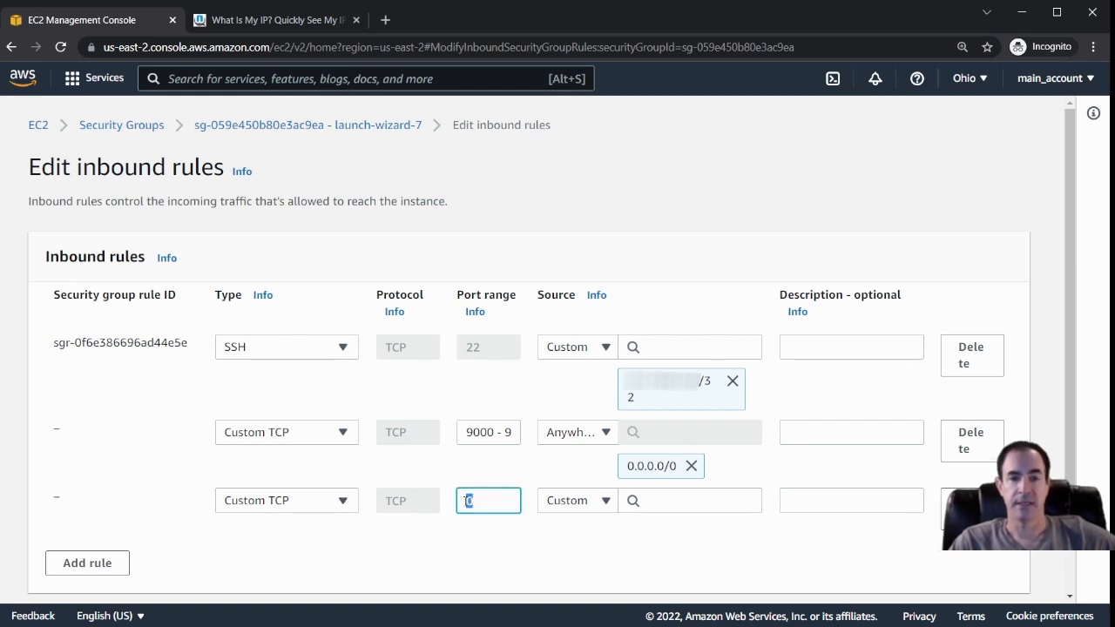
{"action": "type", "text": "9002"}
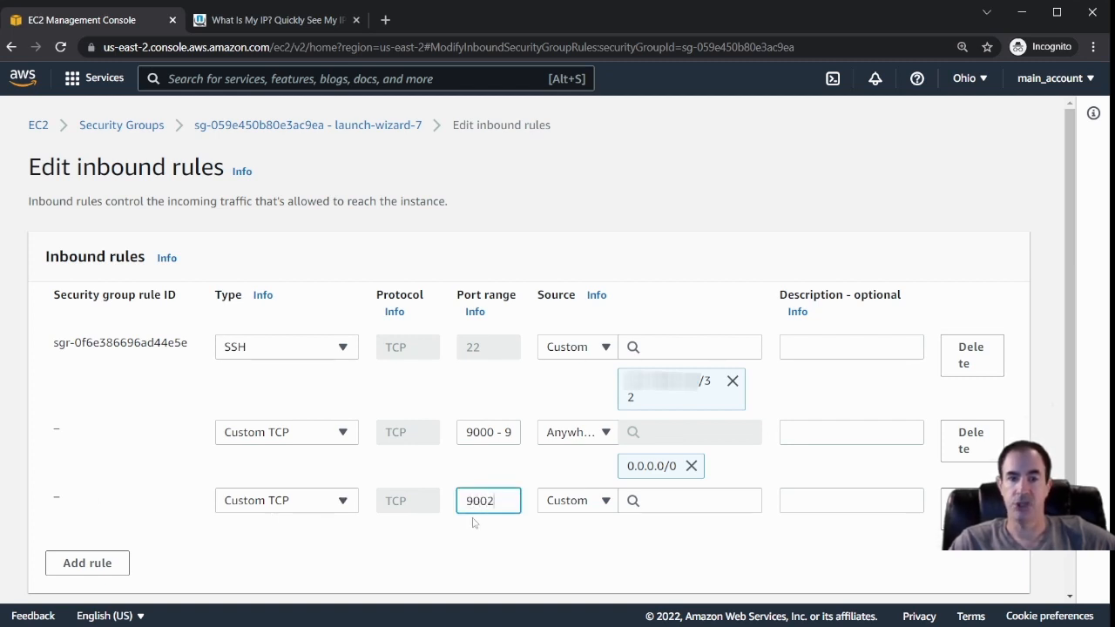
{"action": "left_click", "coordinate": [695, 500]}
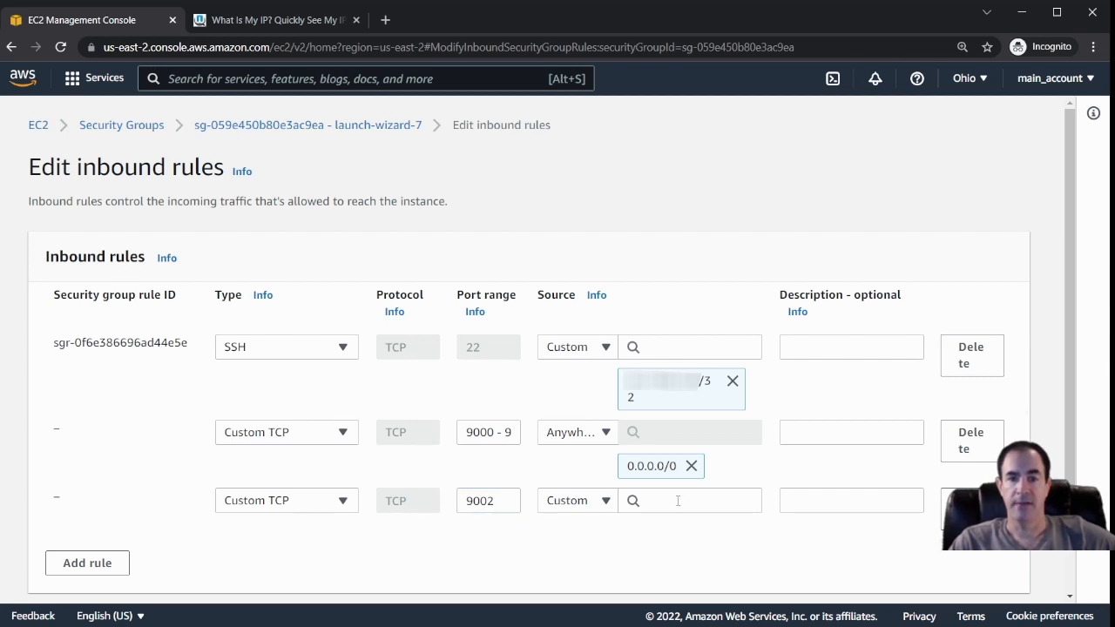
{"action": "left_click", "coordinate": [690, 502]}
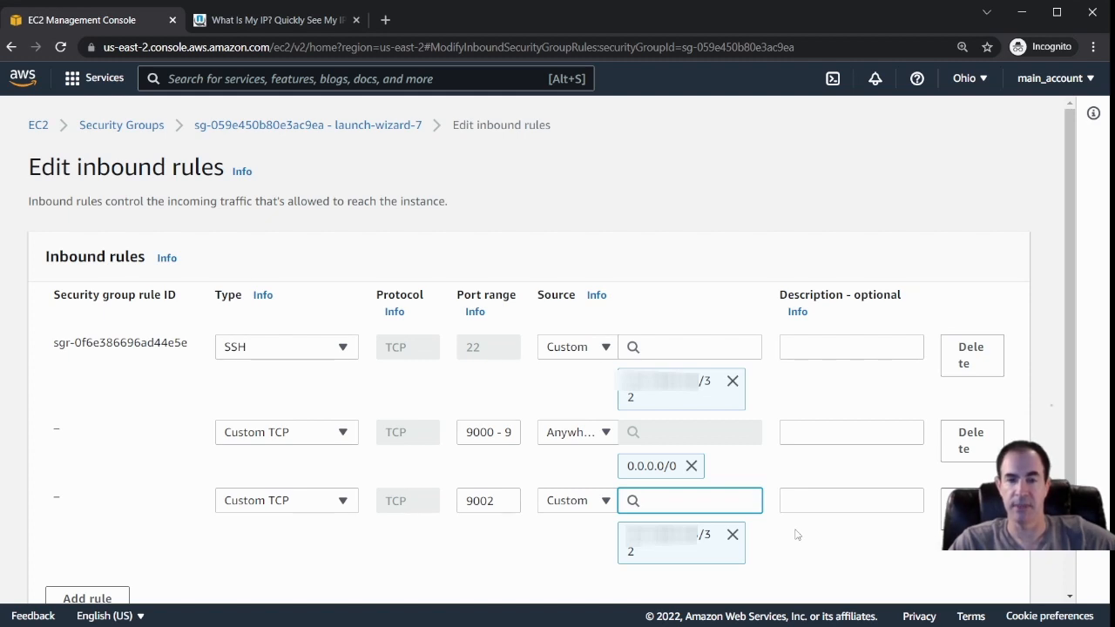
{"action": "scroll", "scroll_direction": "down", "scroll_amount": 3}
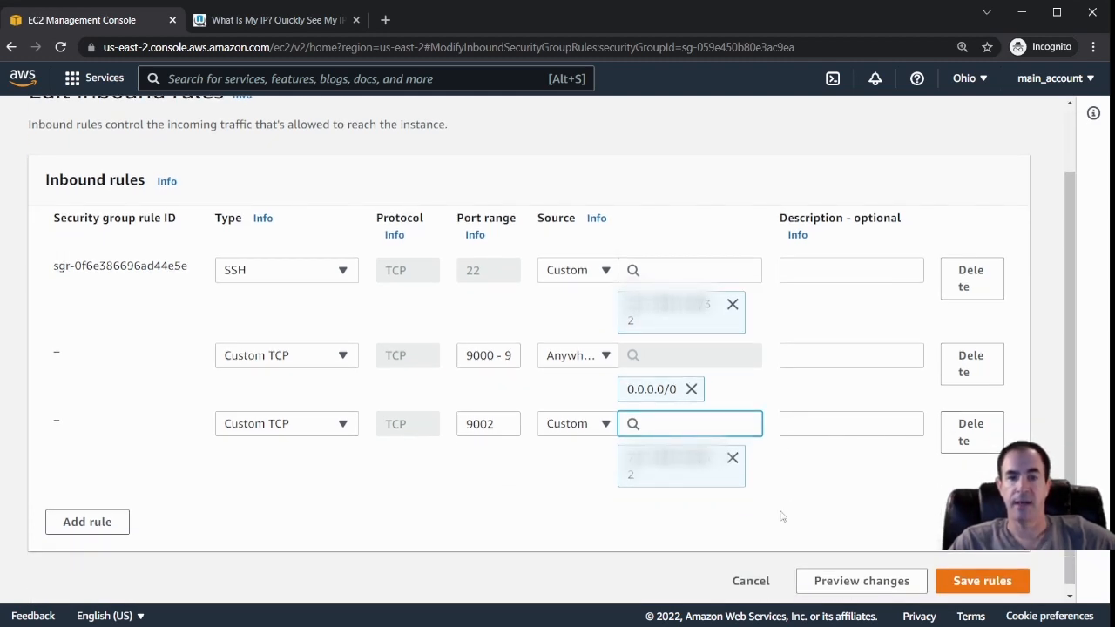
Step: Add a Custom TCP rule for port 9003 from Anywhere-IPv4 and recheck the 9000-9001 range
{"action": "left_click", "coordinate": [87, 523]}
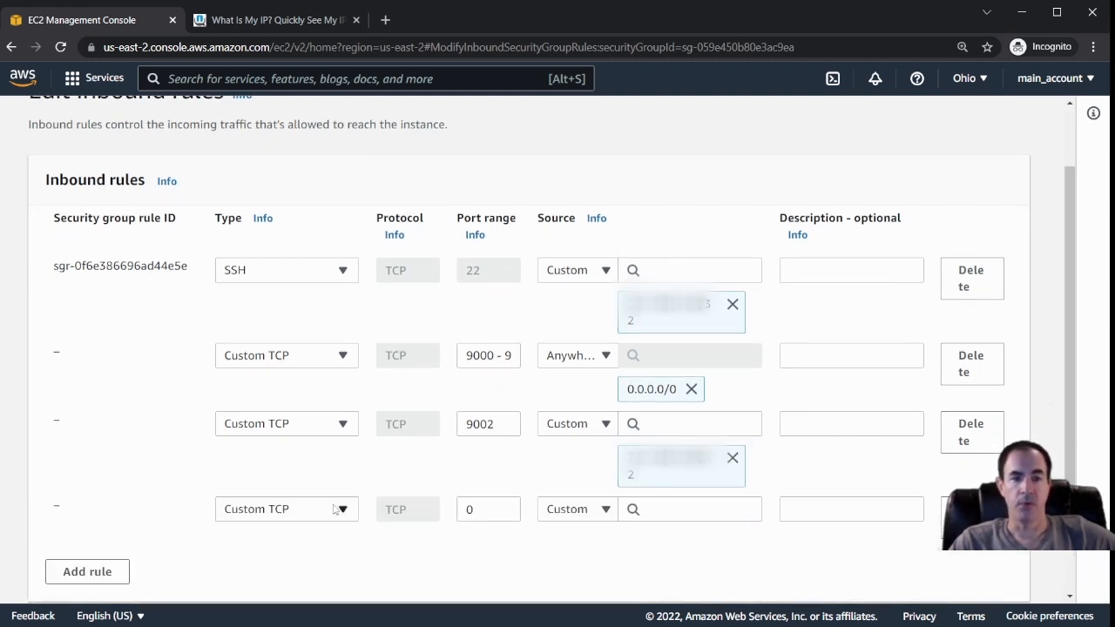
{"action": "type", "text": "9"}
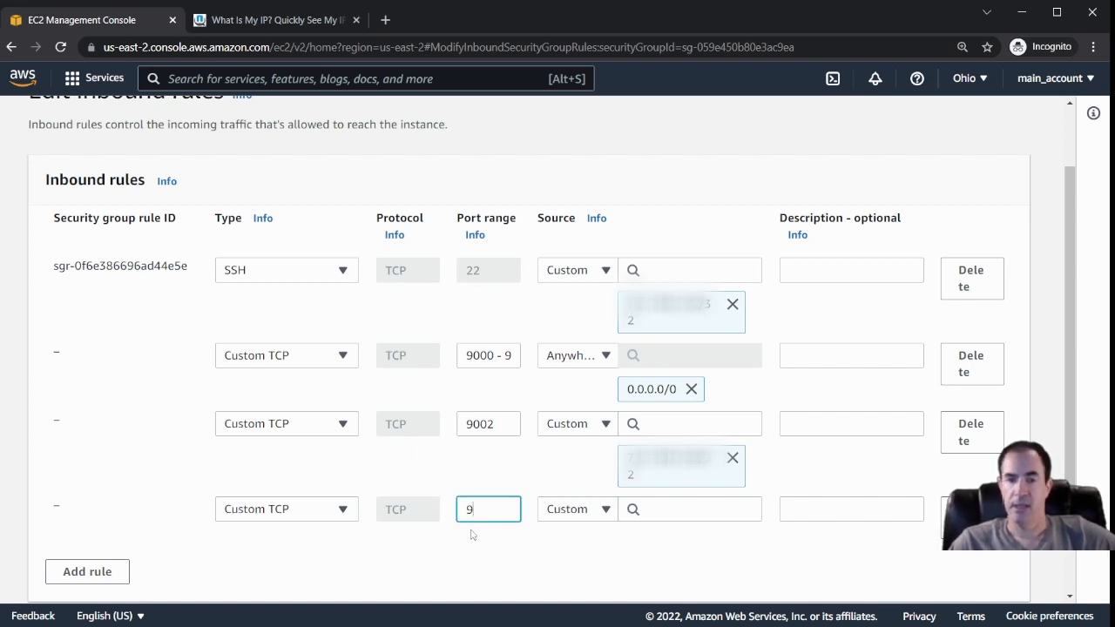
{"action": "type", "text": "003"}
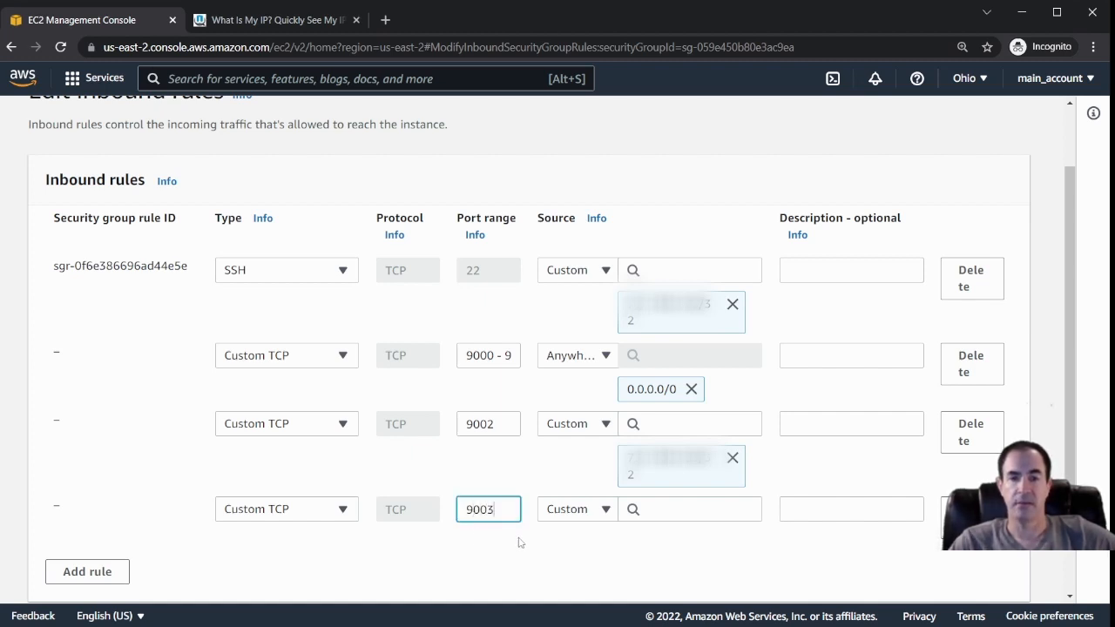
{"action": "left_click", "coordinate": [689, 509]}
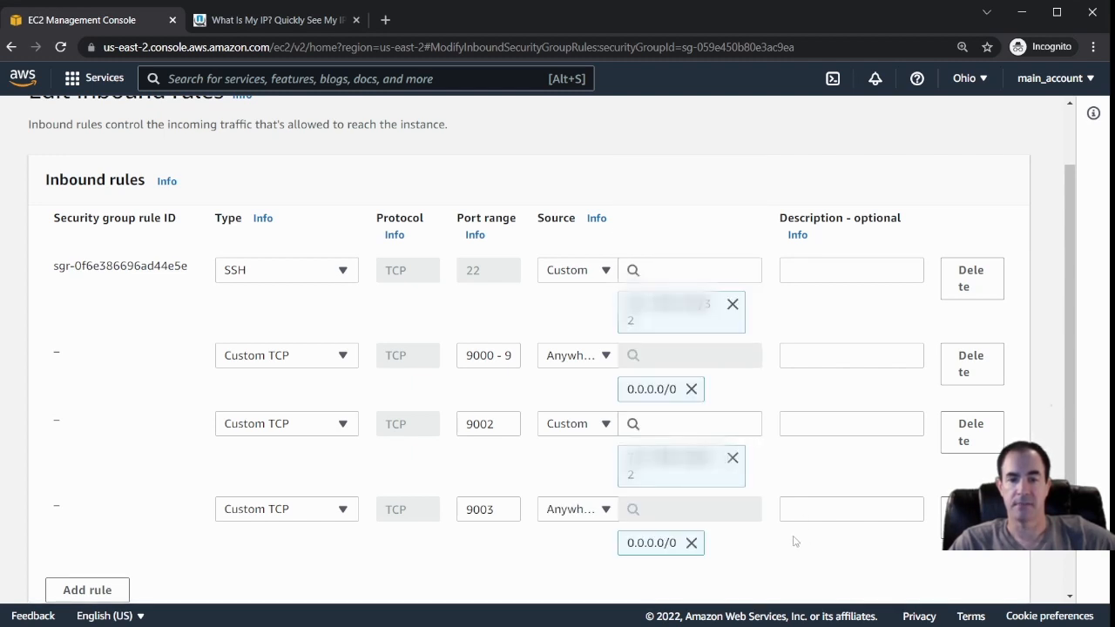
{"action": "scroll", "scroll_direction": "down", "scroll_amount": 3}
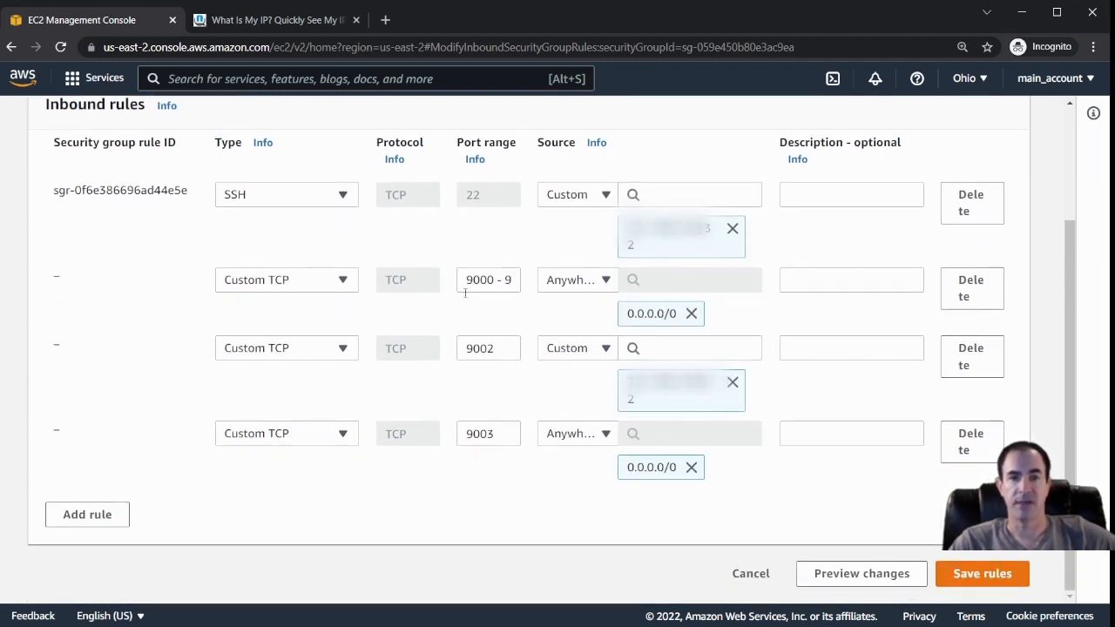
{"action": "left_click", "coordinate": [488, 279]}
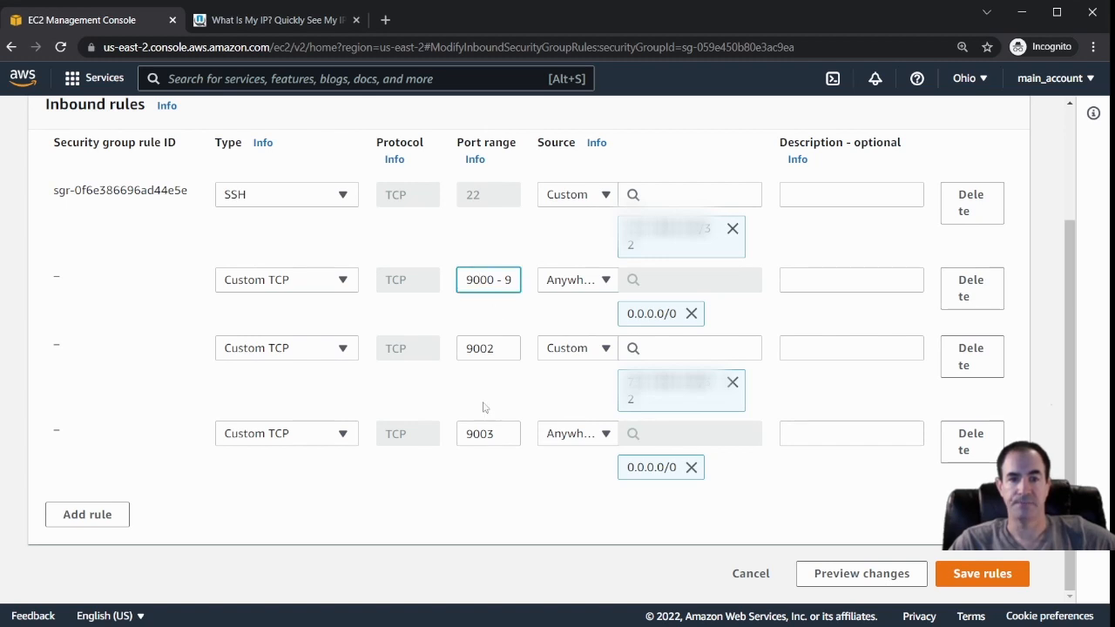
{"action": "mouse_move", "coordinate": [495, 455]}
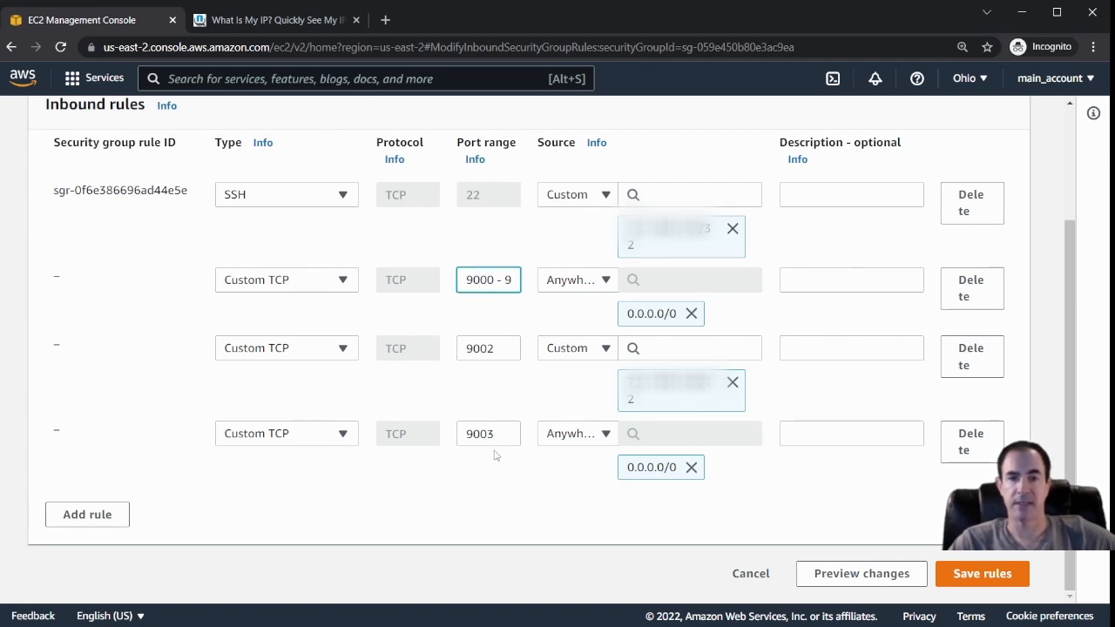
{"action": "mouse_move", "coordinate": [486, 469]}
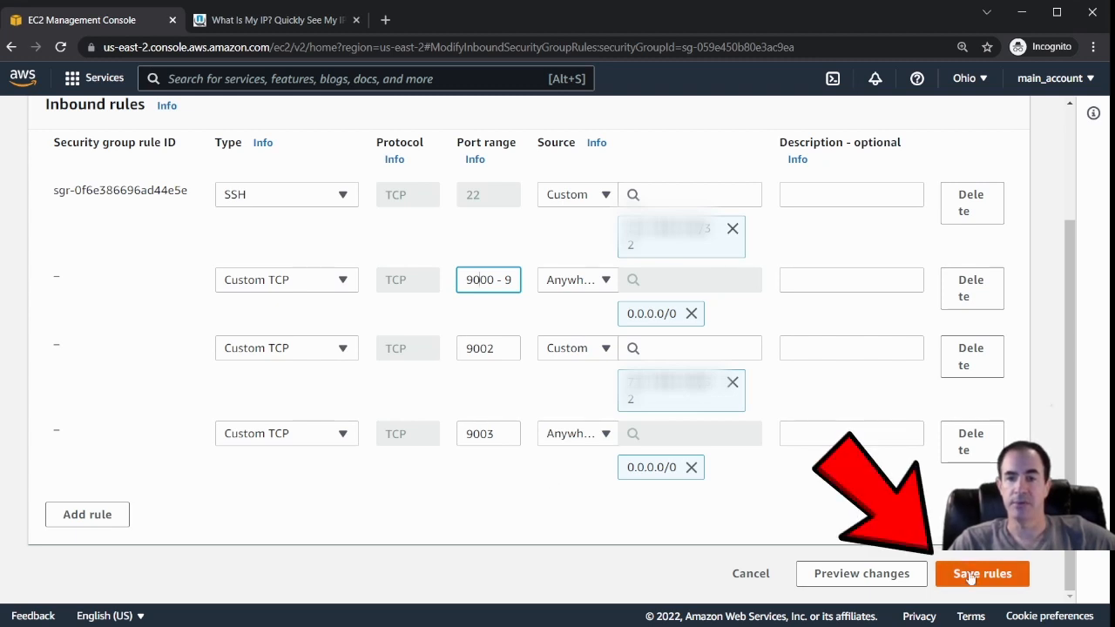
Step: Save the four inbound rules and review the security group's inbound and outbound rules
{"action": "left_click", "coordinate": [983, 573]}
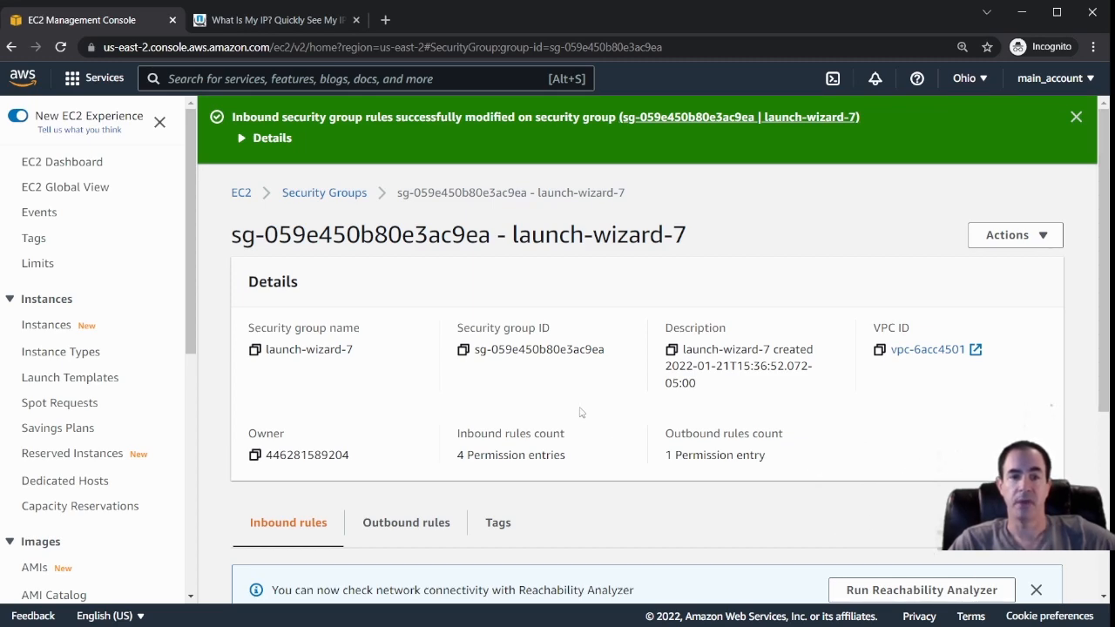
{"action": "scroll", "scroll_direction": "down", "scroll_amount": 3}
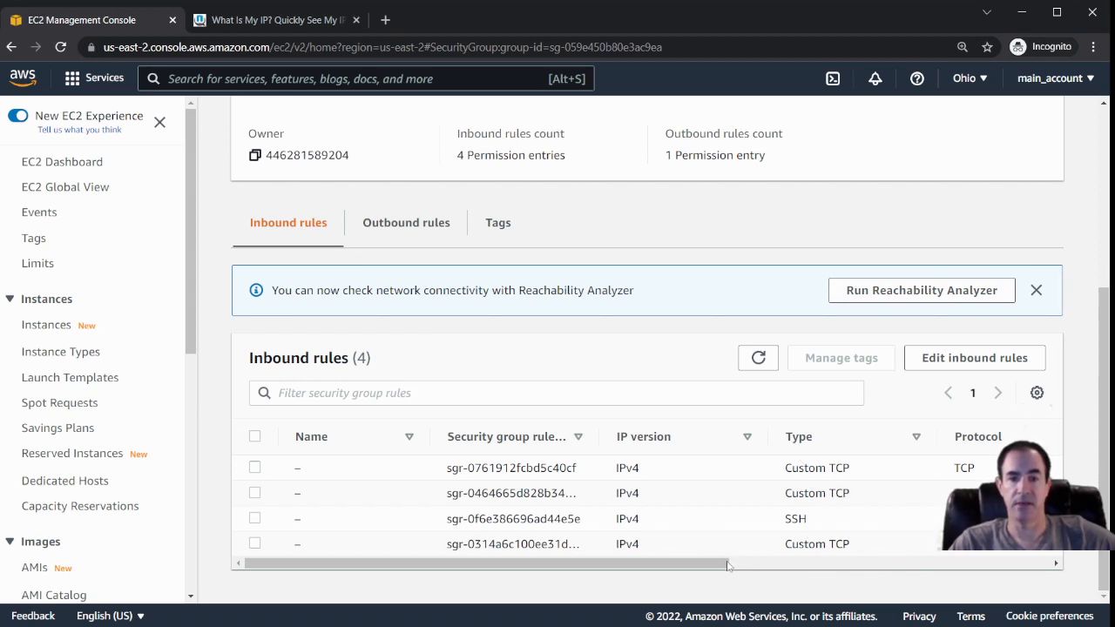
{"action": "scroll", "scroll_direction": "right", "scroll_amount": 3}
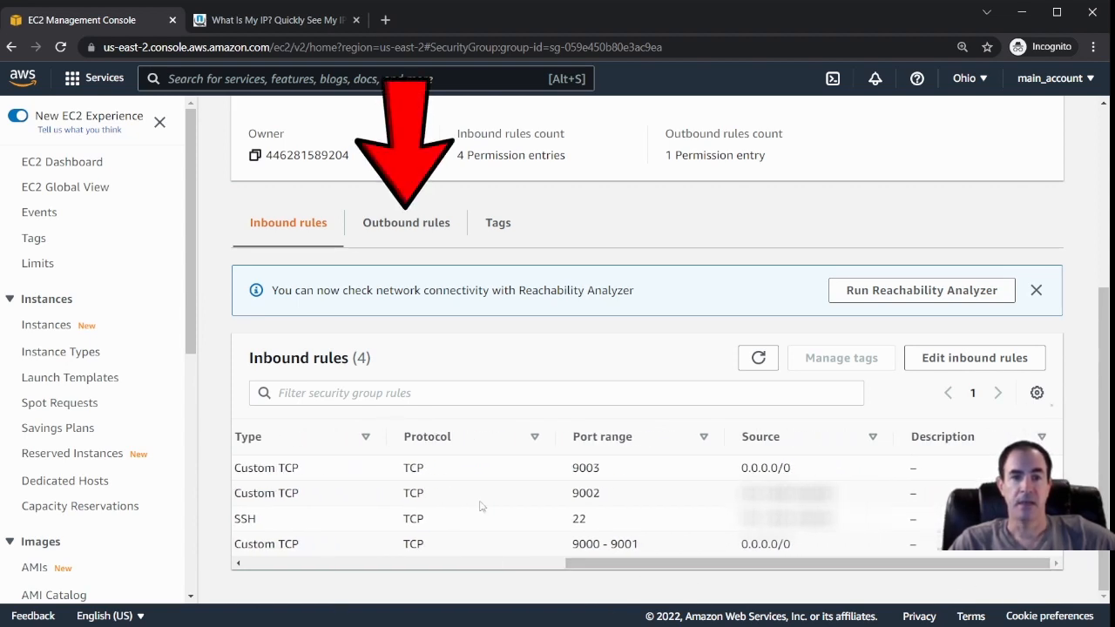
{"action": "left_click", "coordinate": [406, 223]}
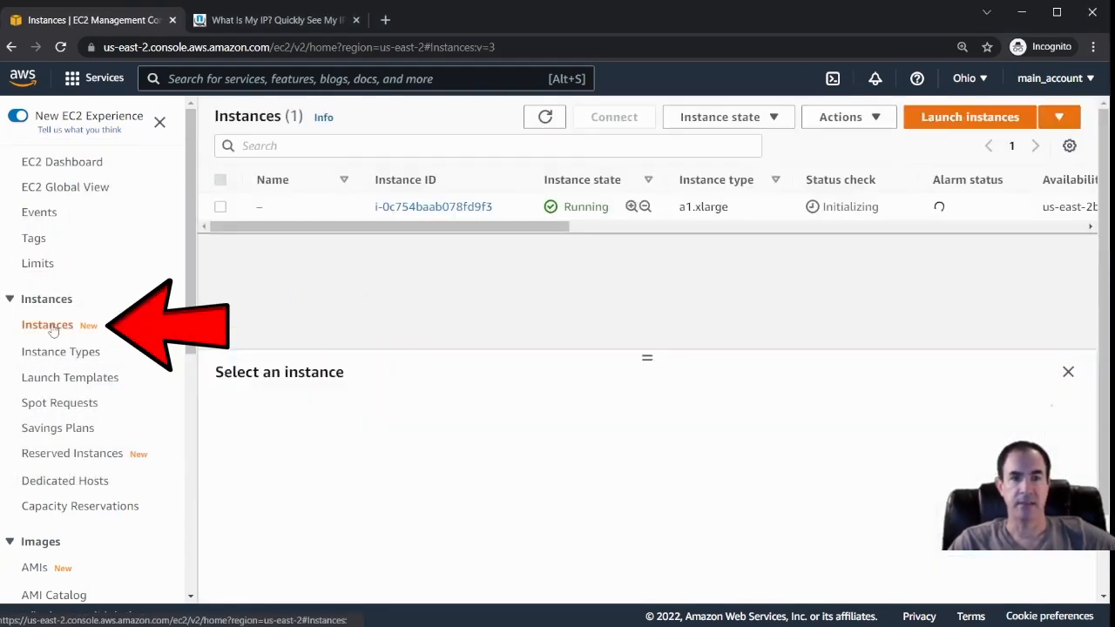
Step: Show instance i-0c754baab078fd9f3's summary with public IPv4 3.22.252.29
{"action": "left_click", "coordinate": [433, 205]}
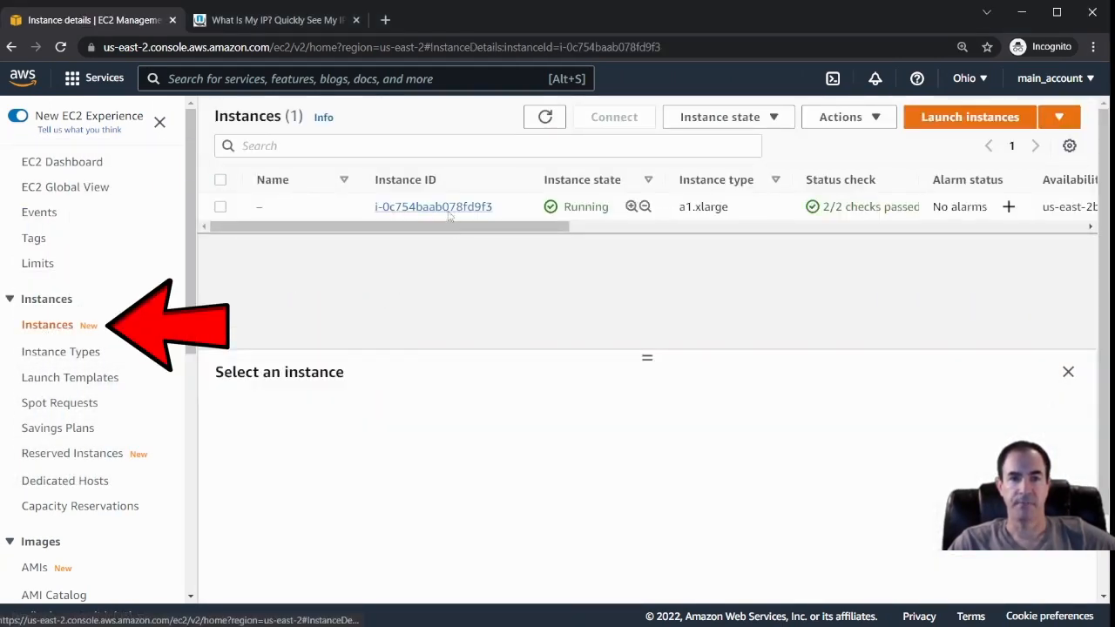
{"action": "left_click", "coordinate": [432, 206]}
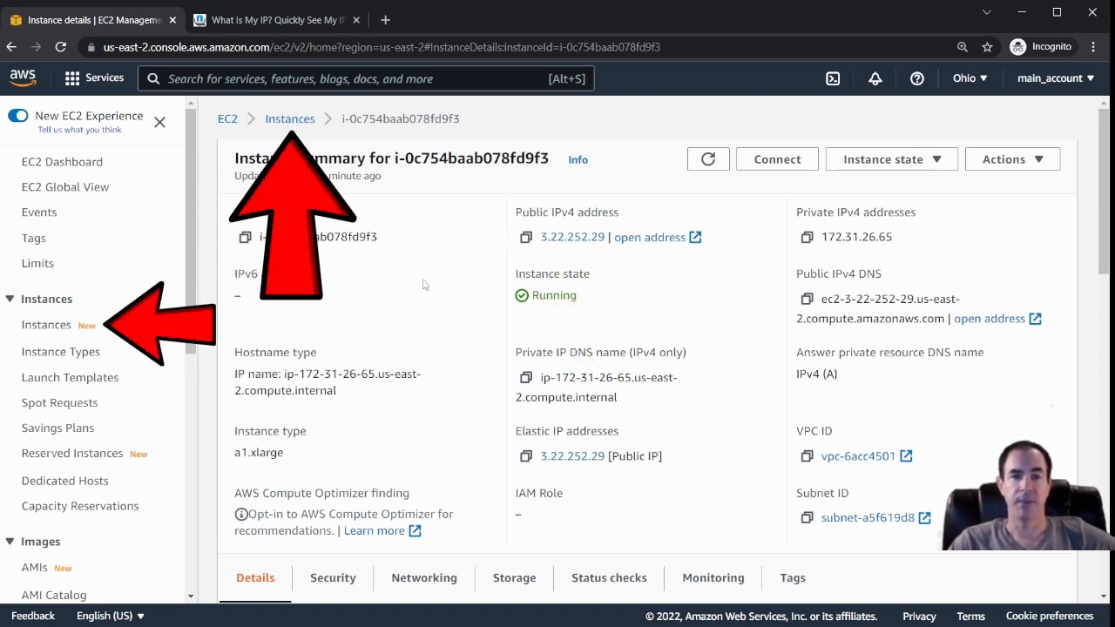
{"action": "left_click", "coordinate": [45, 326]}
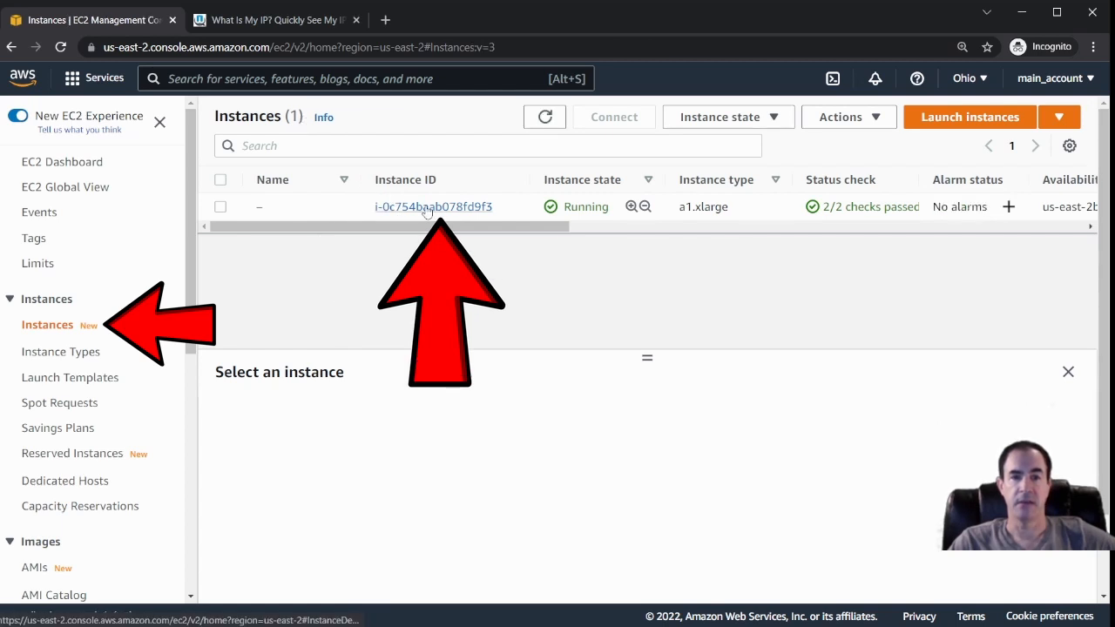
{"action": "left_click", "coordinate": [434, 206]}
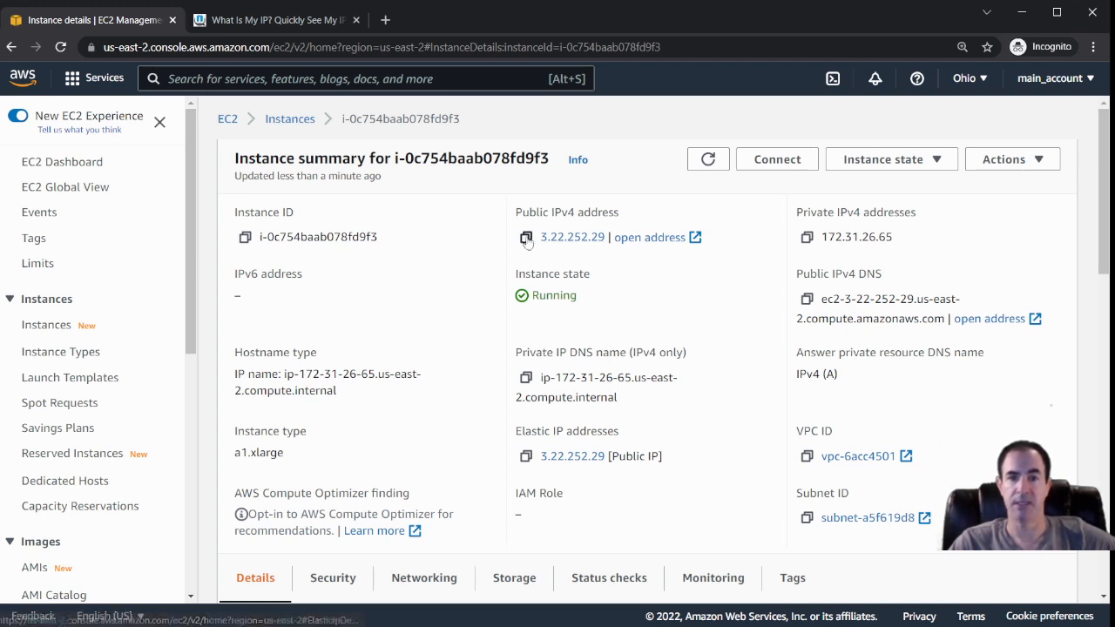
Step: Copy public IP 3.22.252.29 and record it as the AWS Instance IP in Notepad
{"action": "left_click", "coordinate": [526, 237]}
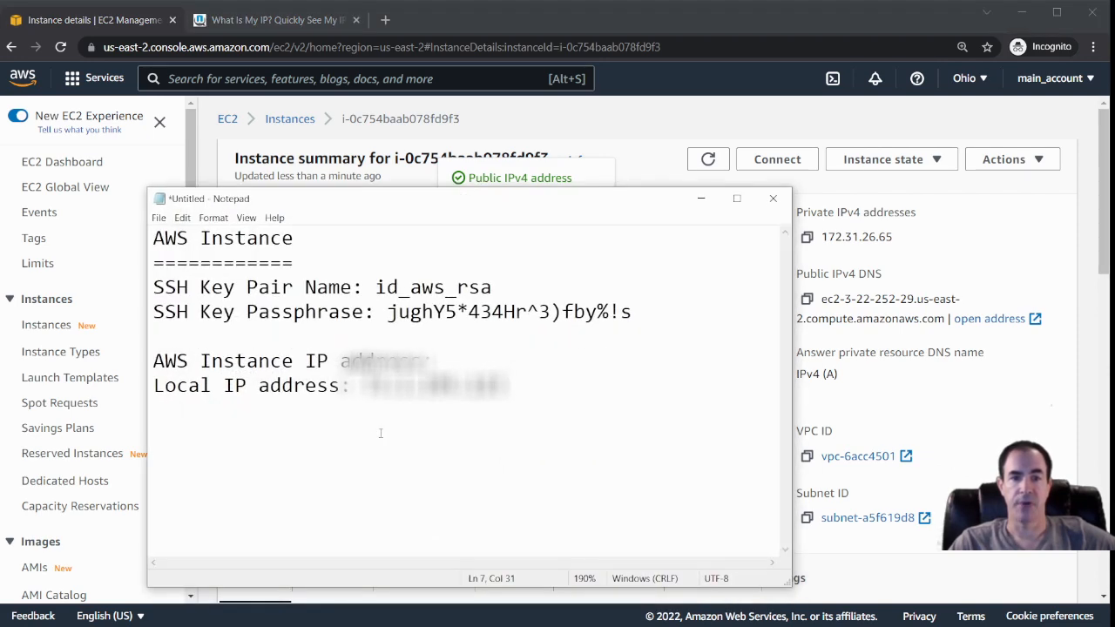
{"action": "type", "text": "3.22.252.29"}
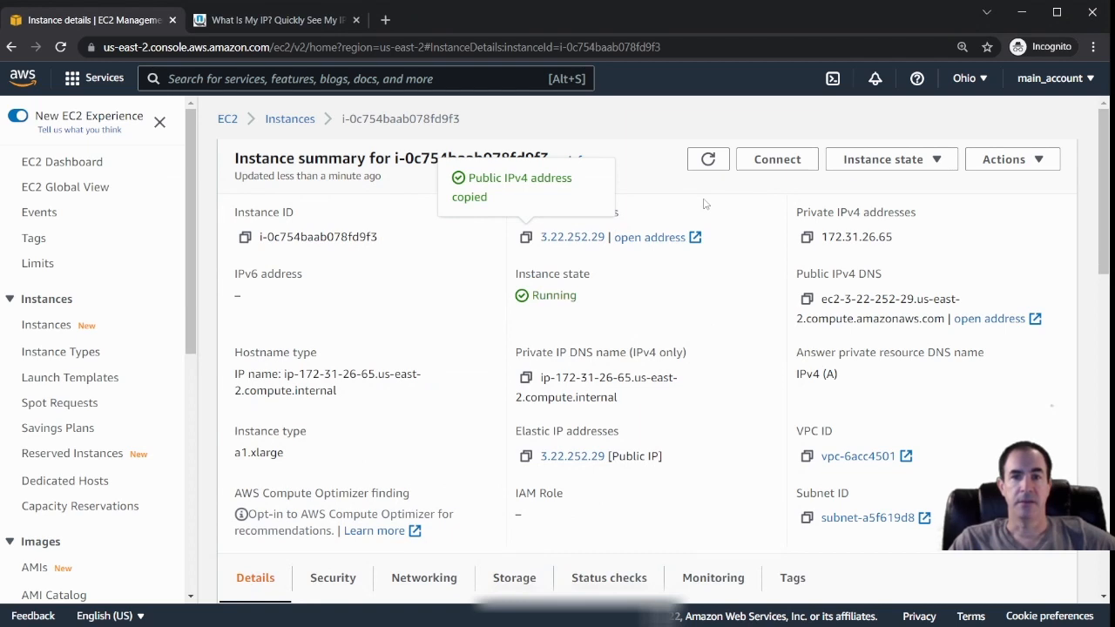
{"action": "mouse_move", "coordinate": [930, 101]}
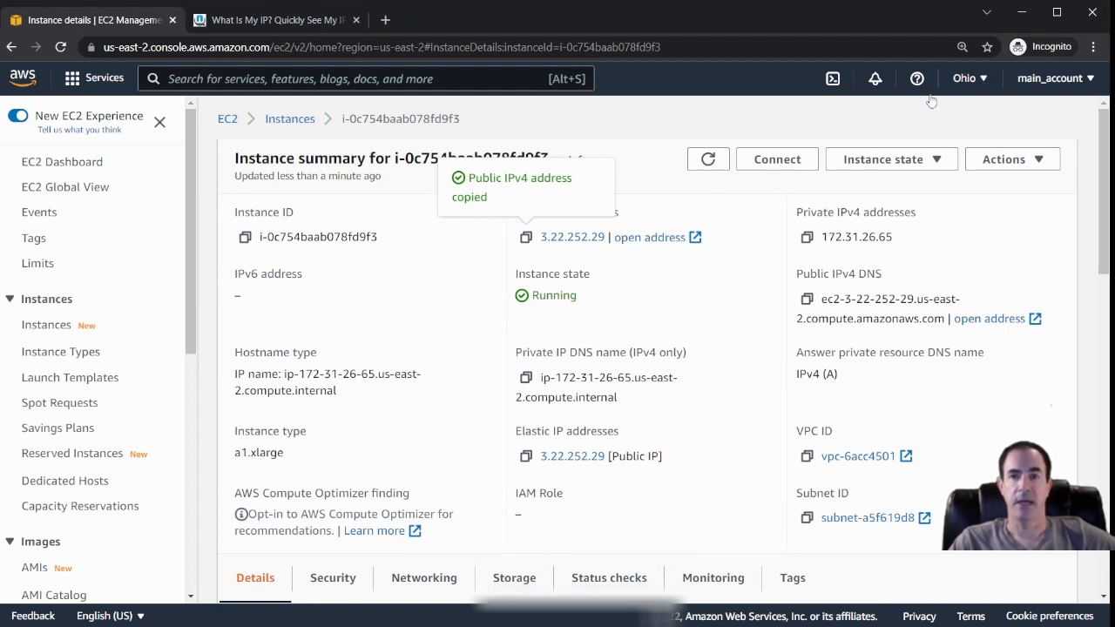